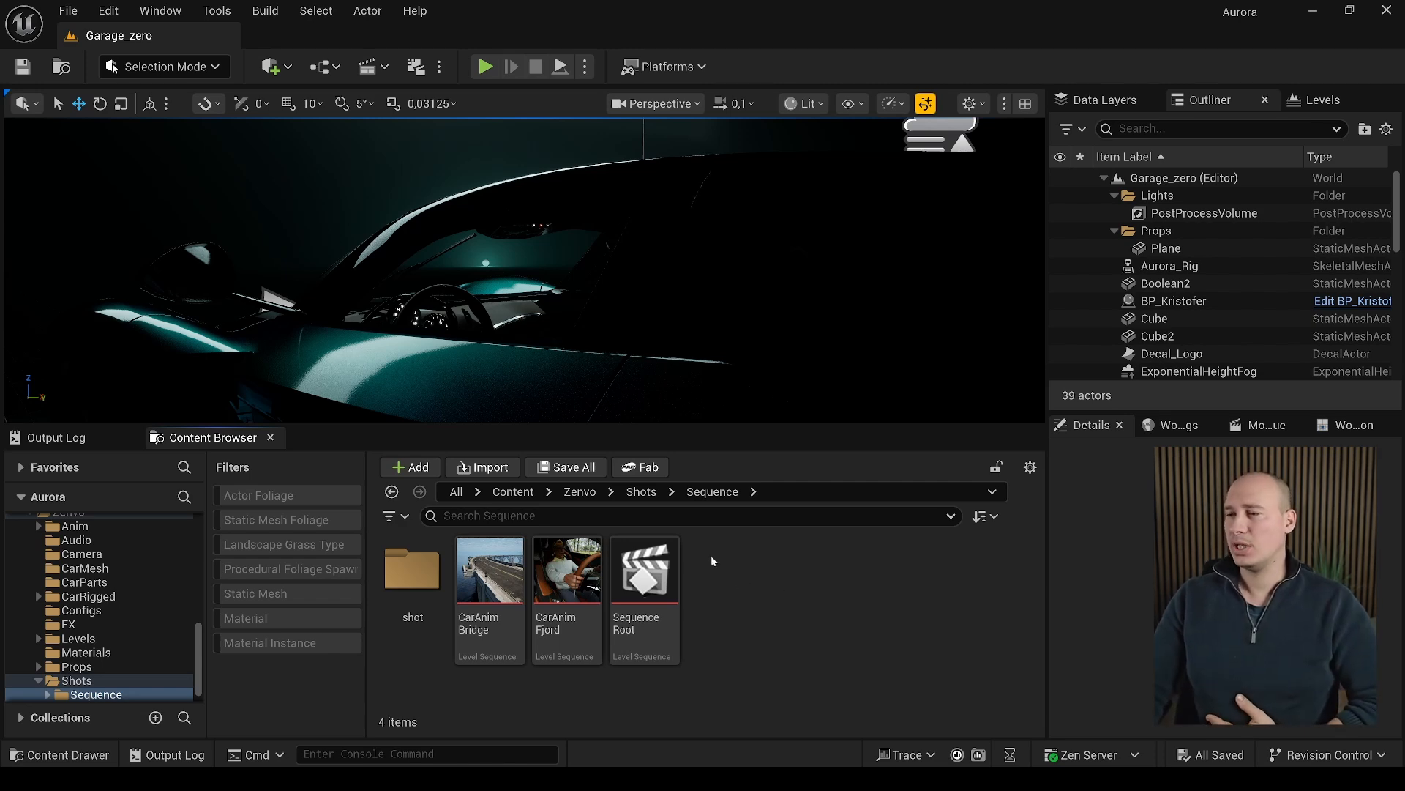
Step: Create a Level Sequence asset and name it seq01_sh0010
left_click(408, 465)
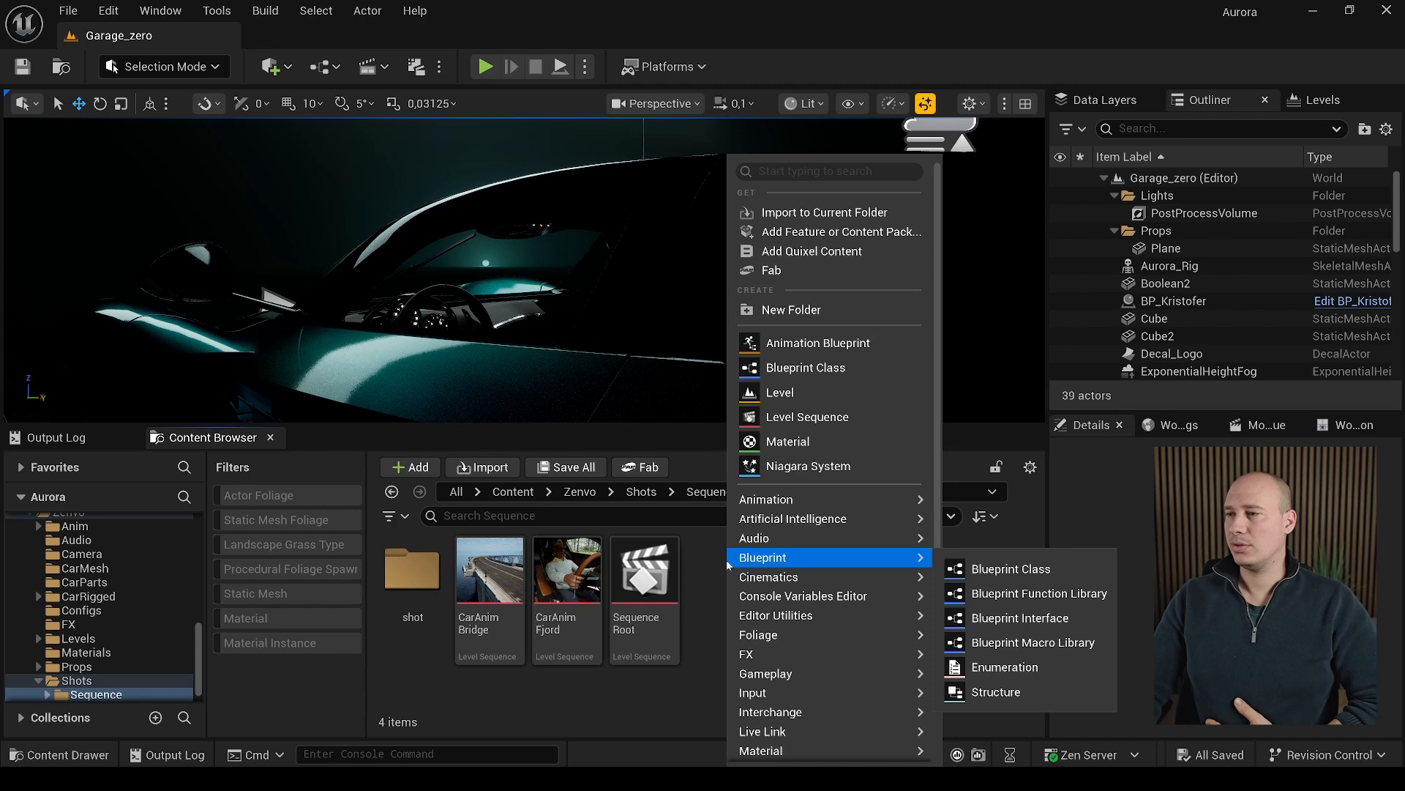
mouse_move(767, 577)
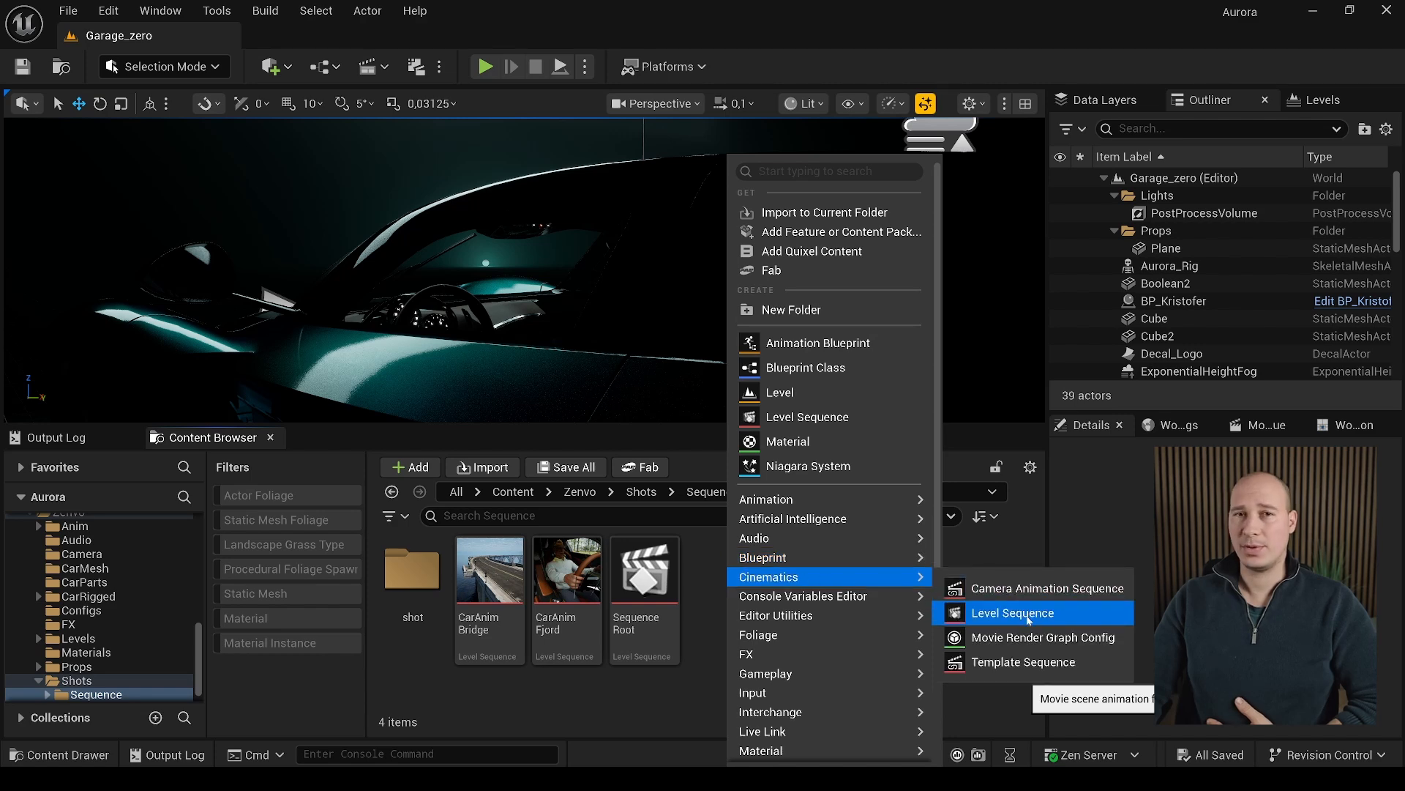
left_click(1013, 612)
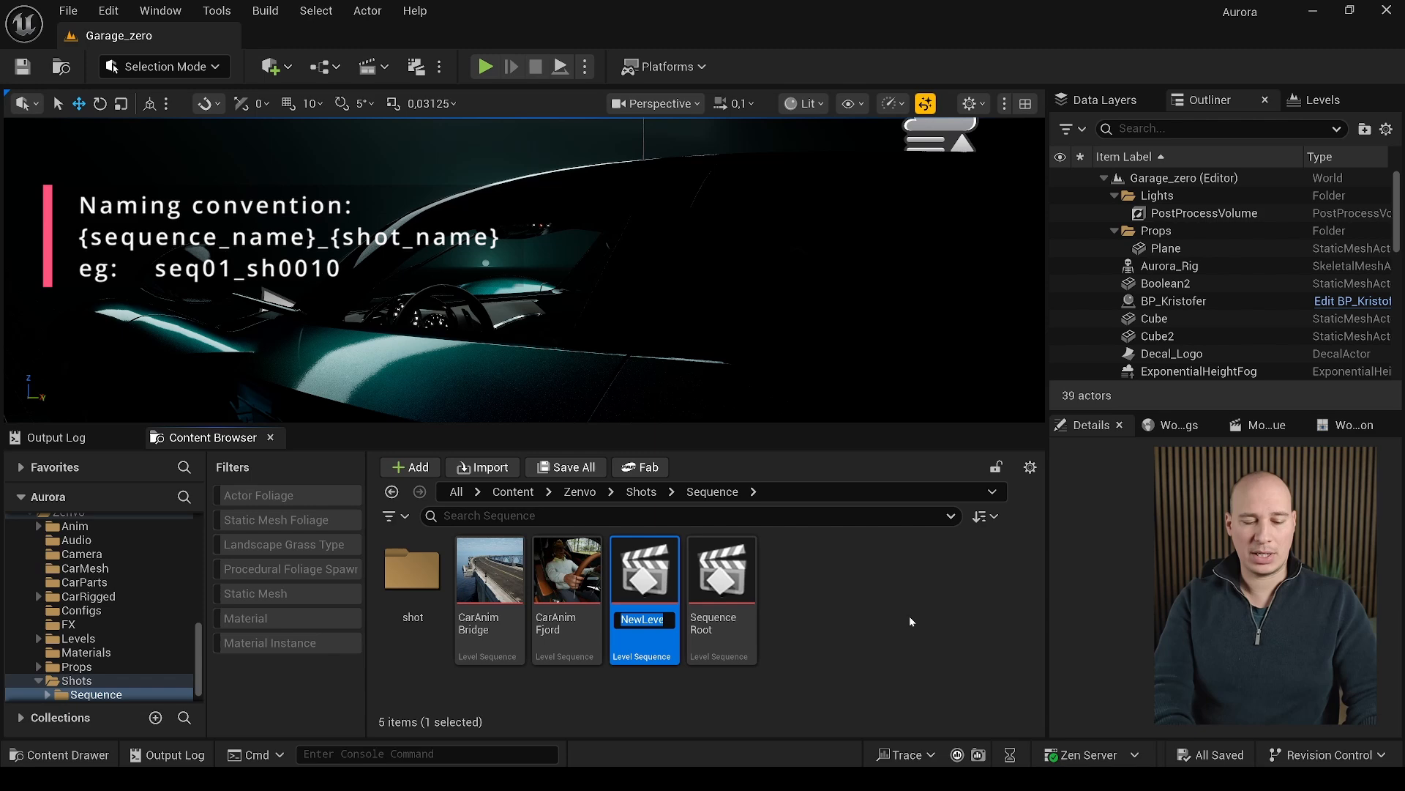
type("seq01")
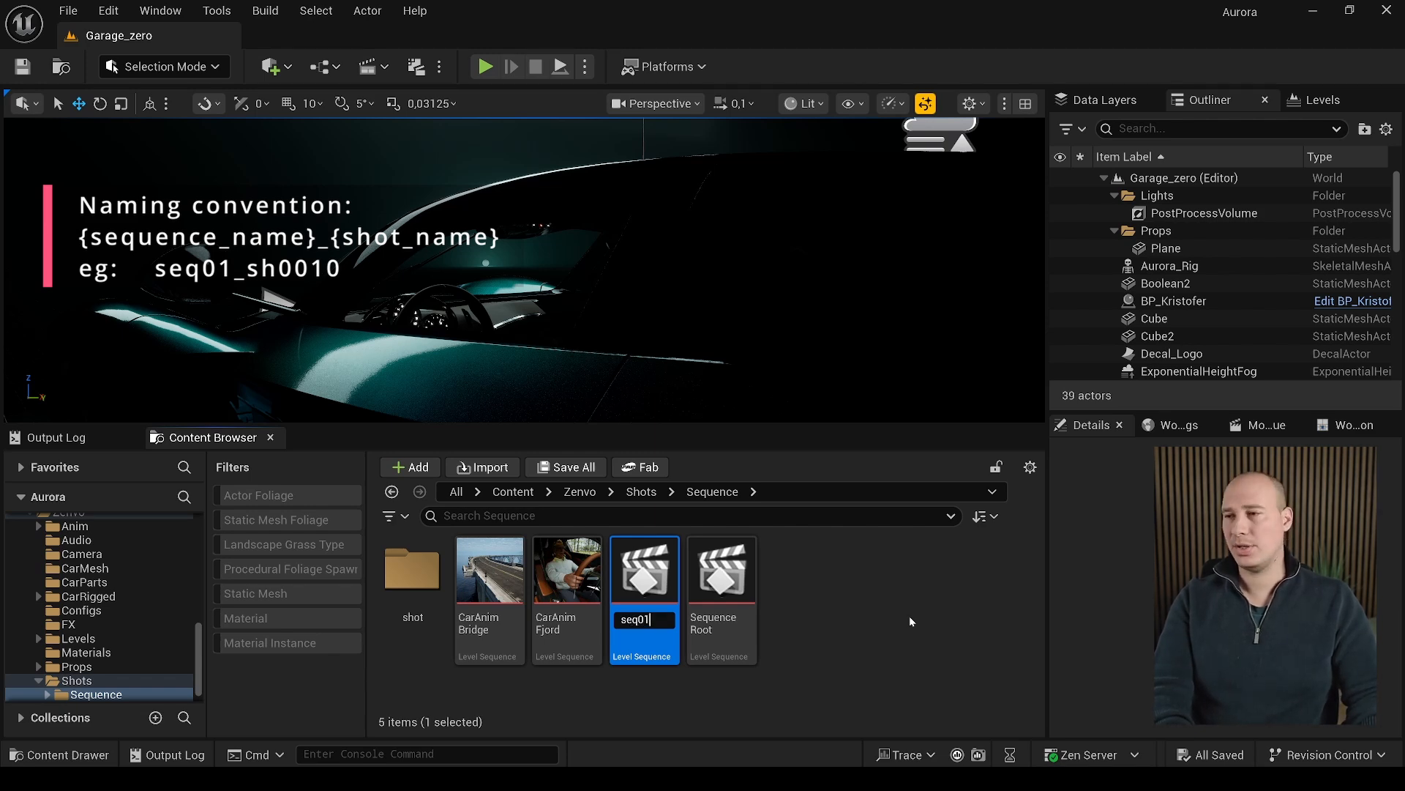
type("_sh0")
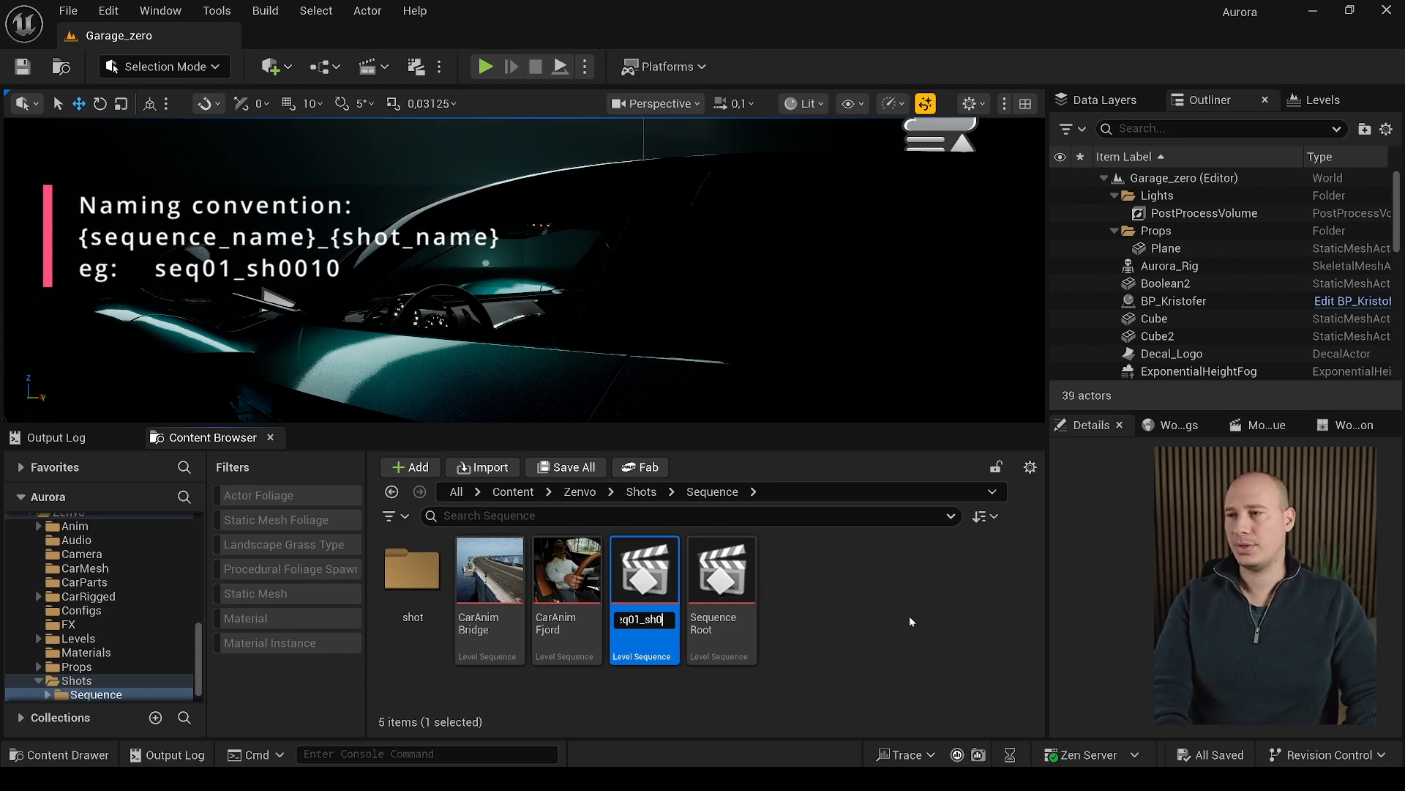
key("Enter")
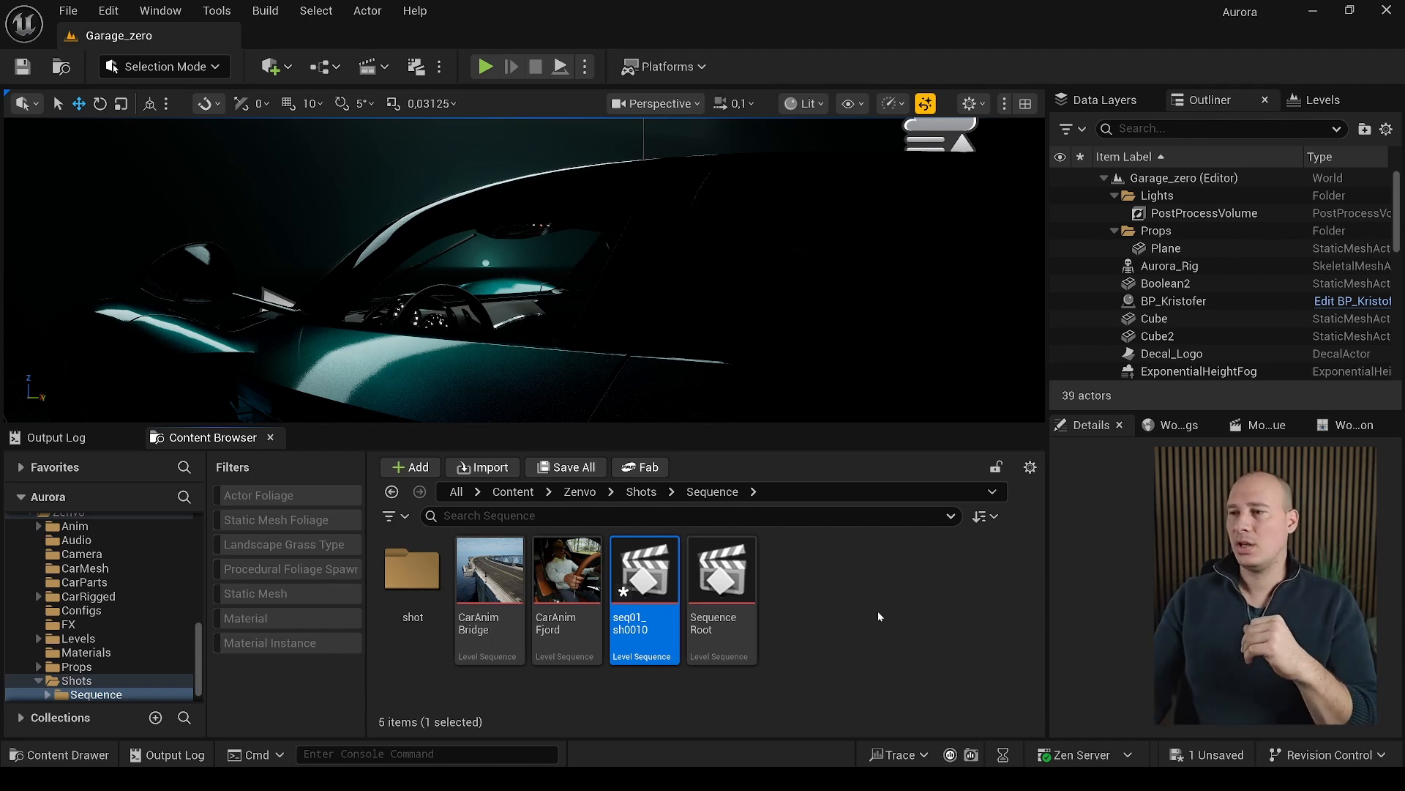
Step: Open seq01_sh0010 in Sequencer, then return to the Sequence folder's assets
double_click(644, 569)
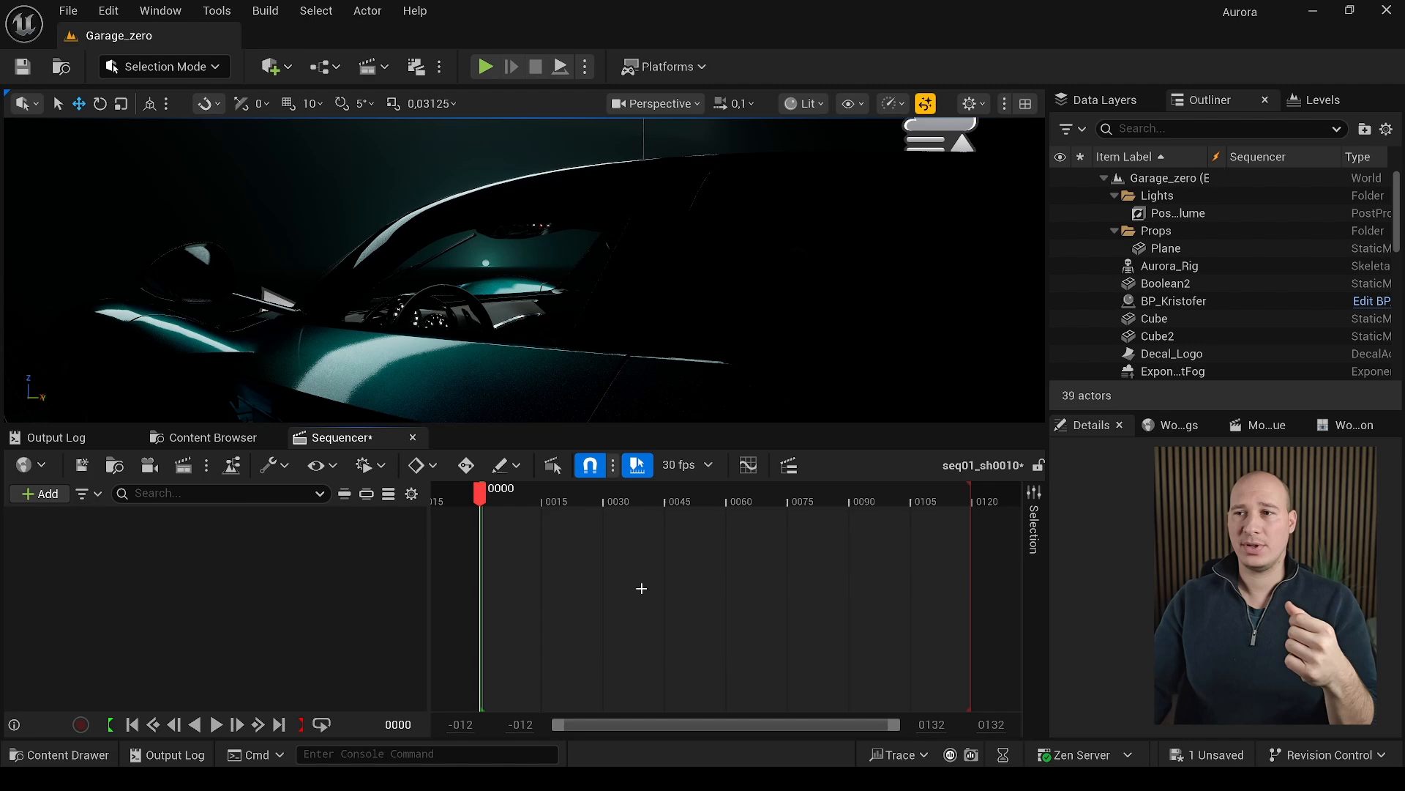
left_click(204, 436)
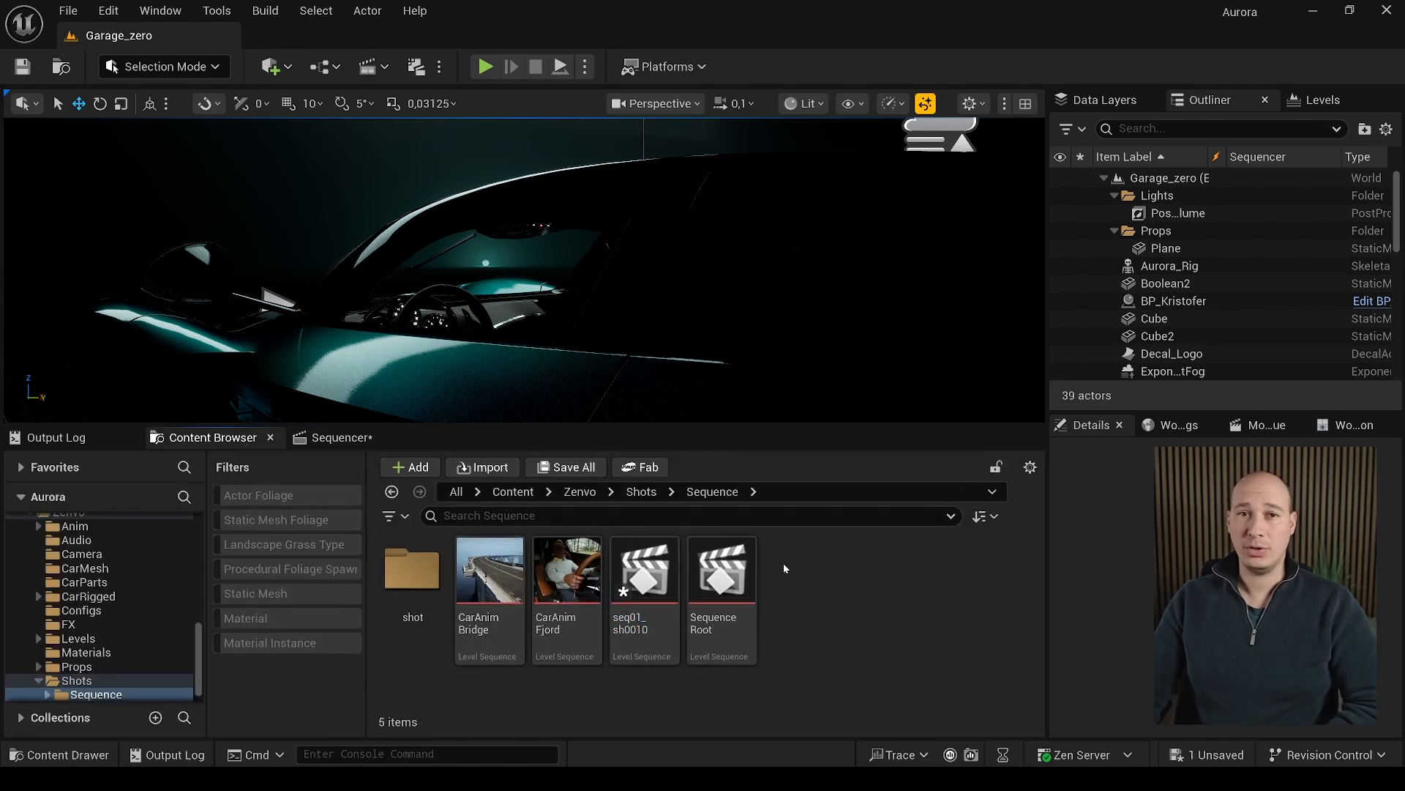
mouse_move(367, 66)
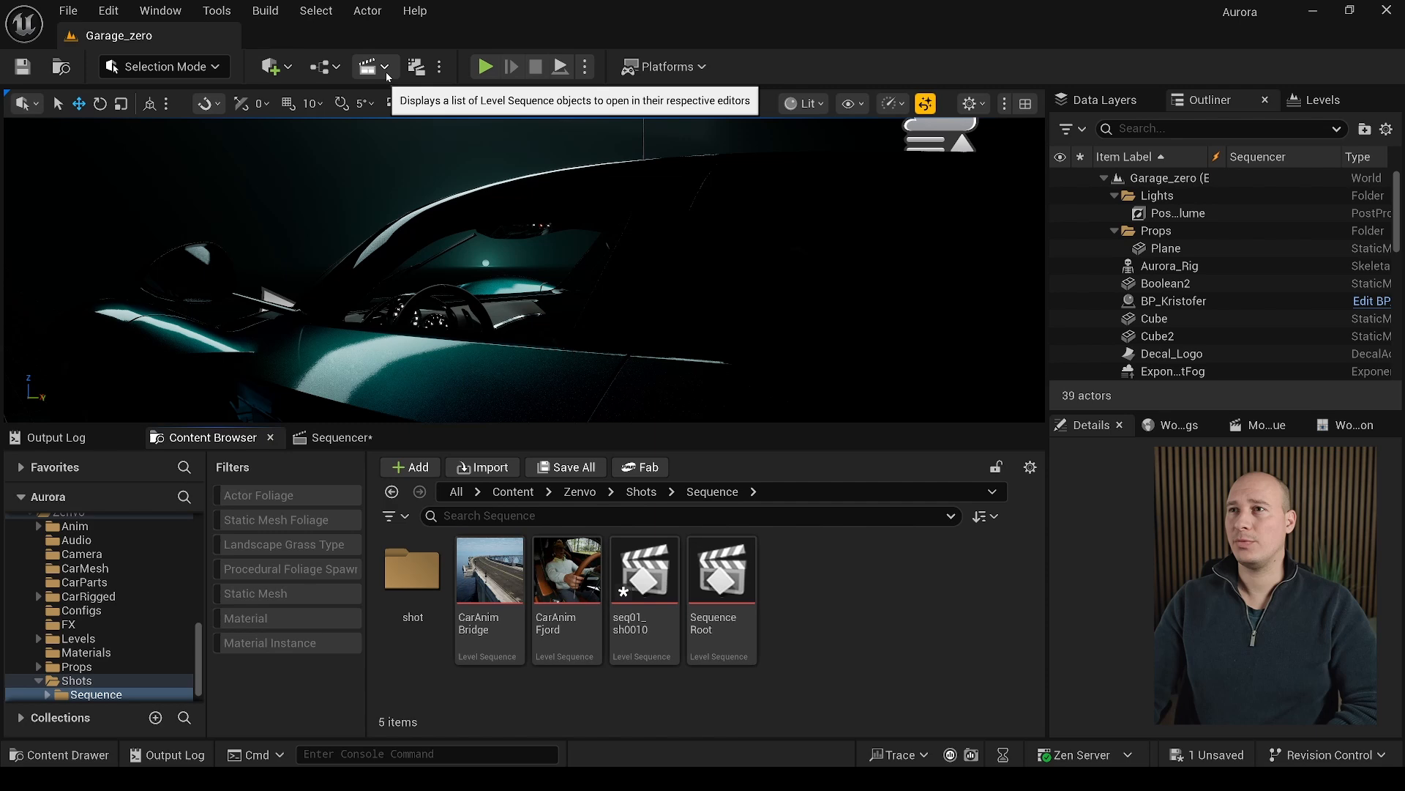
Step: Start a Level Sequence with Shots and add empty Sub Sequence Name entries, editing the first
left_click(366, 66)
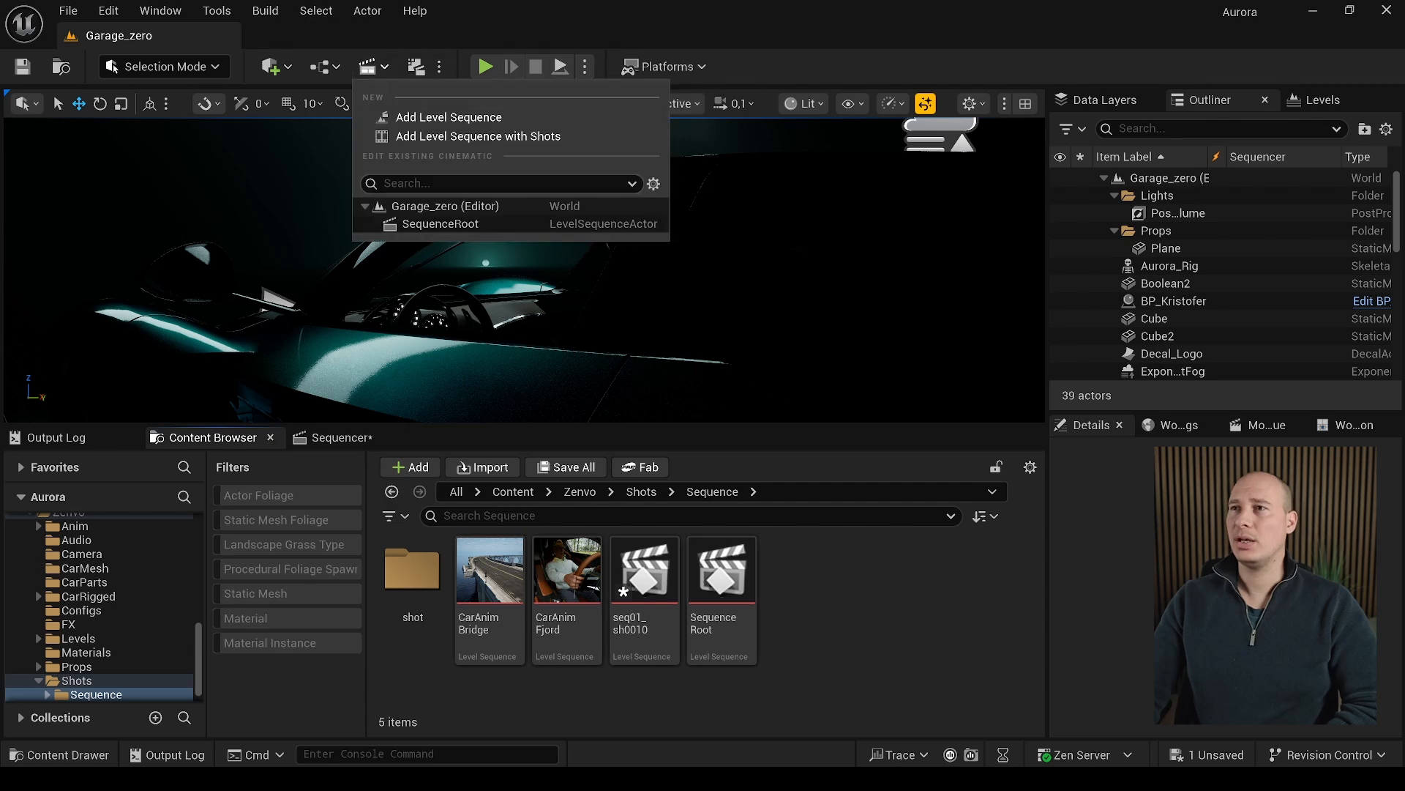
left_click(477, 135)
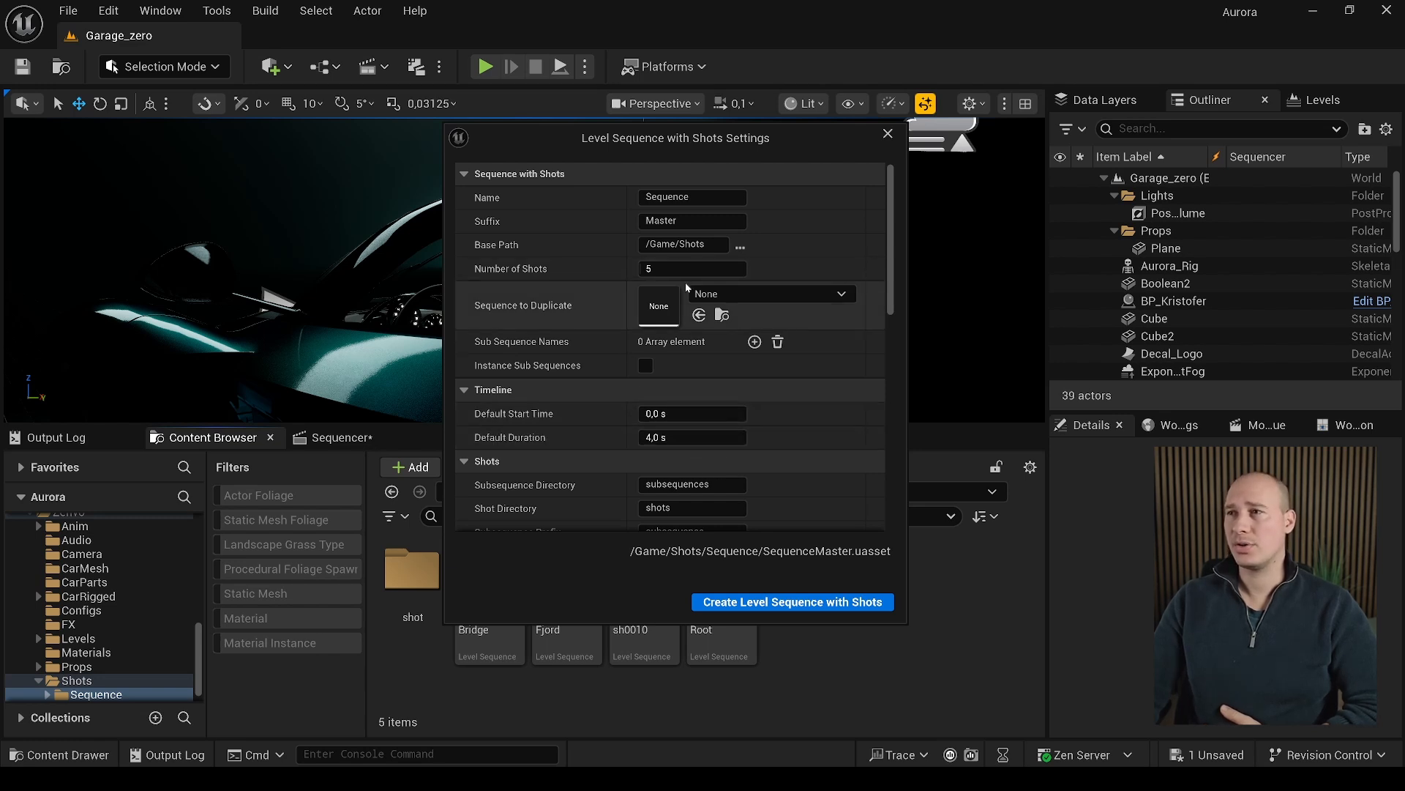
mouse_move(741, 246)
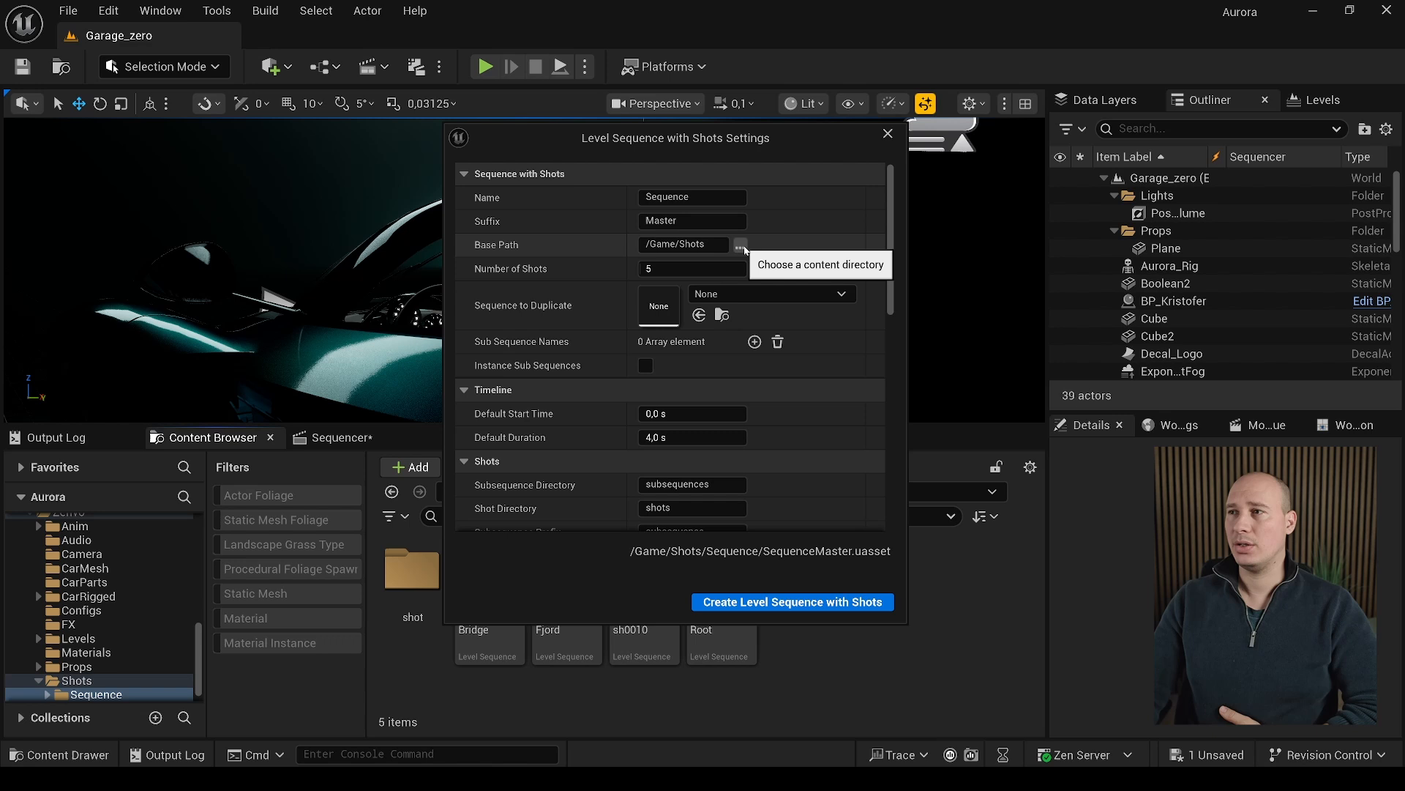
left_click(756, 341)
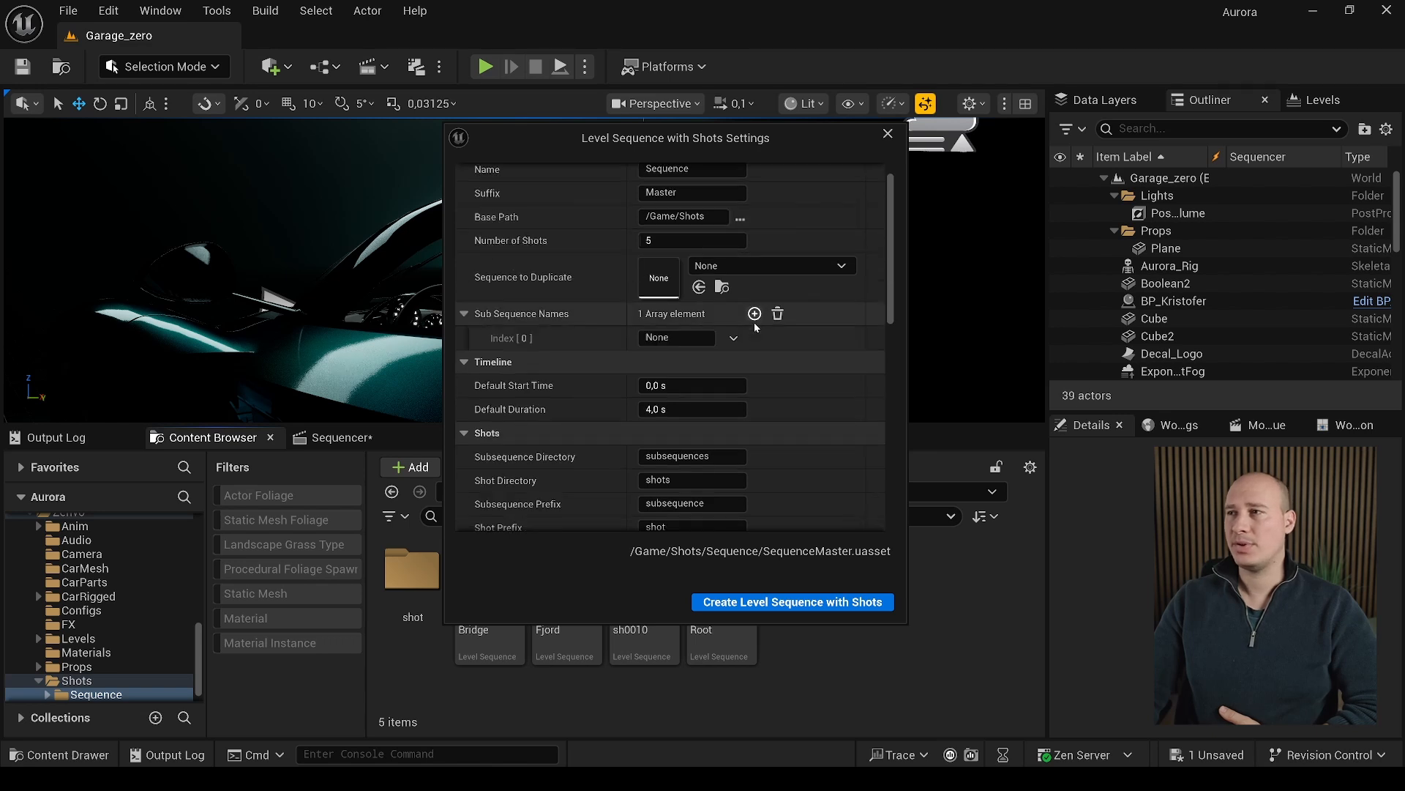
left_click(755, 313)
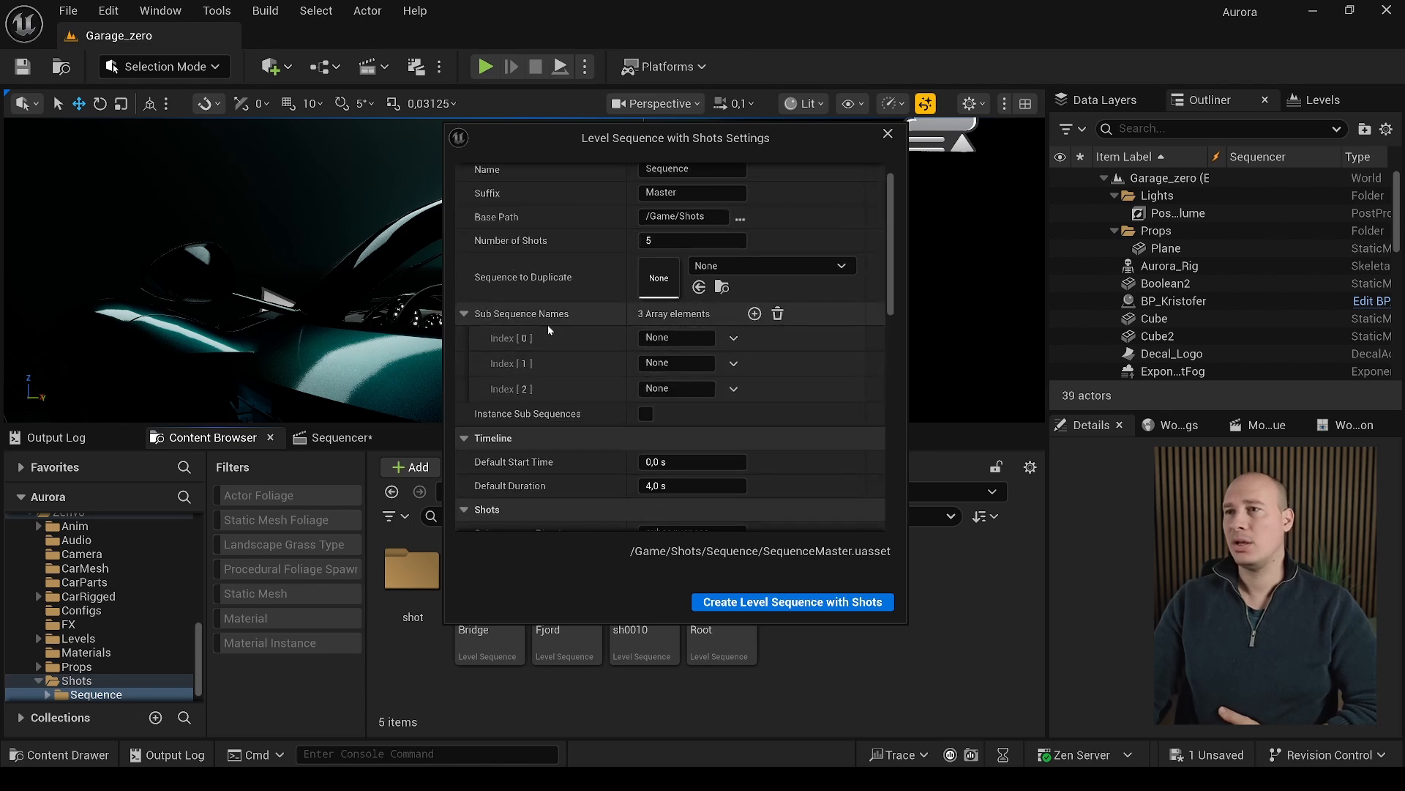
left_click(756, 313)
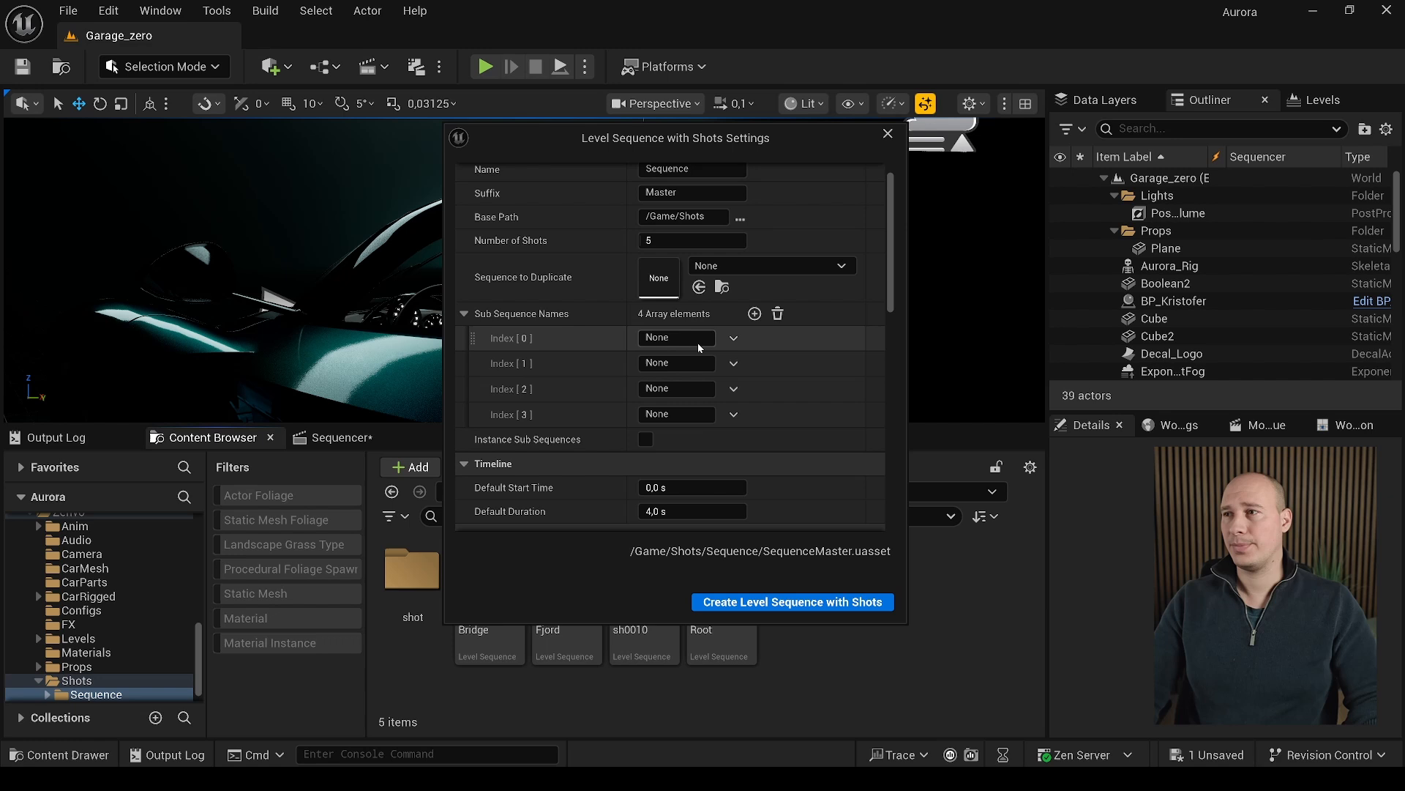
left_click(675, 338)
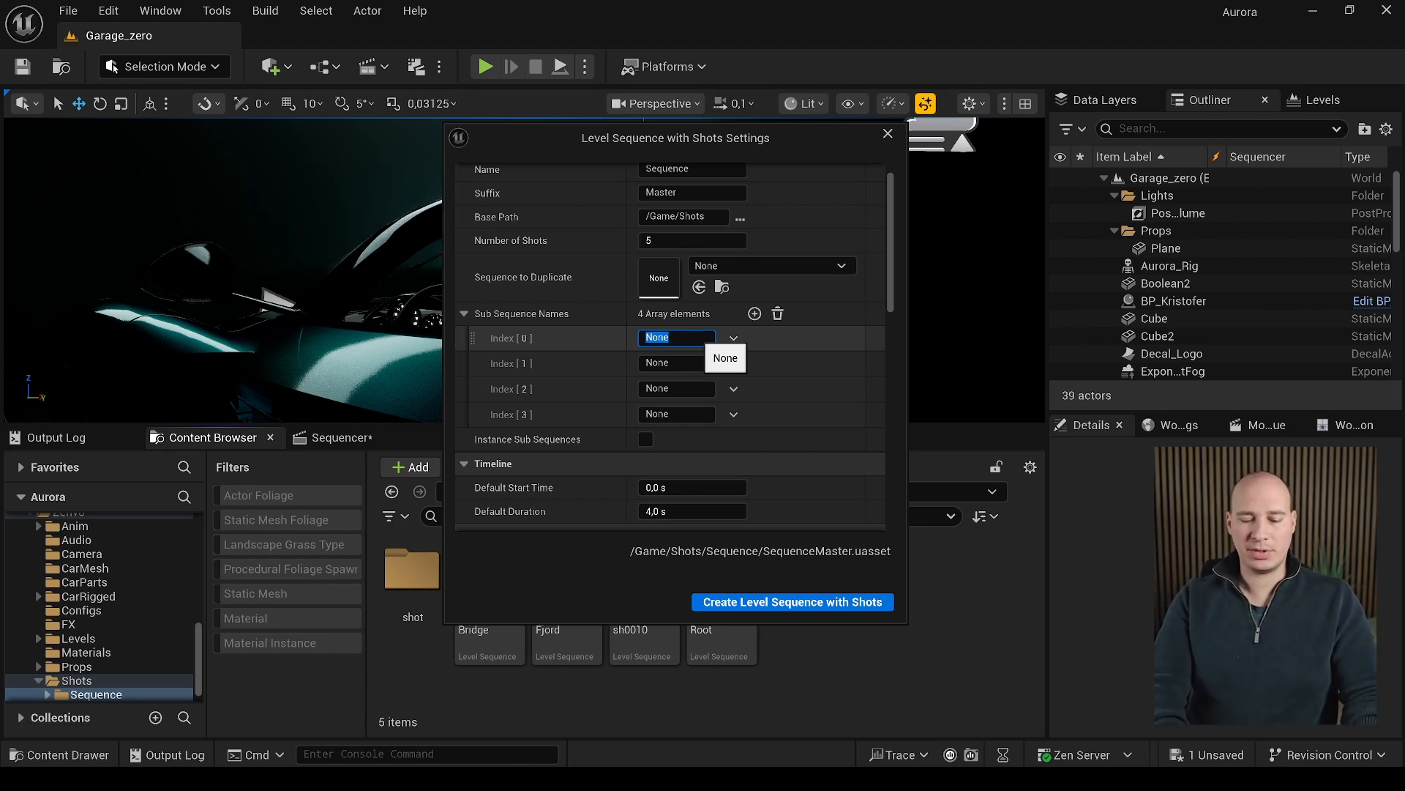
Step: Name the subsequences Camera, Env, VFX, Characters and Props and create SequenceMaster with its shots
type("Camera")
left_click(676, 362)
type("Env")
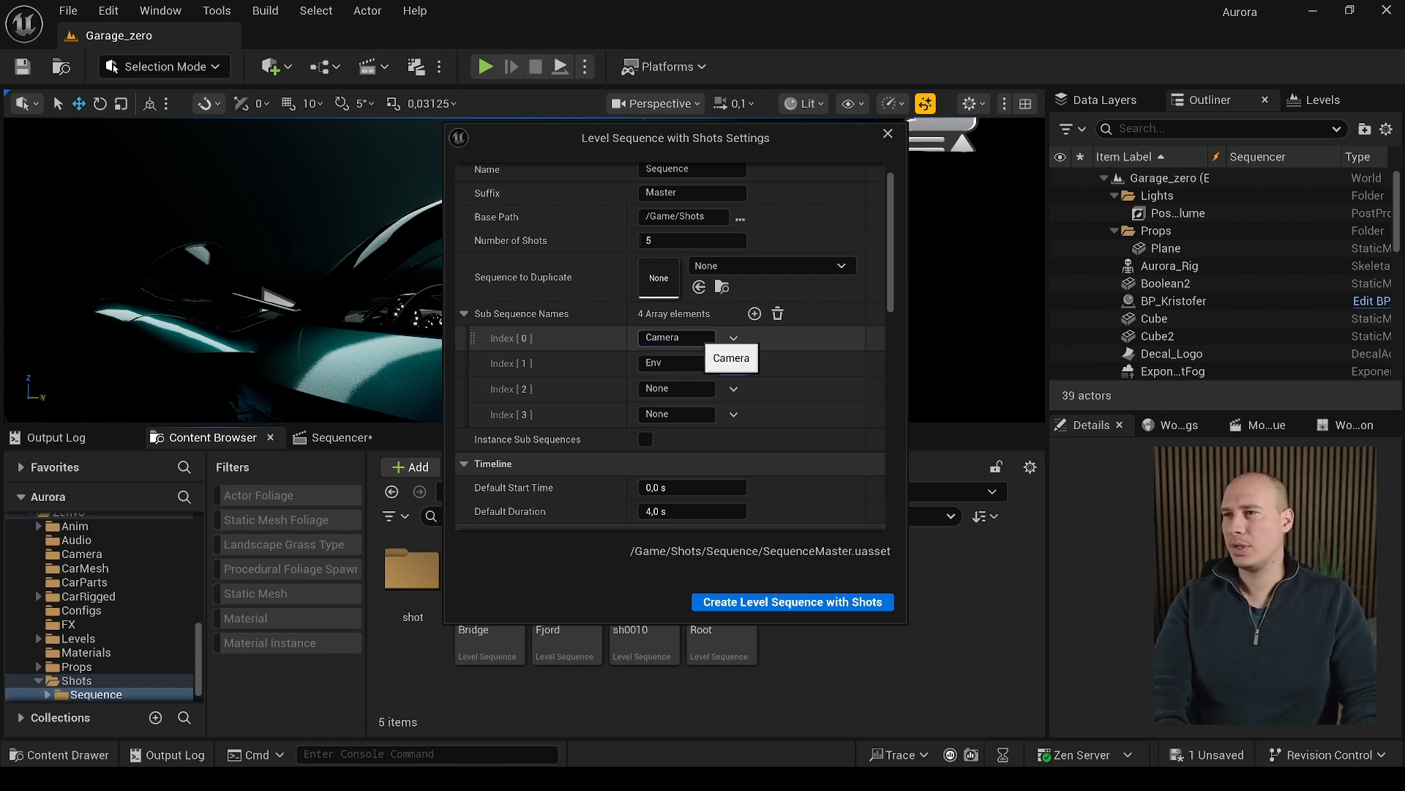
type("VFX")
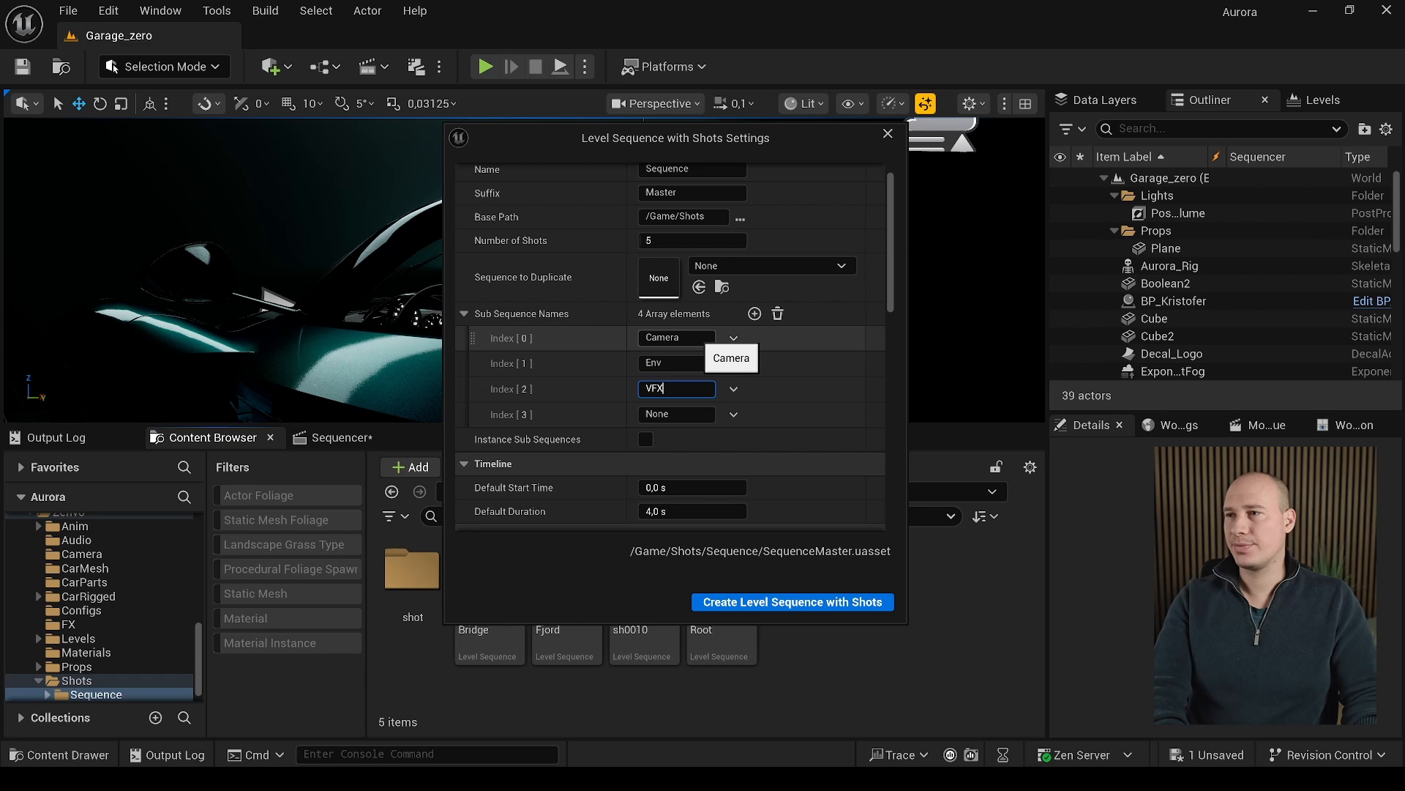
type("Charac")
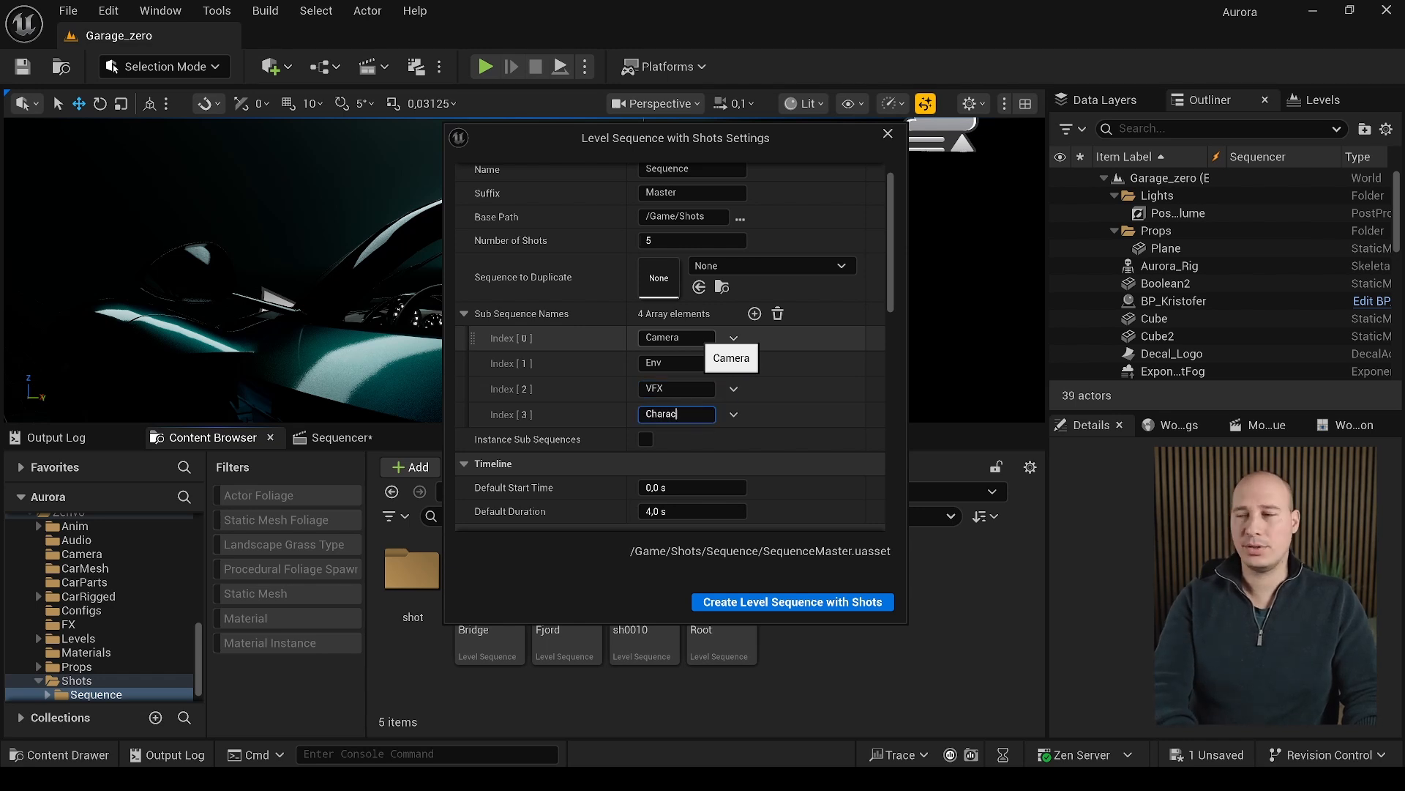
left_click(756, 313)
type("Props")
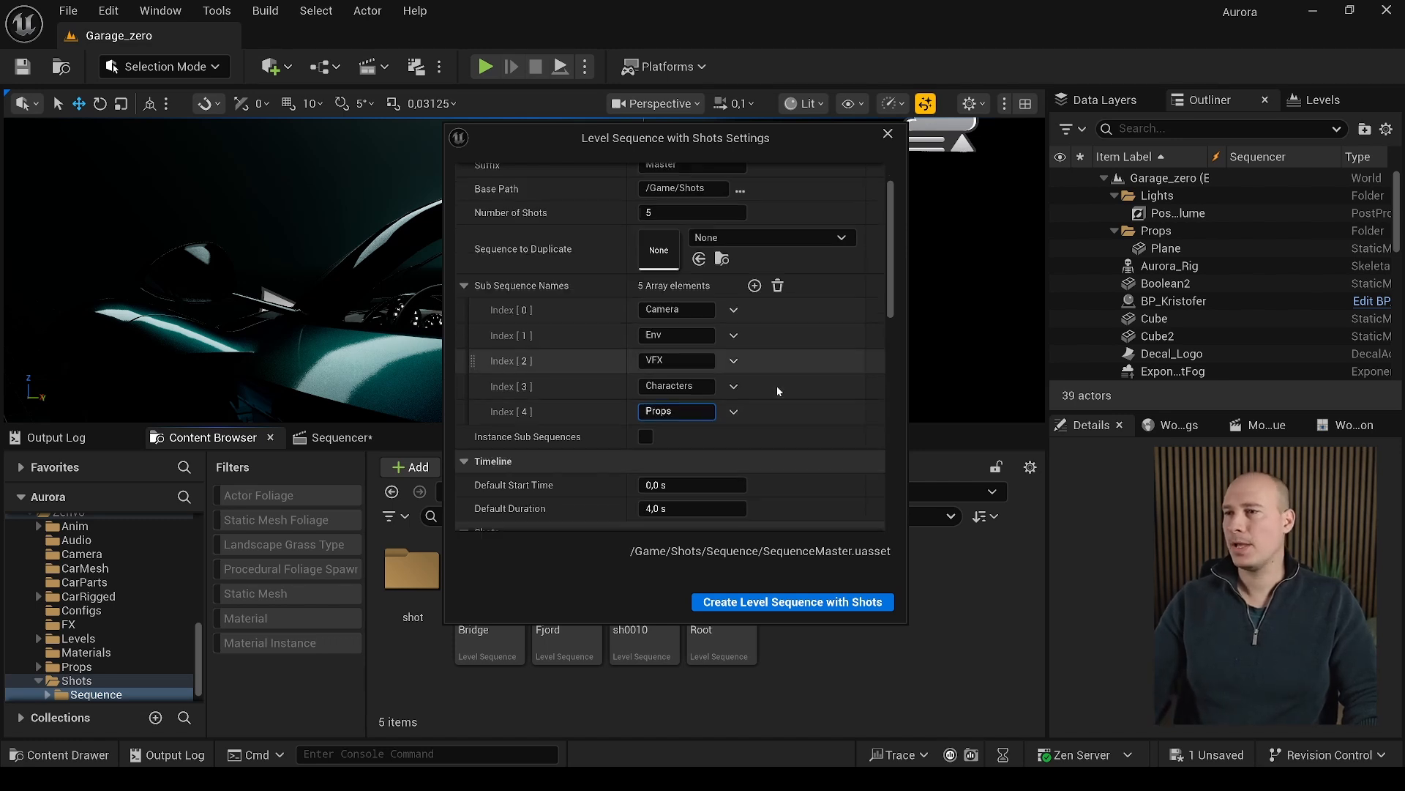
scroll("down", 3)
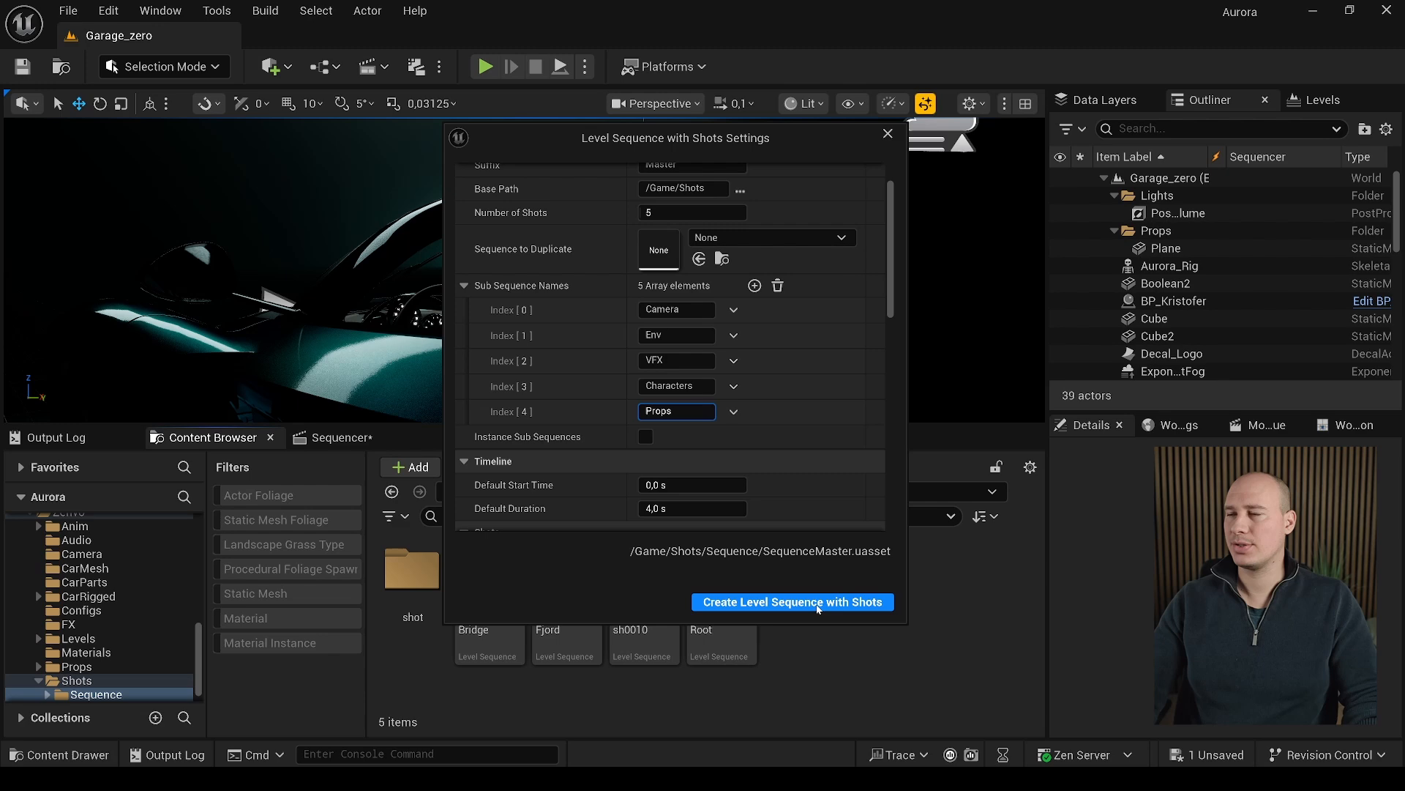
left_click(793, 602)
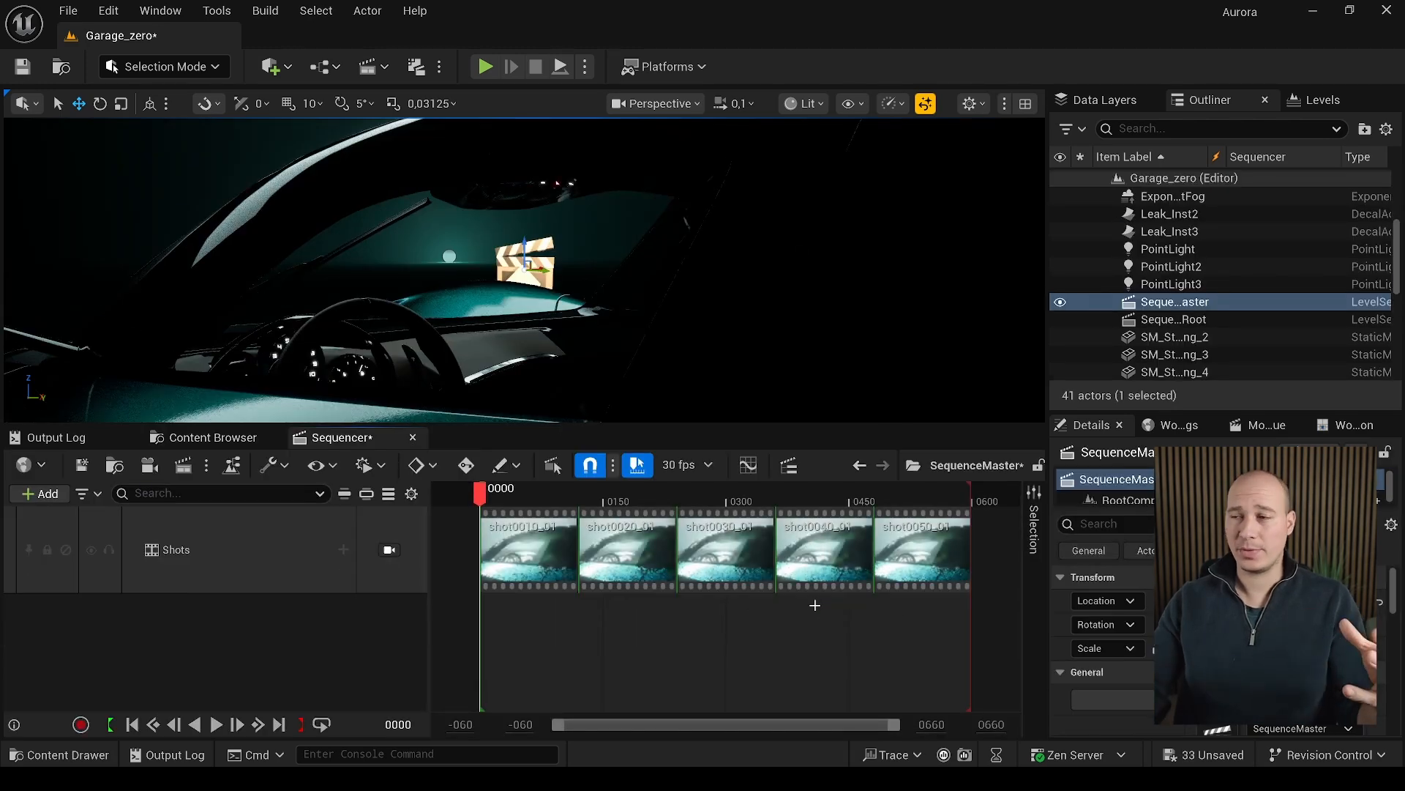
mouse_move(524, 549)
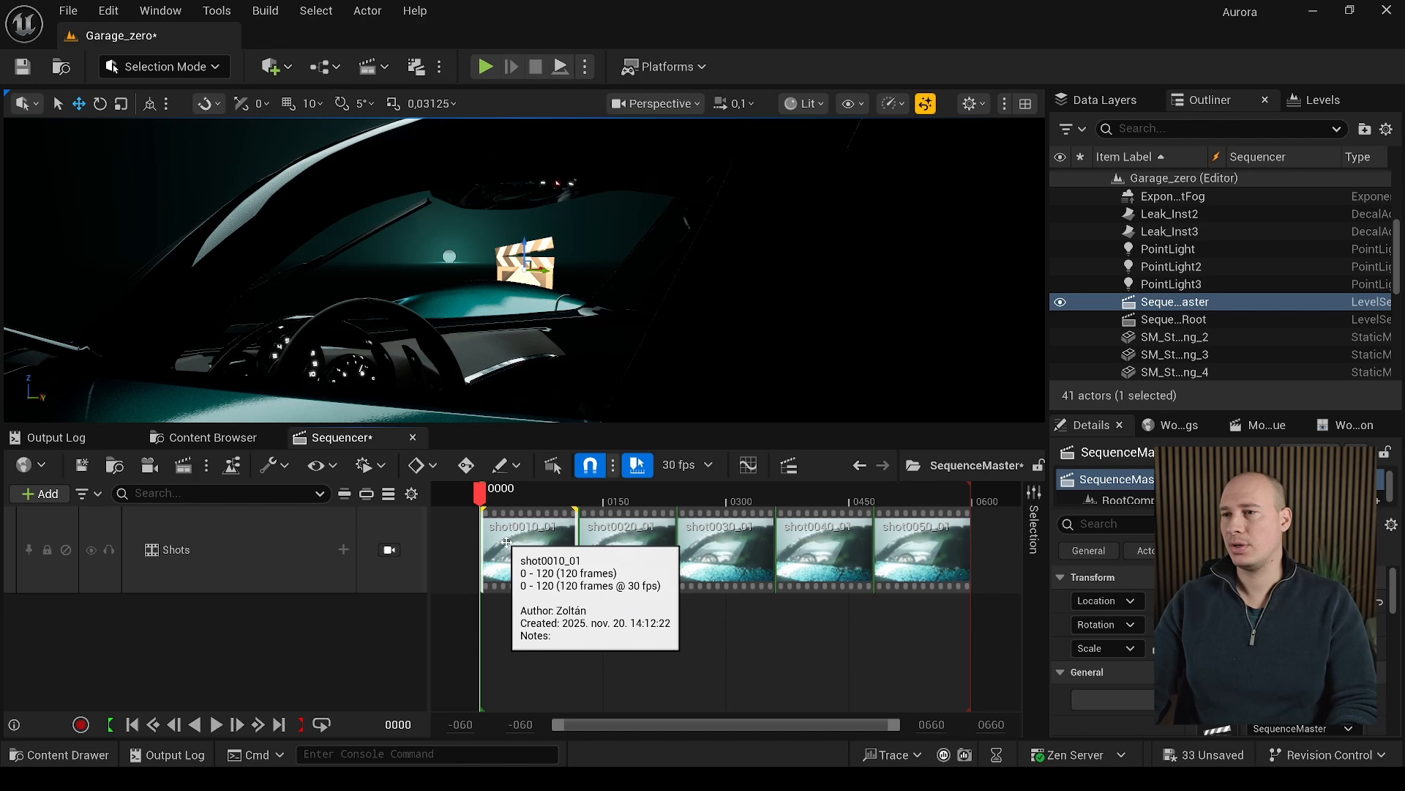
Step: Open shot0010_01 from the Shots track to view its camera cuts and subsequences
double_click(525, 552)
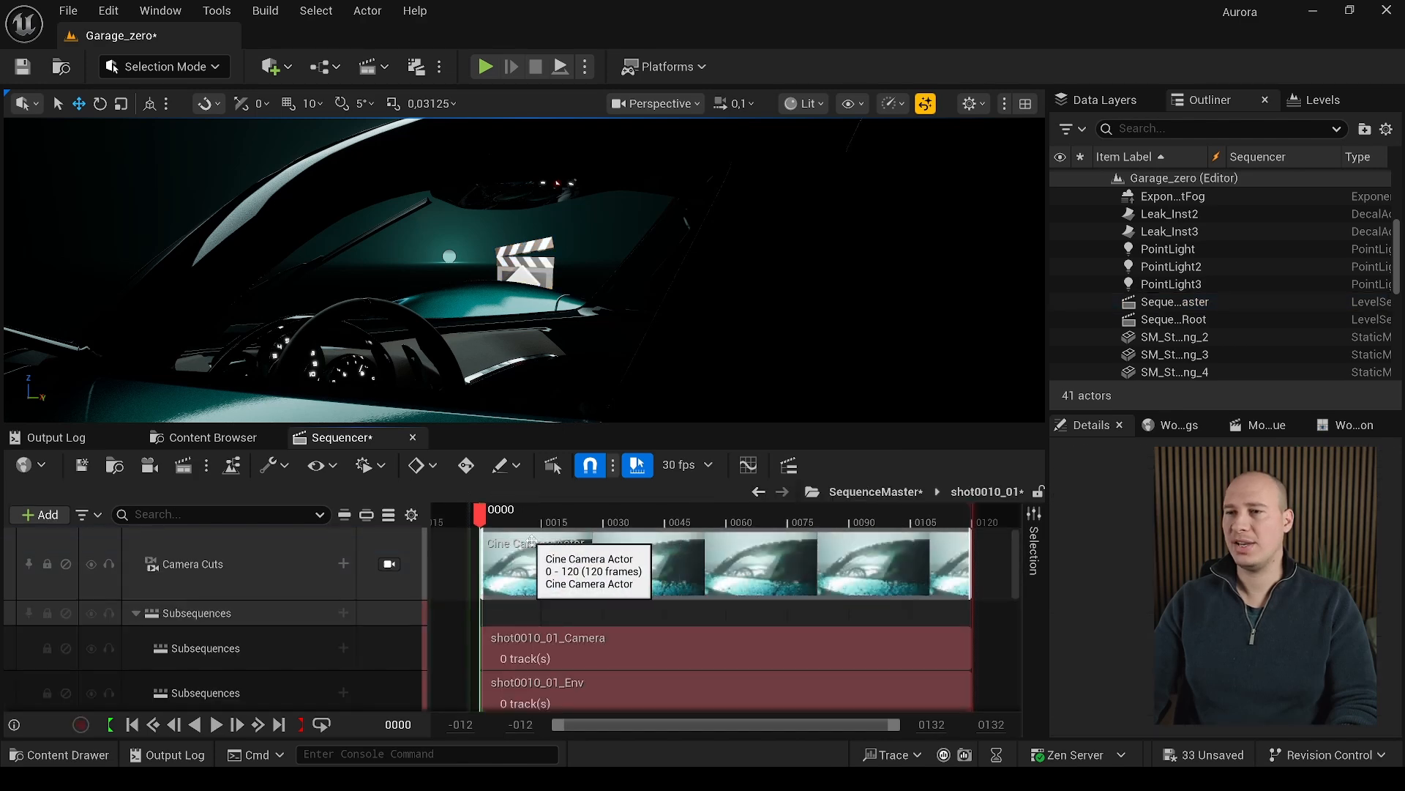
mouse_move(224, 601)
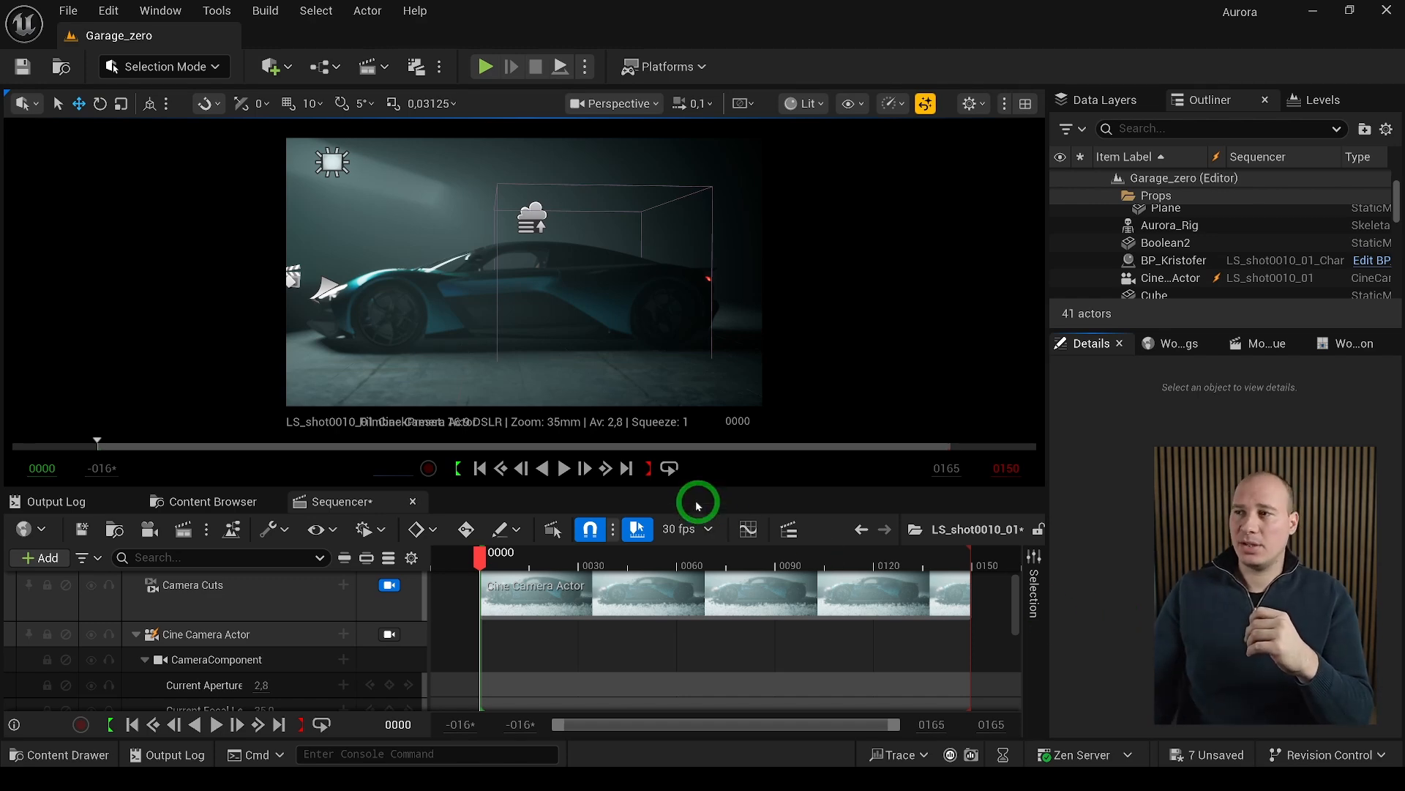
Step: Set the shot frame rate to 24 fps (film) and open the LS_shot0010_01_Char subsequence
left_click(707, 528)
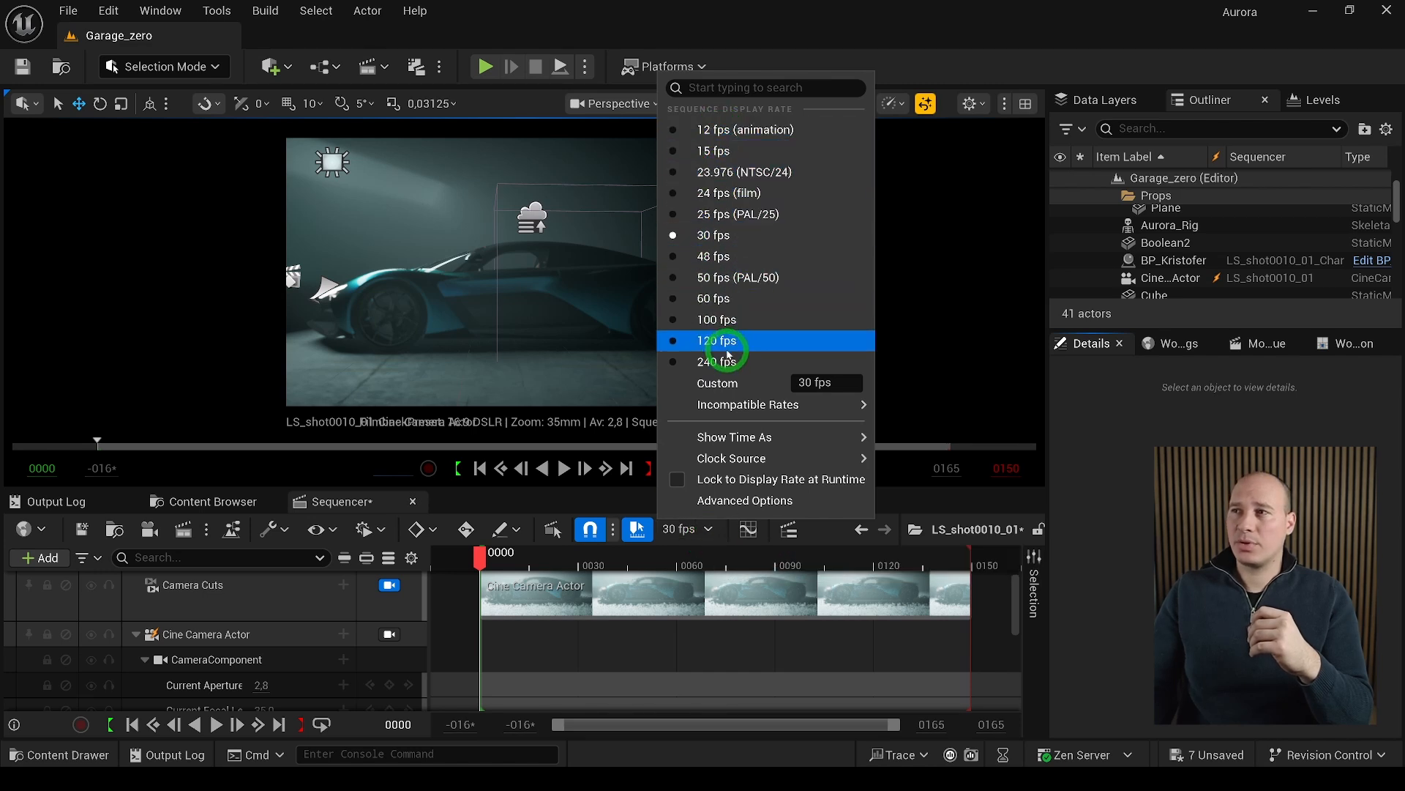
mouse_move(735, 255)
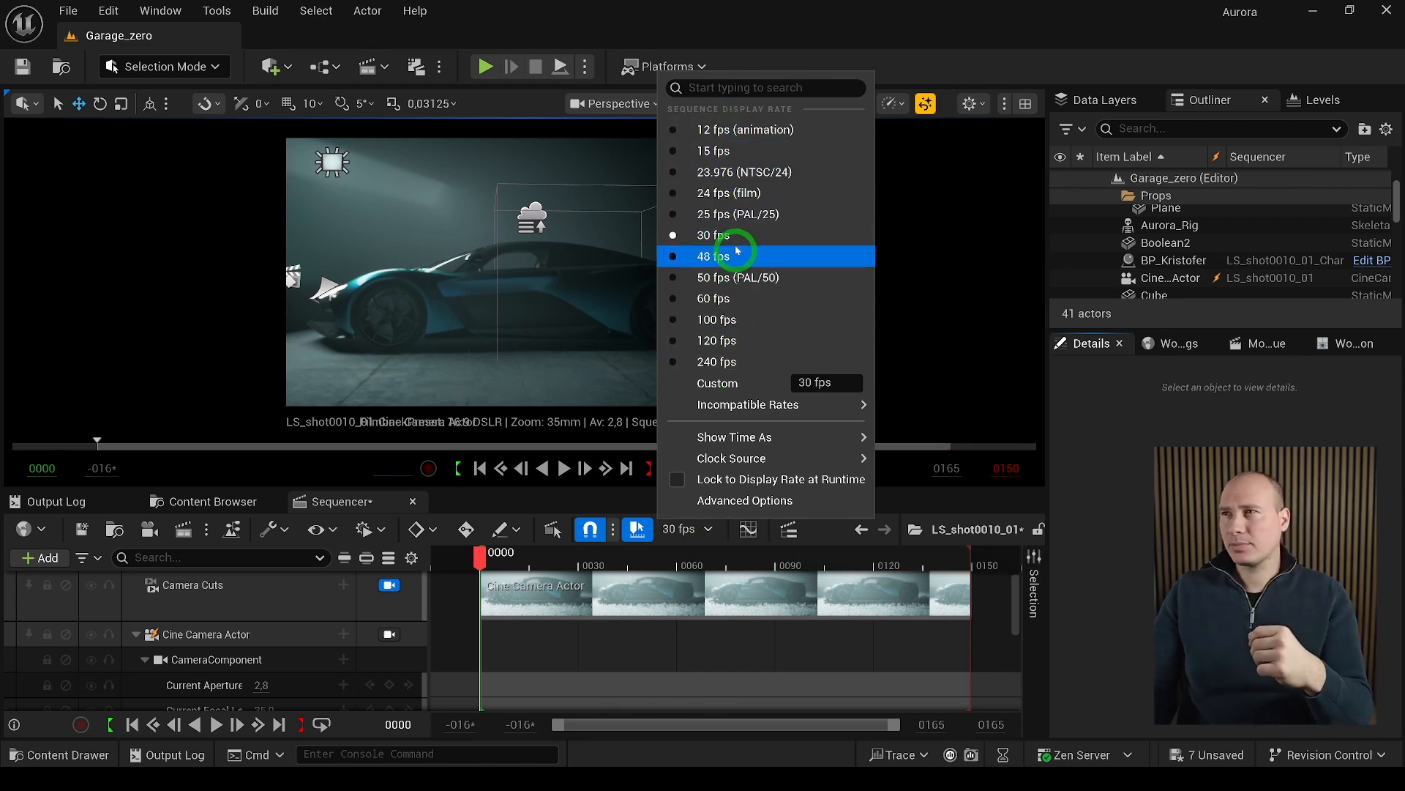
left_click(729, 193)
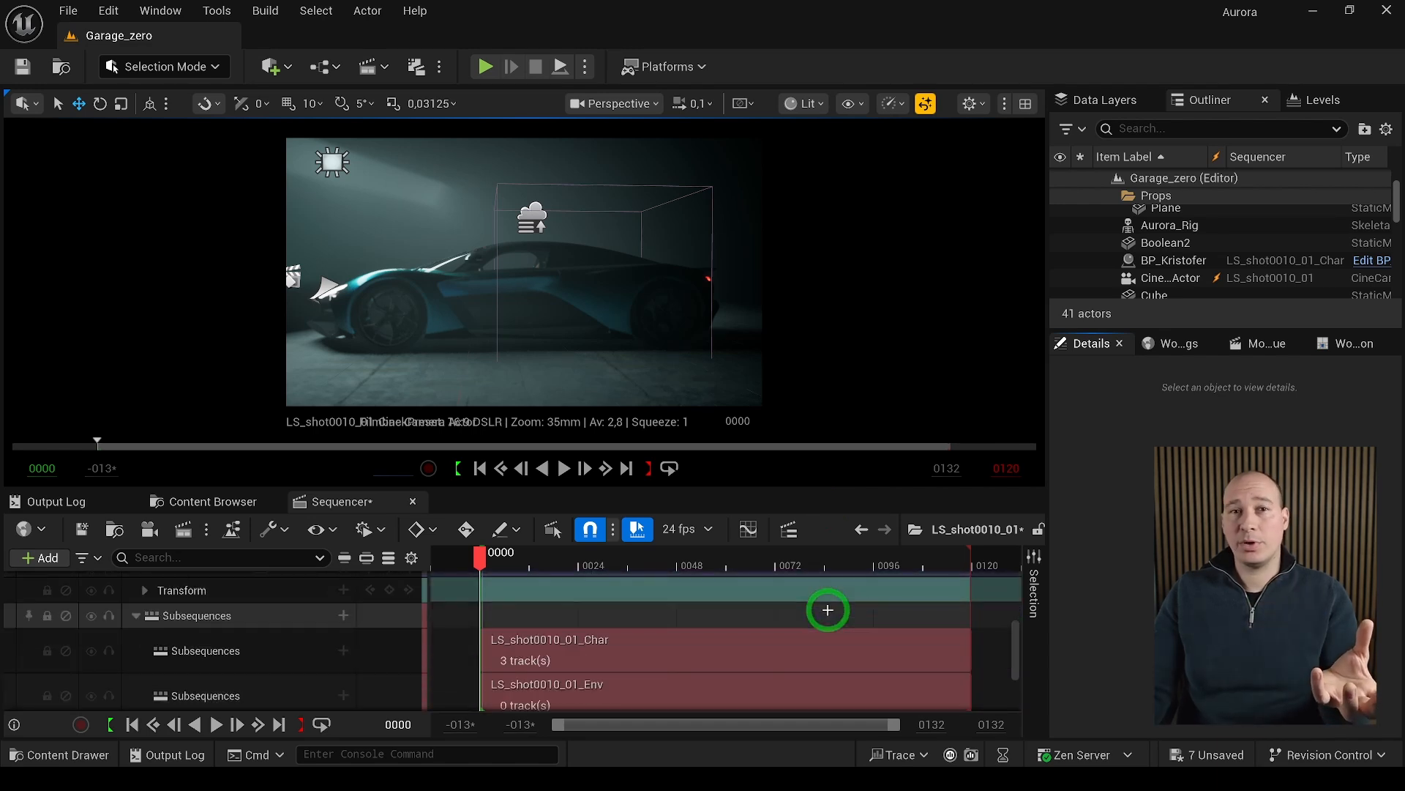
left_click(730, 648)
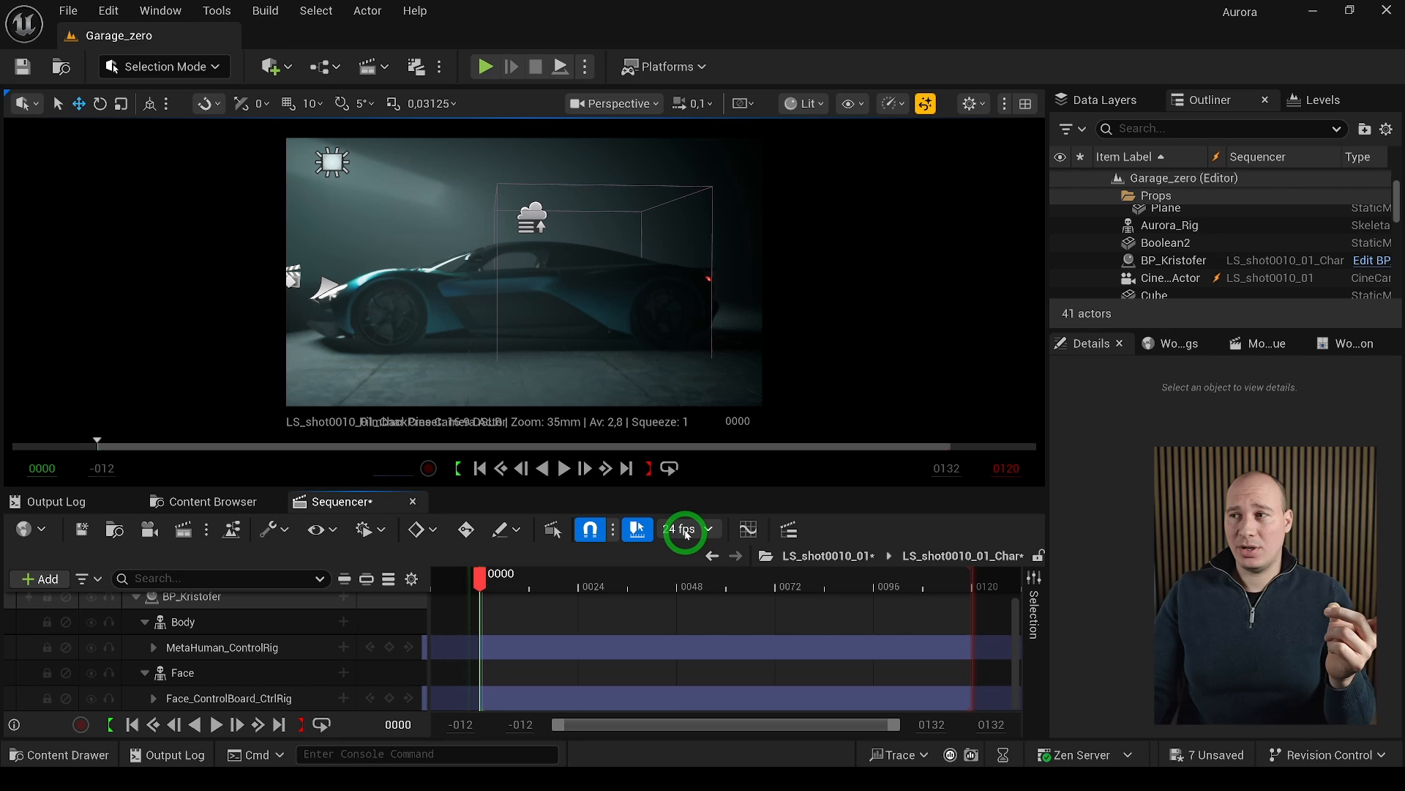
left_click(683, 528)
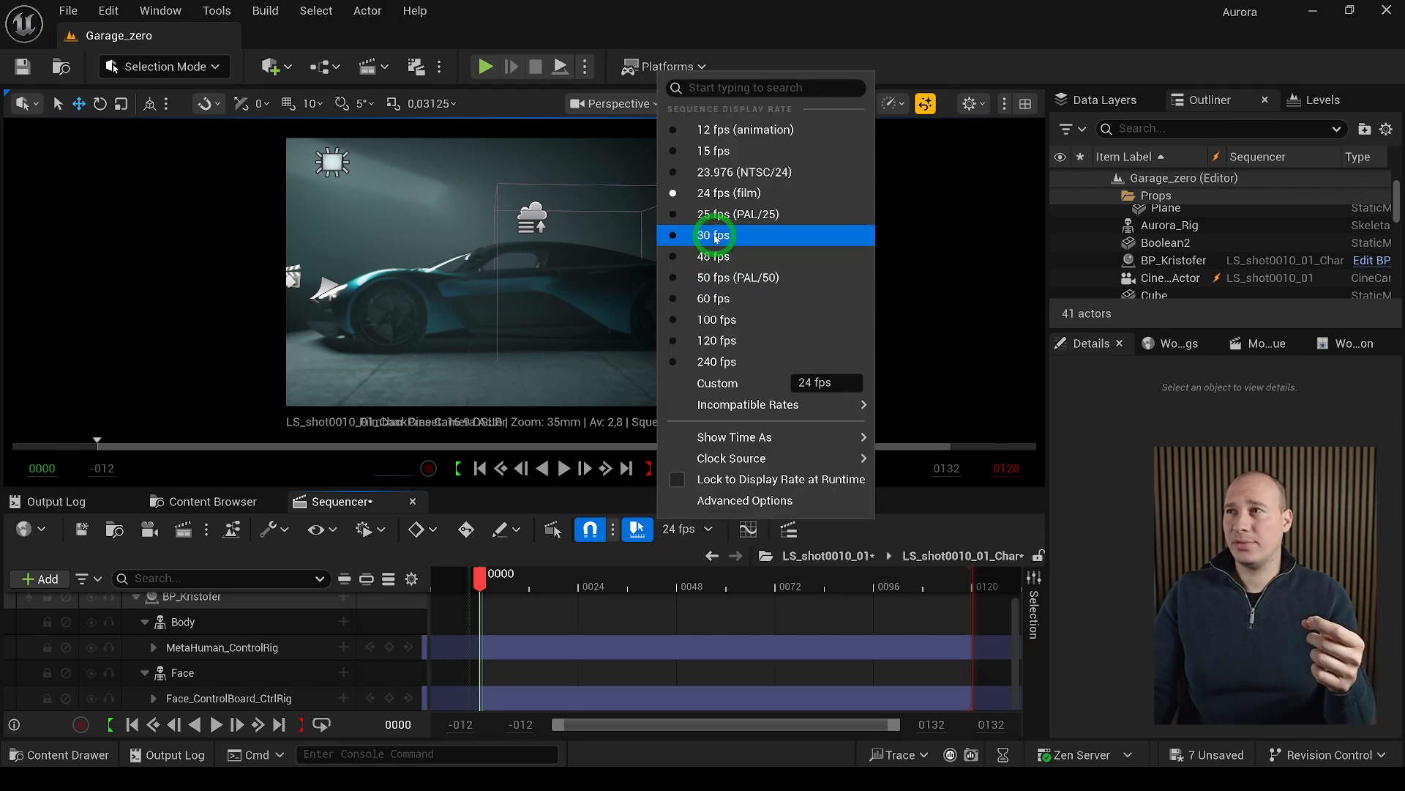
left_click(713, 234)
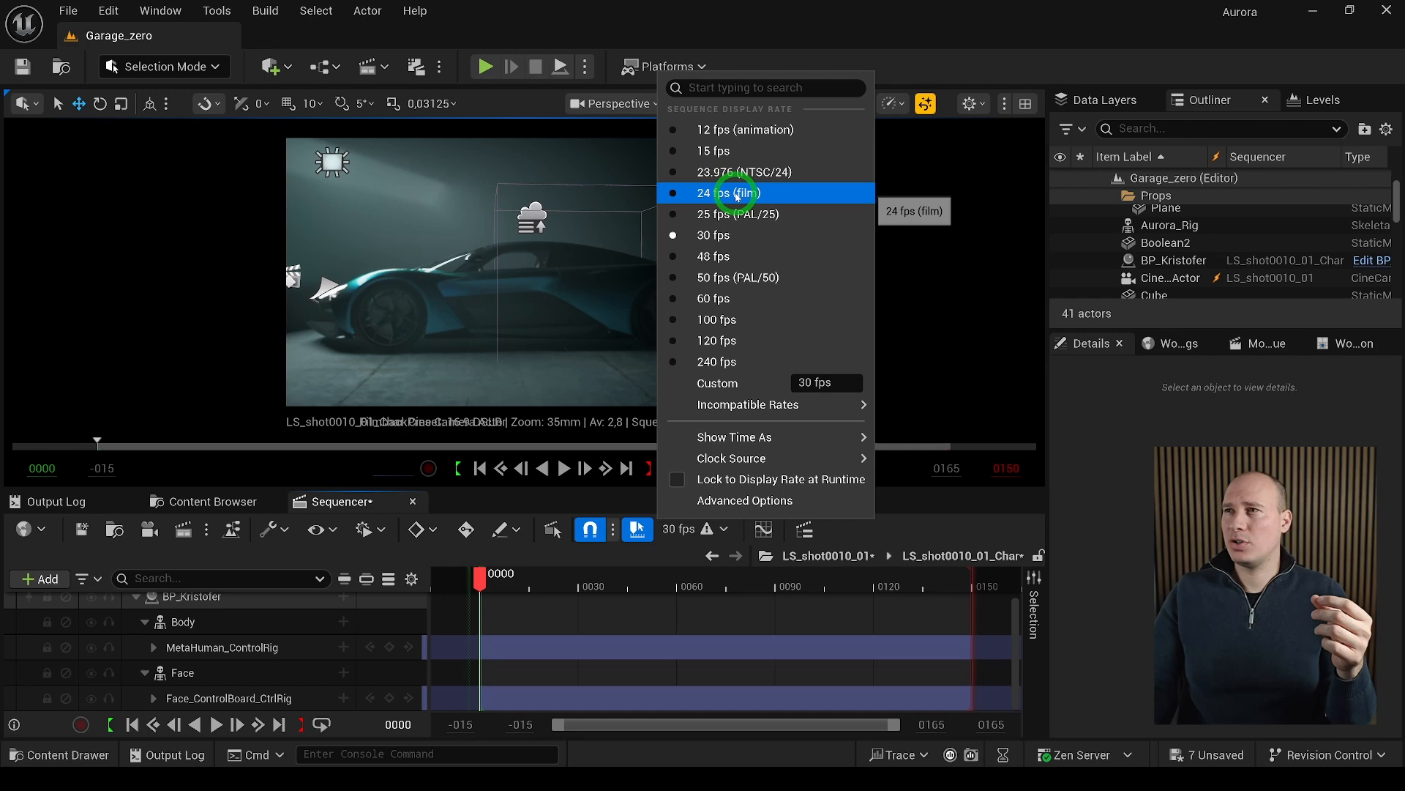
left_click(726, 194)
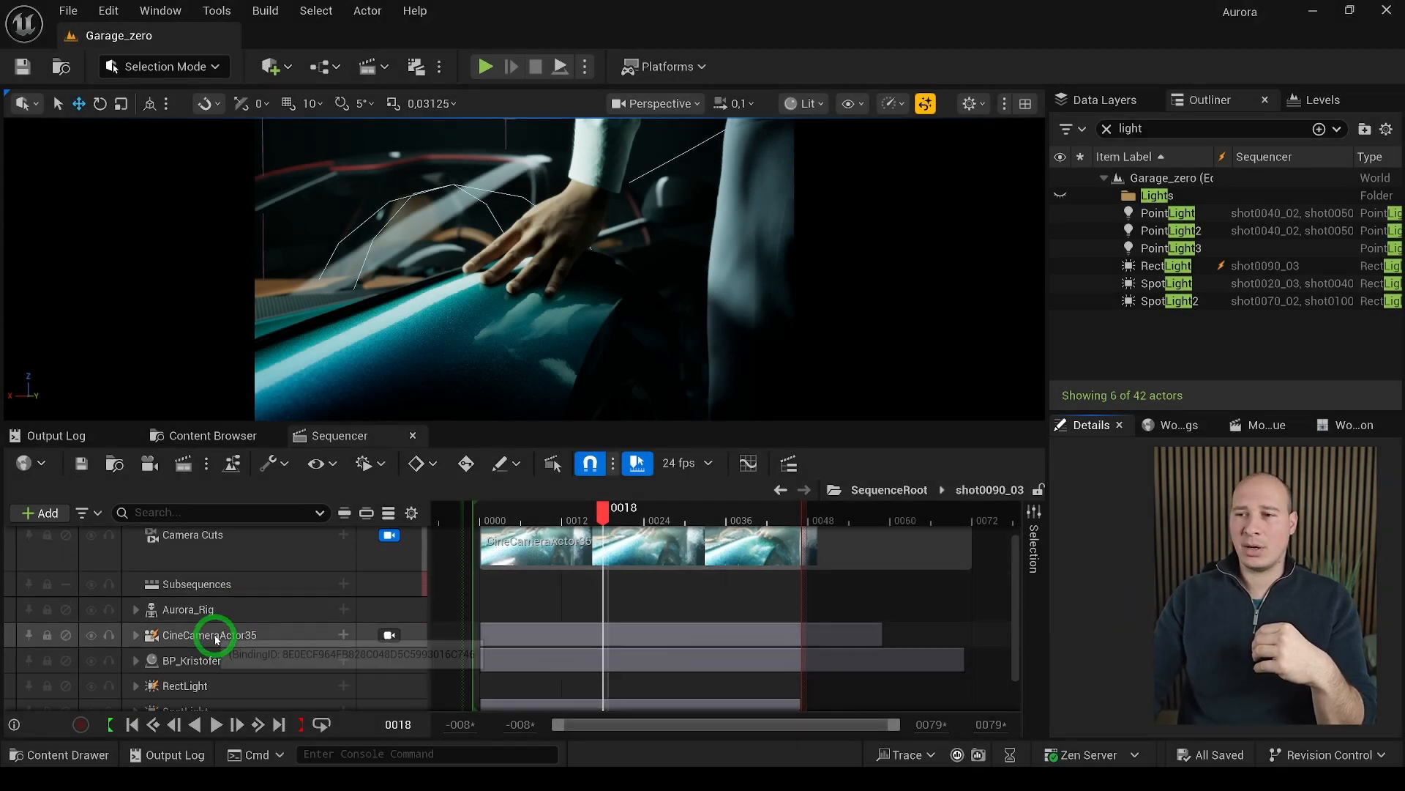
Step: Scroll the Outliner light list to see which shots use each light
scroll("down", 3)
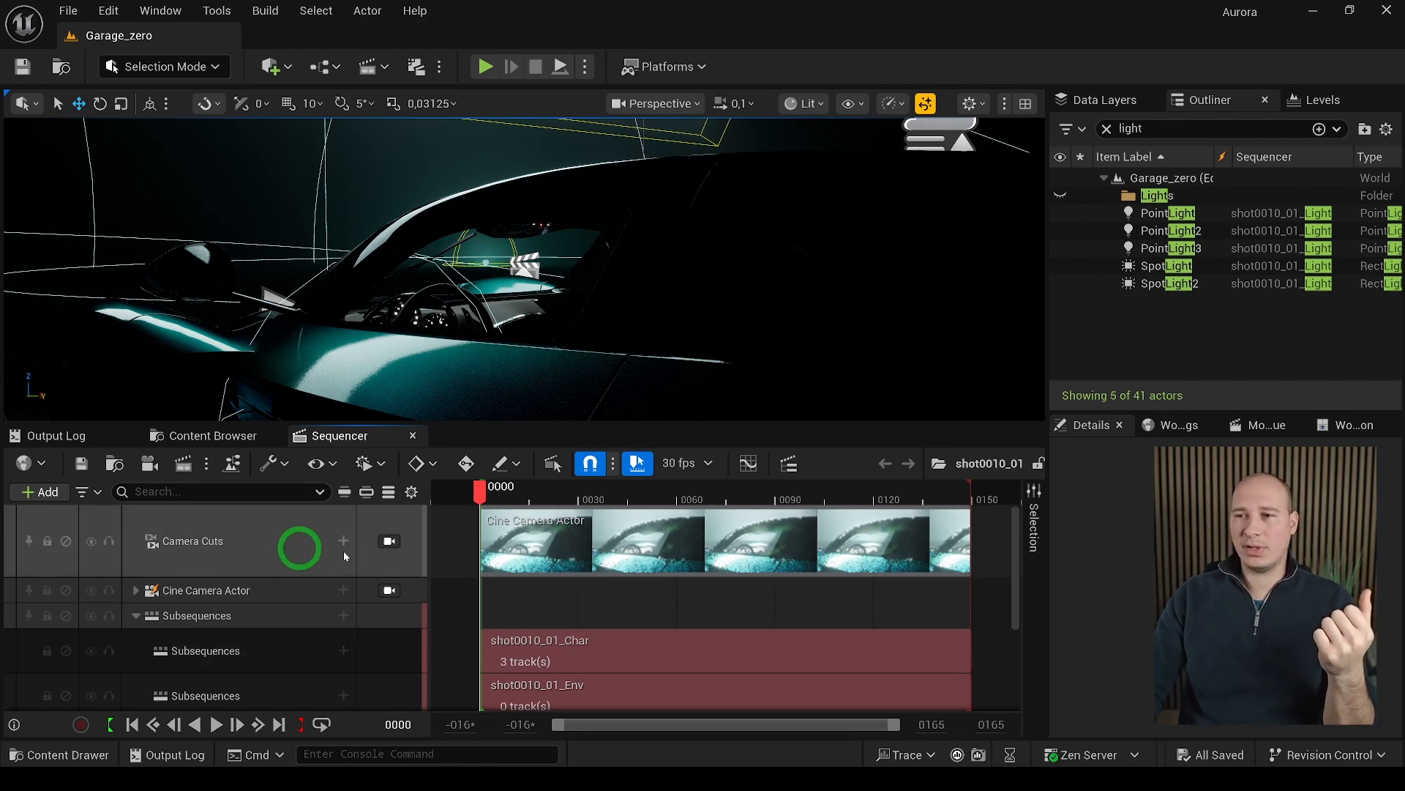
mouse_move(299, 606)
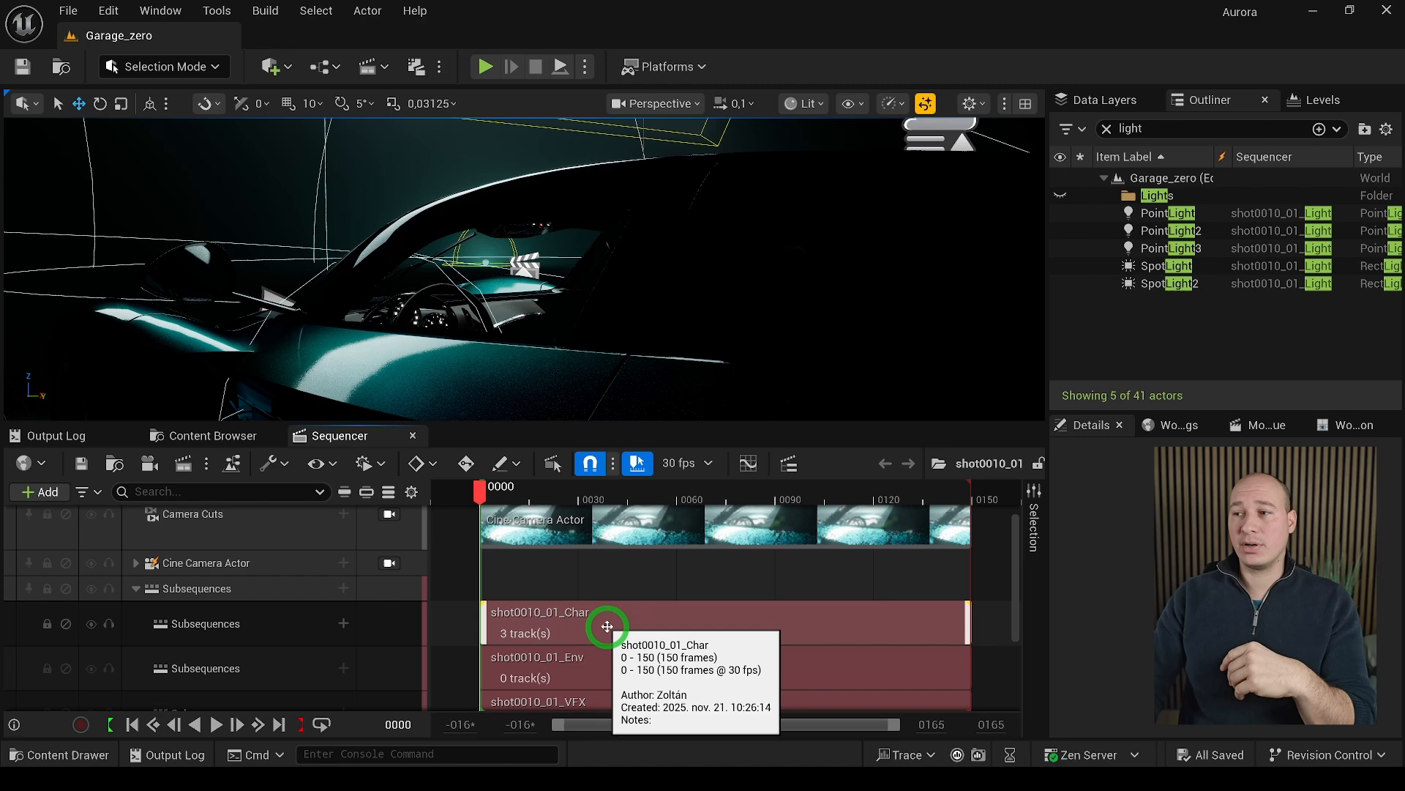
double_click(606, 625)
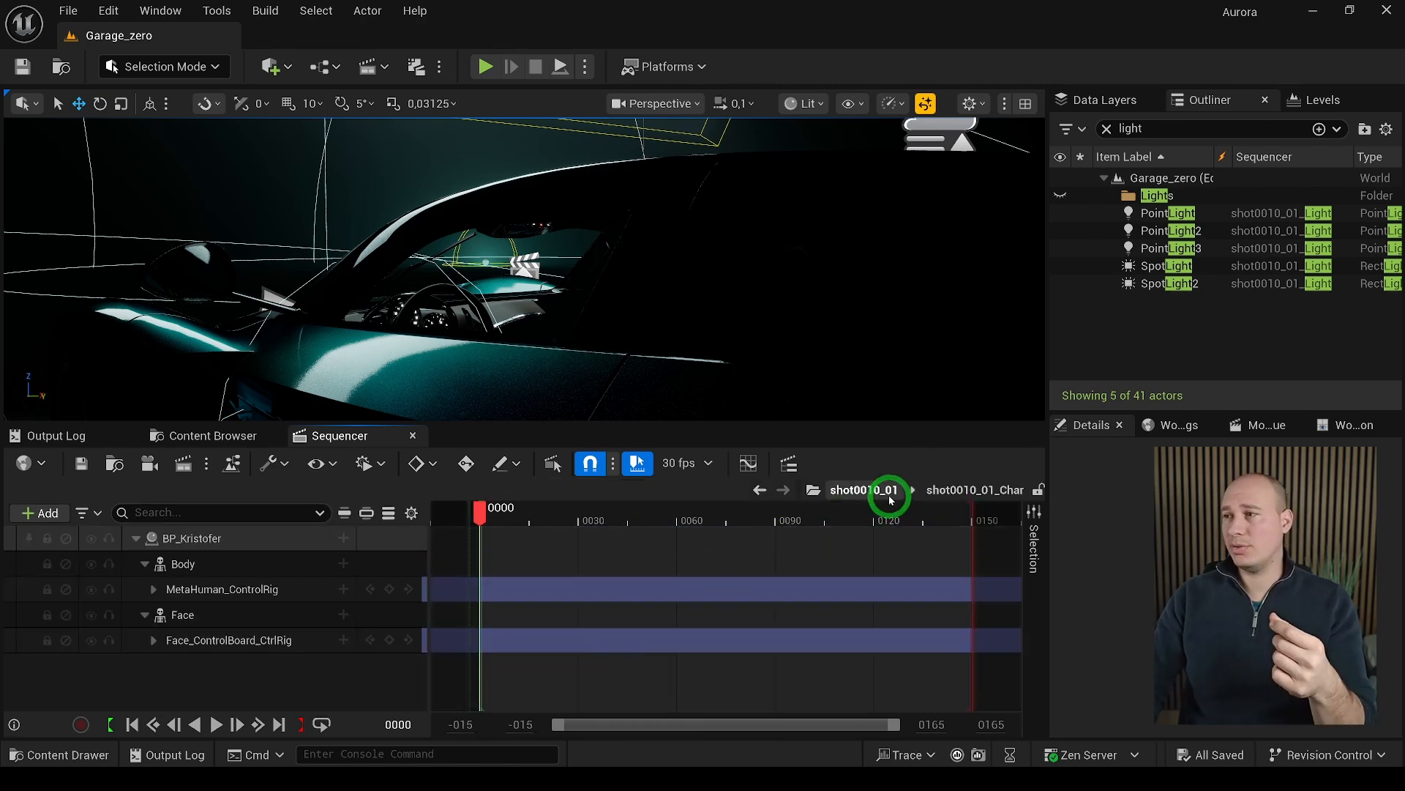
left_click(883, 489)
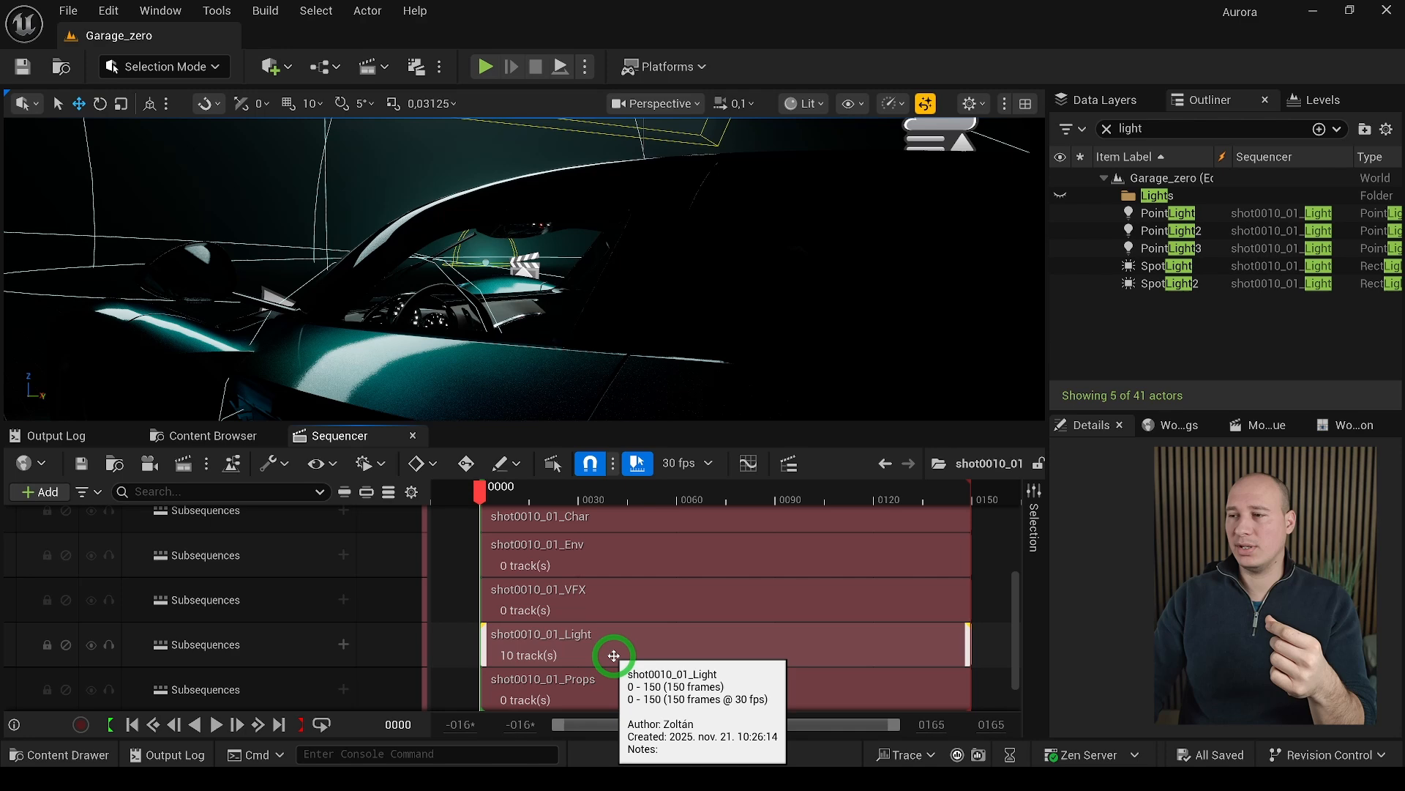
double_click(614, 654)
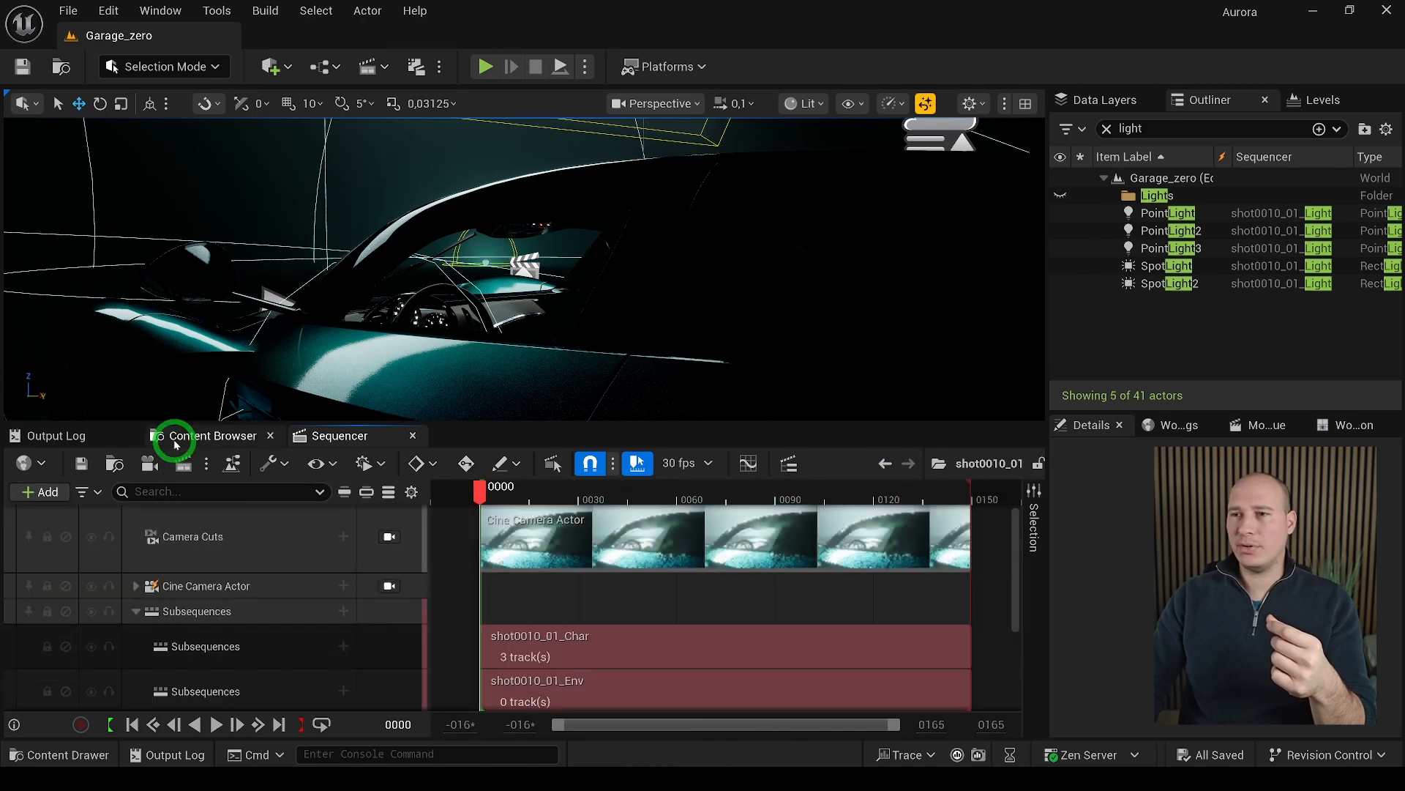
Step: Switch from Sequencer to the Content Browser
left_click(210, 435)
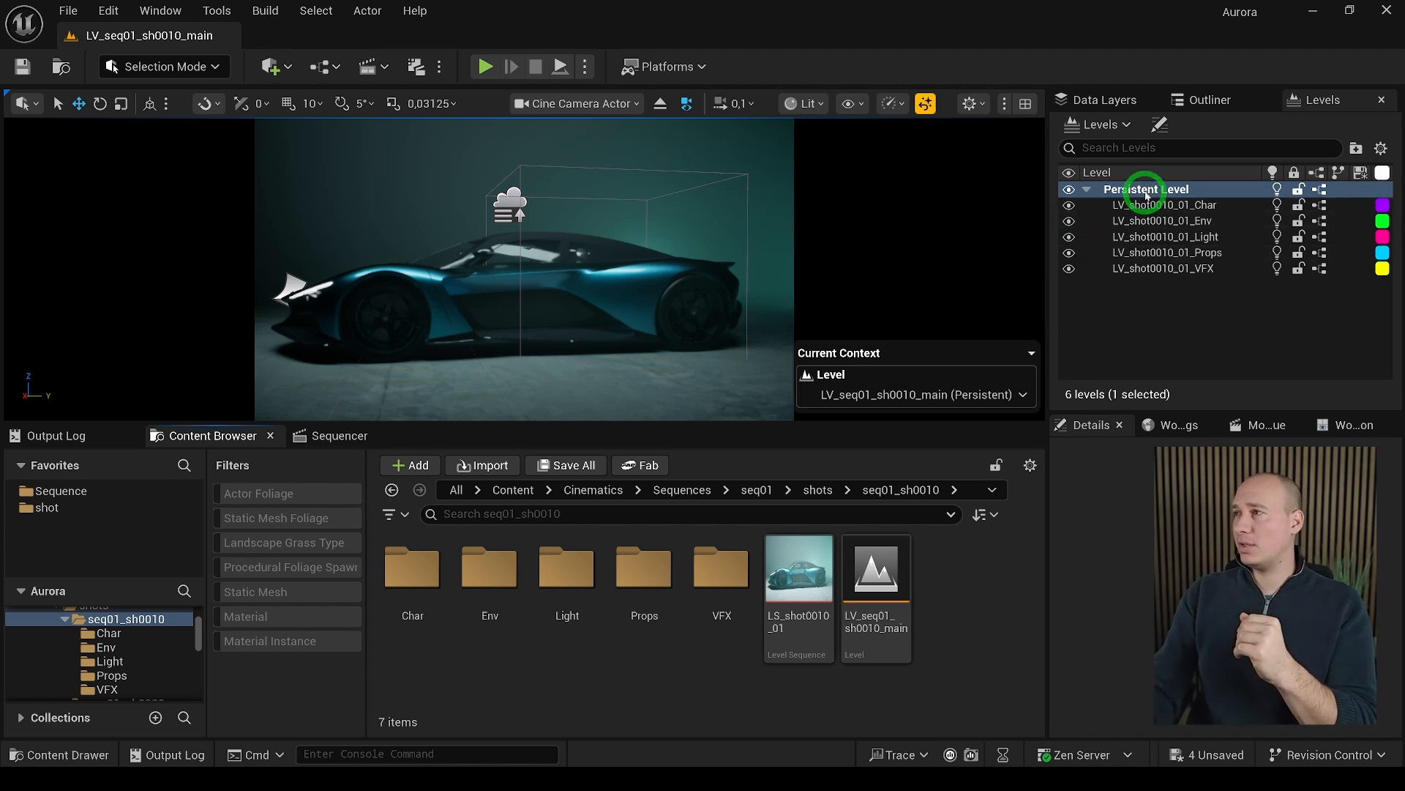
mouse_move(1145, 189)
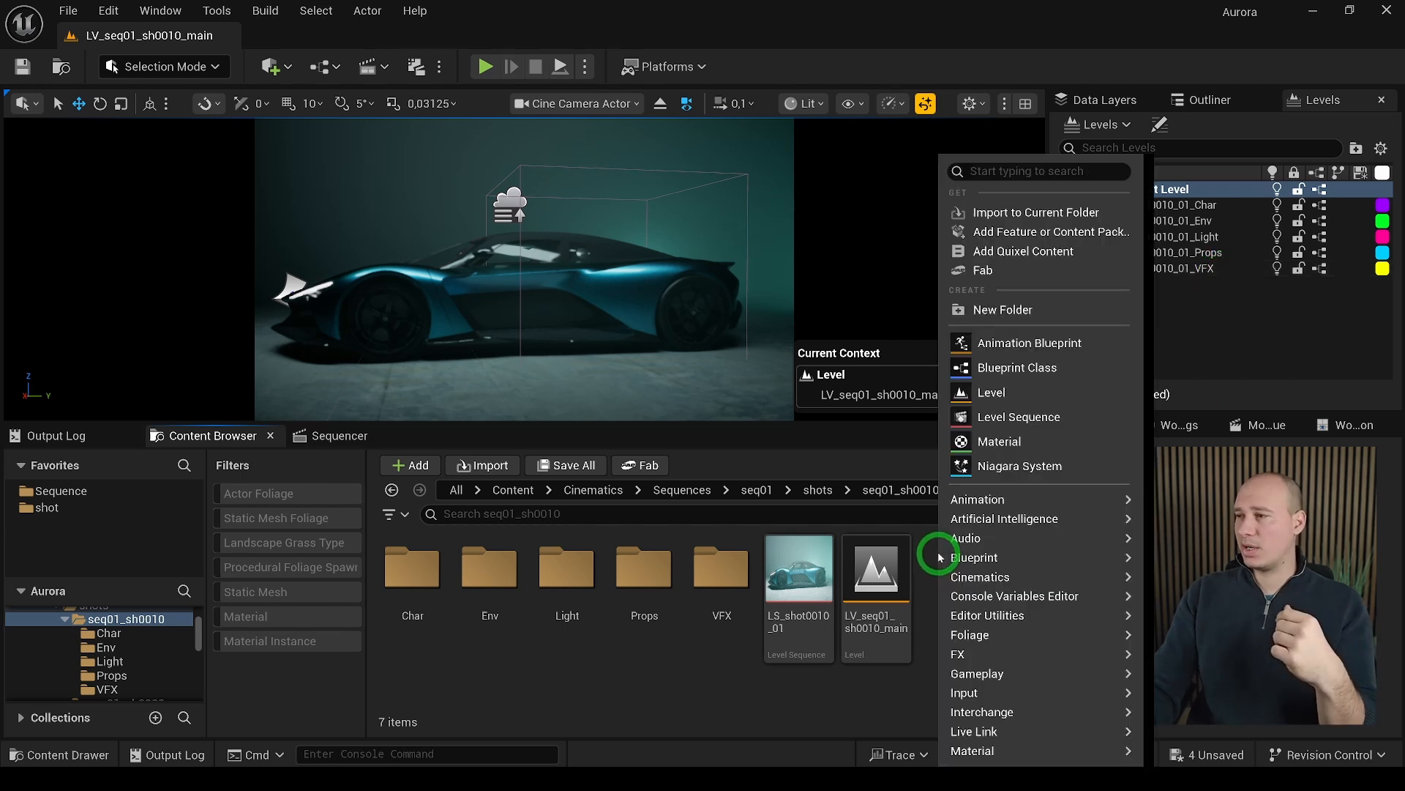
mouse_move(1005, 440)
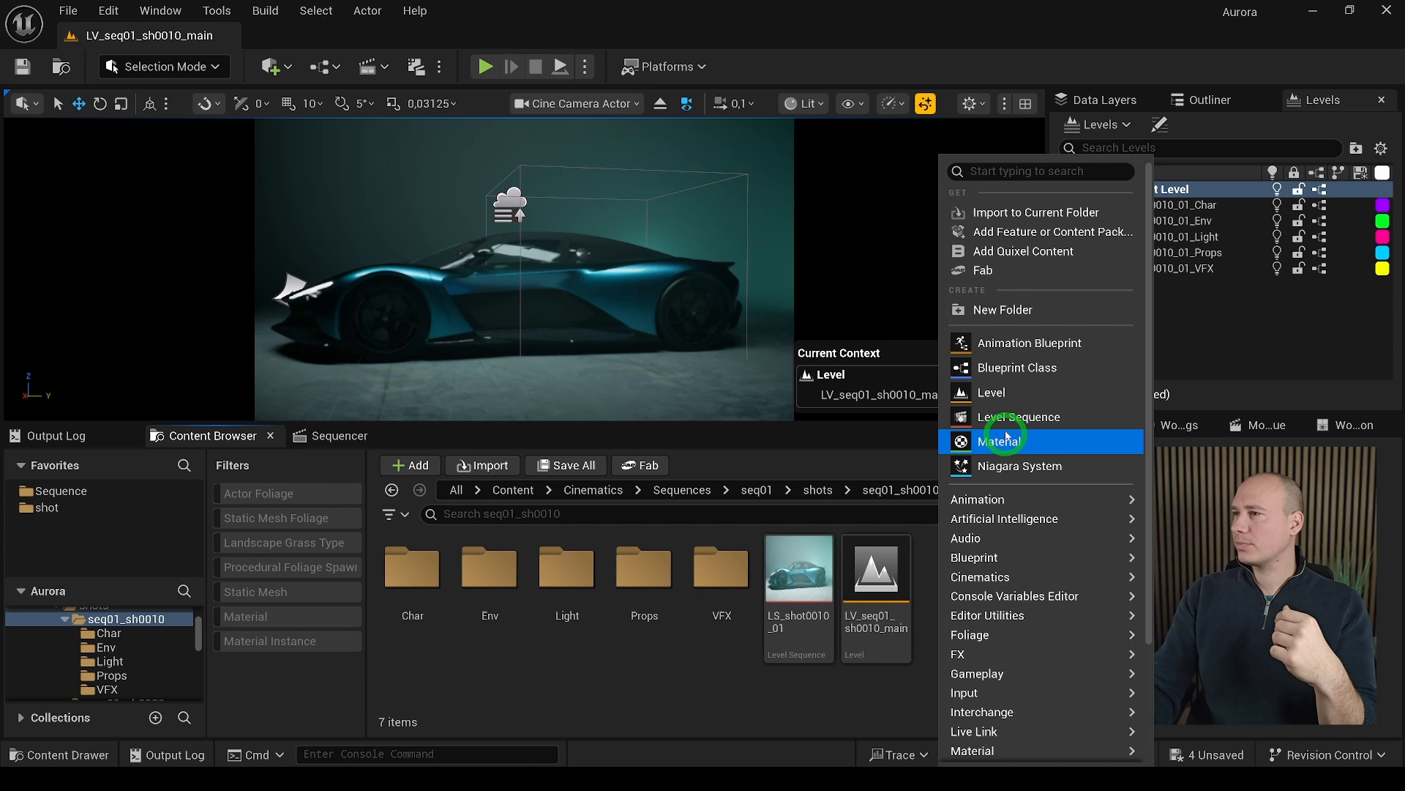
Step: Create a new Level asset named test in the seq01_sh0010 folder
left_click(992, 392)
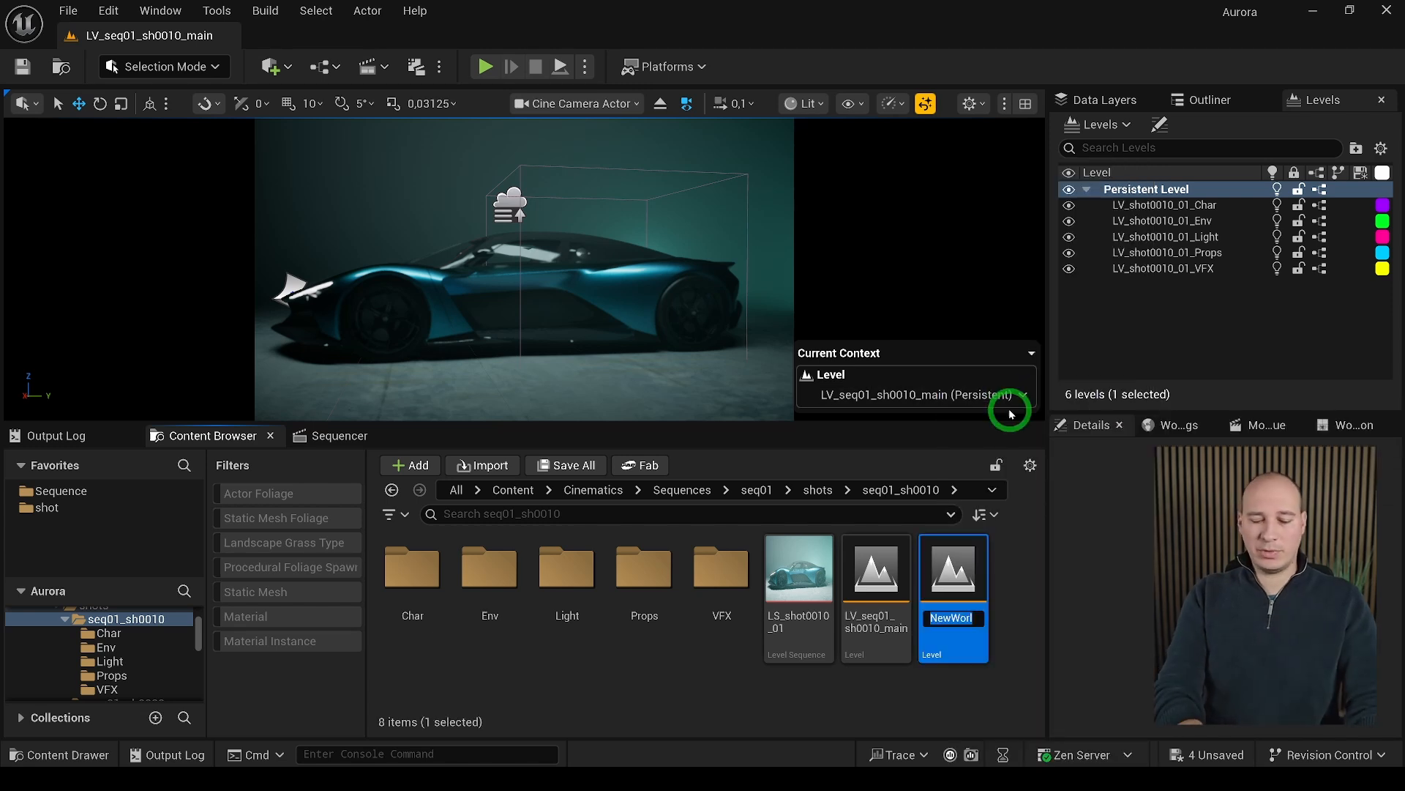
type("teste")
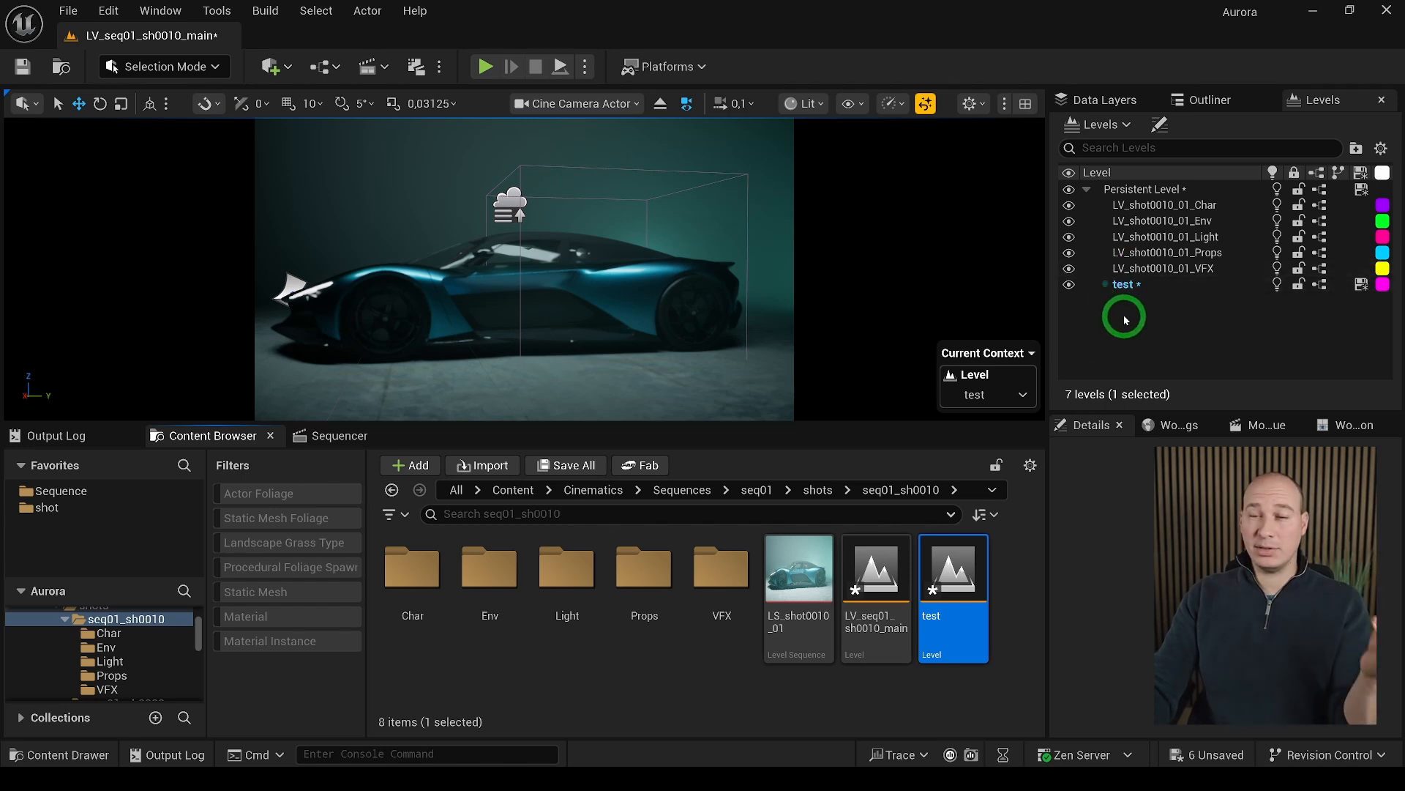
mouse_move(1125, 285)
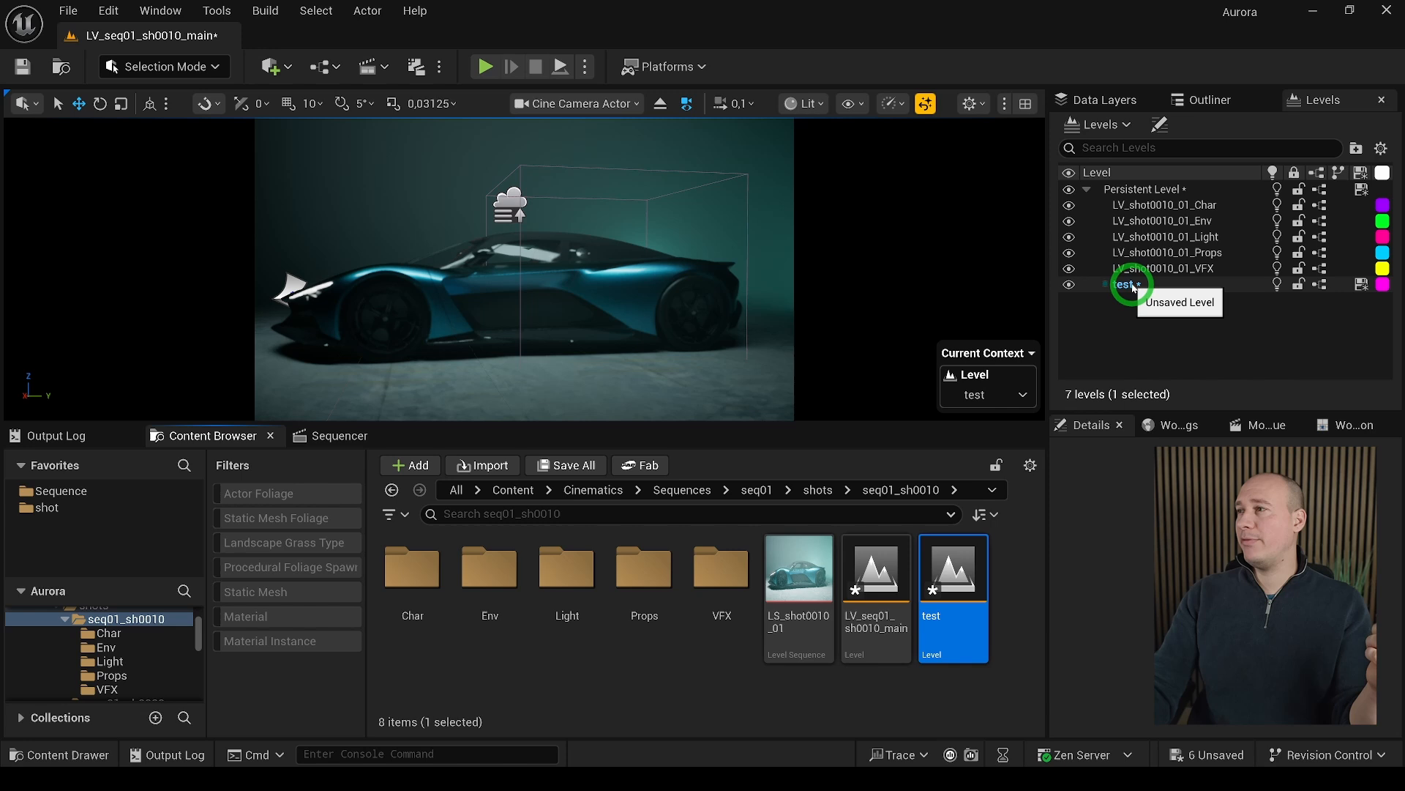
Step: Change the test sub-level's streaming method to Always Loaded
right_click(1129, 286)
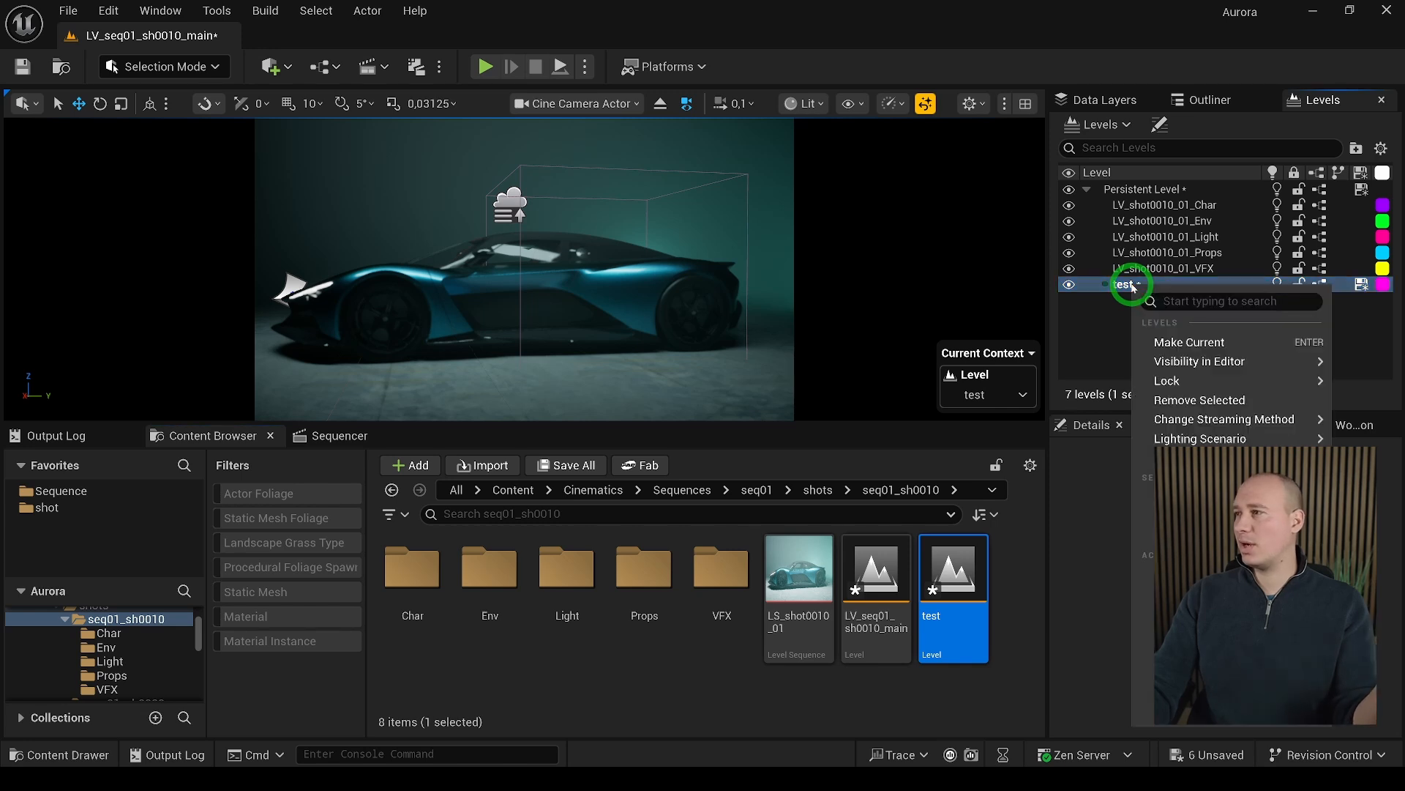
mouse_move(1225, 418)
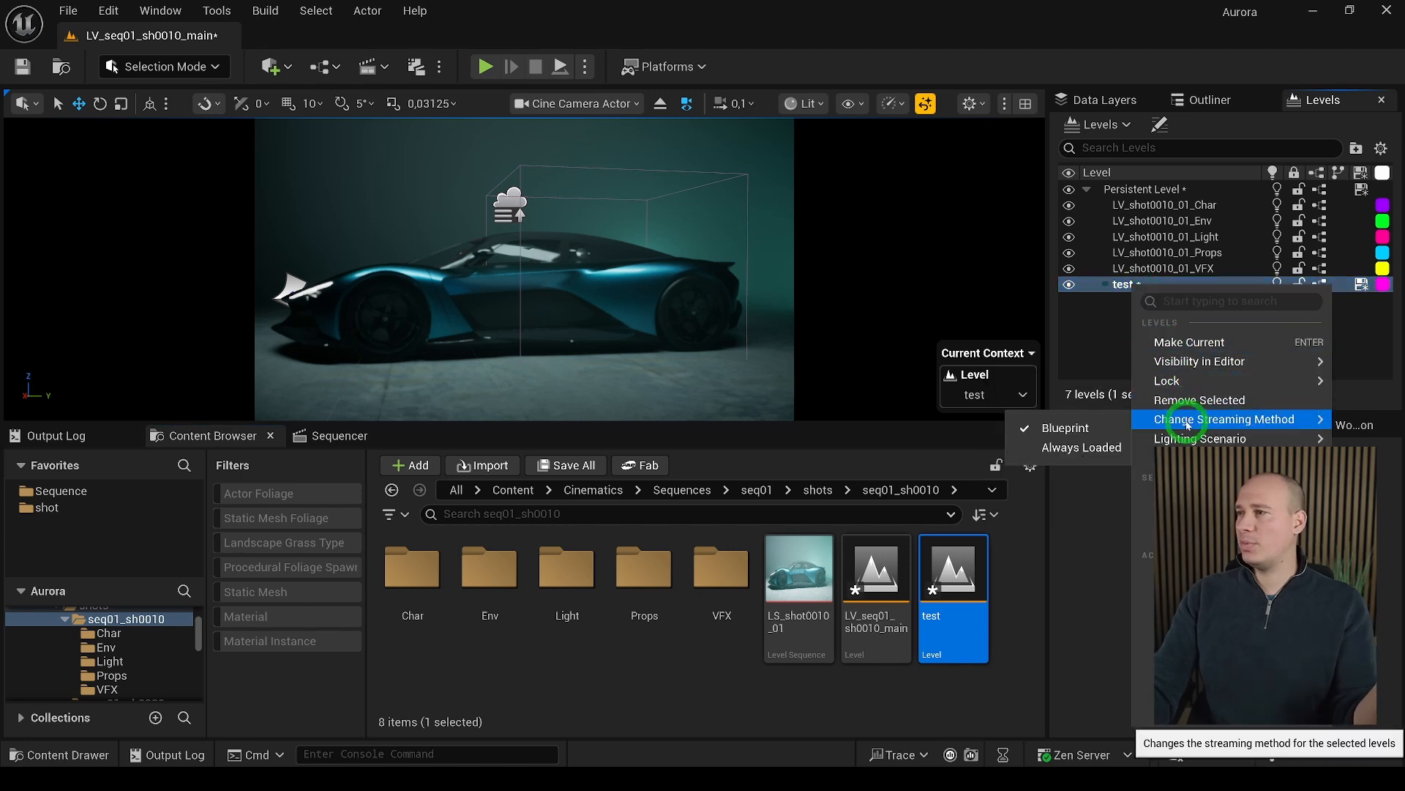
left_click(1082, 448)
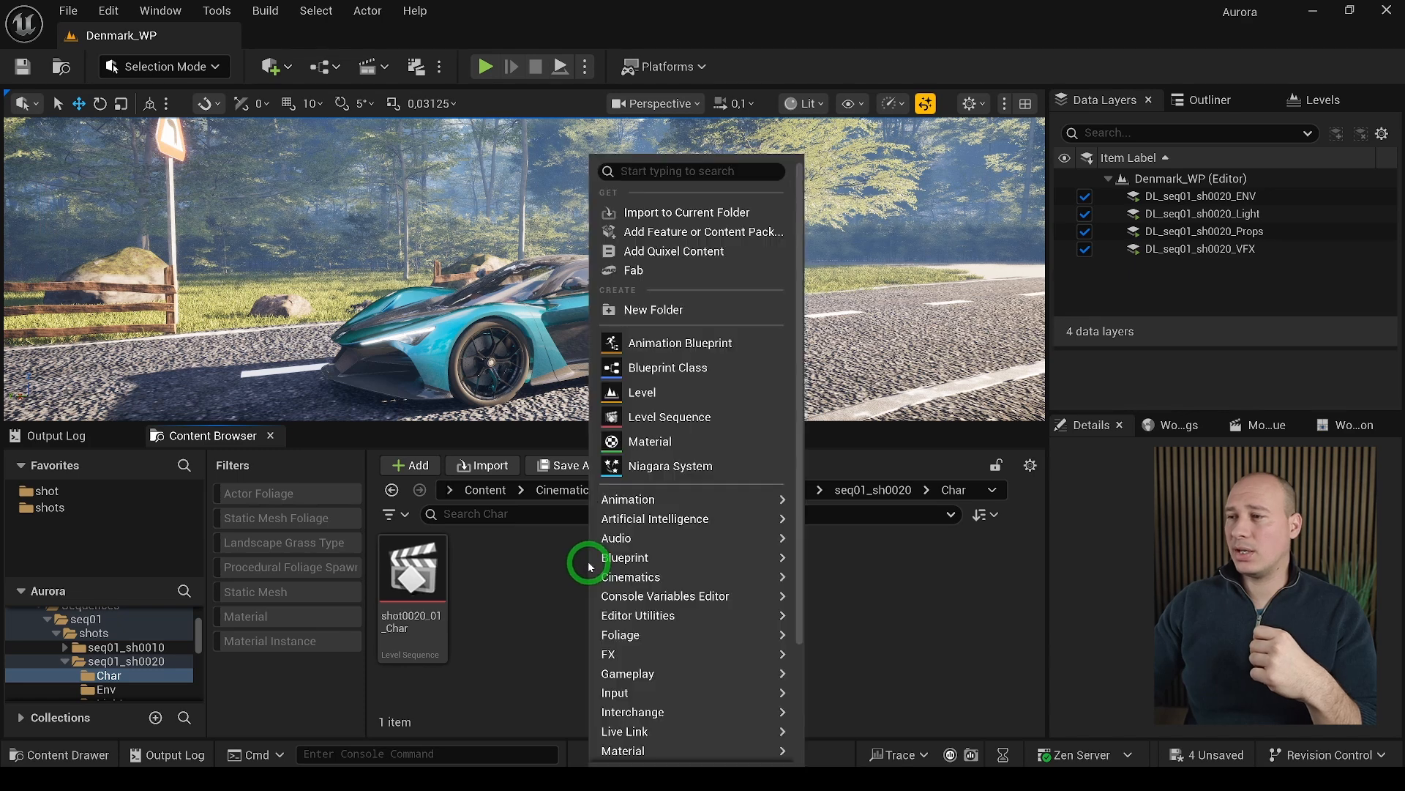
Step: Create the DL_seq01_sh0020_CHAR data layer asset in the Char folder via World > Data Layer
left_click(618, 750)
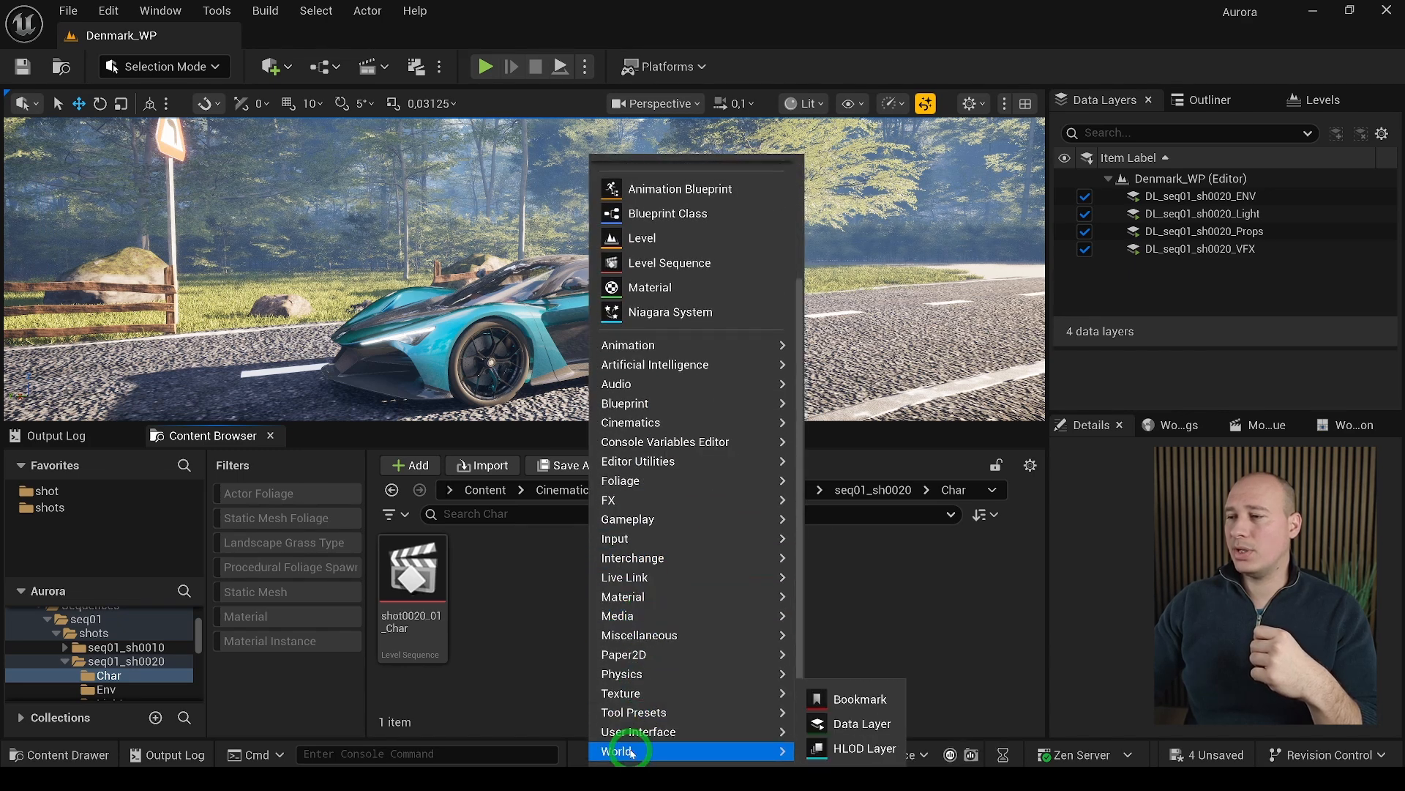
left_click(861, 724)
type("DL_seq01_sh0020_CHAR")
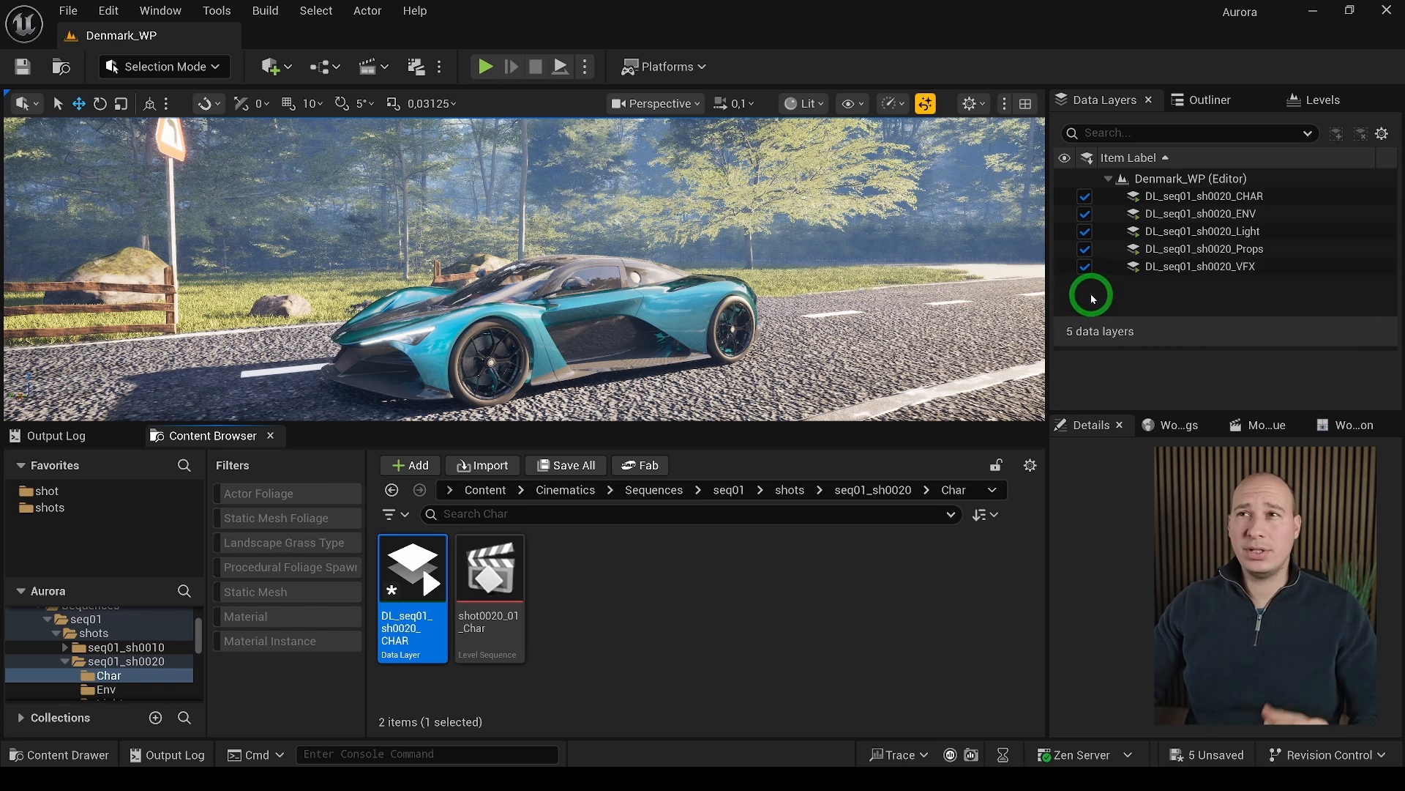
Step: Bring up the Window menu to reach the World Partition Data Layers Outliner
left_click(161, 10)
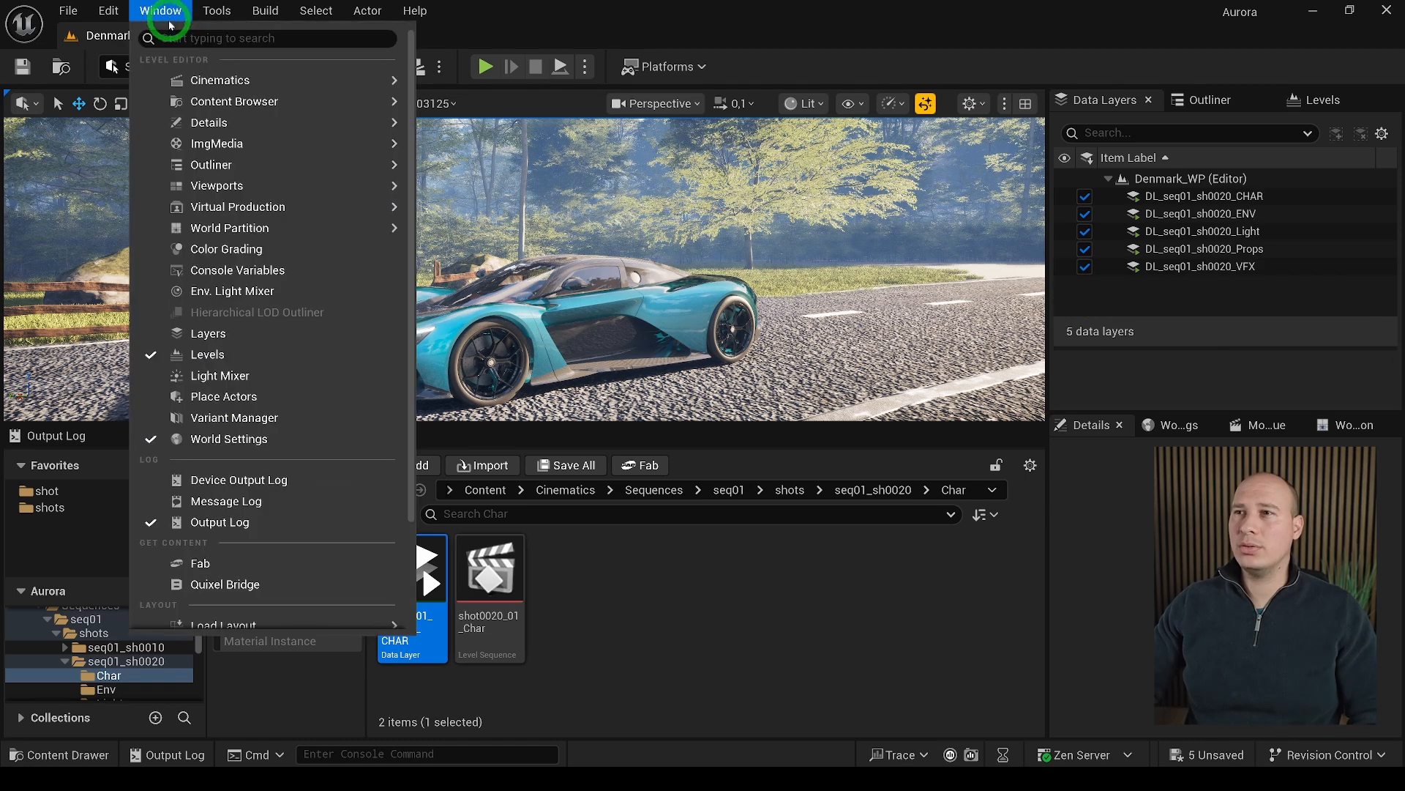
mouse_move(230, 229)
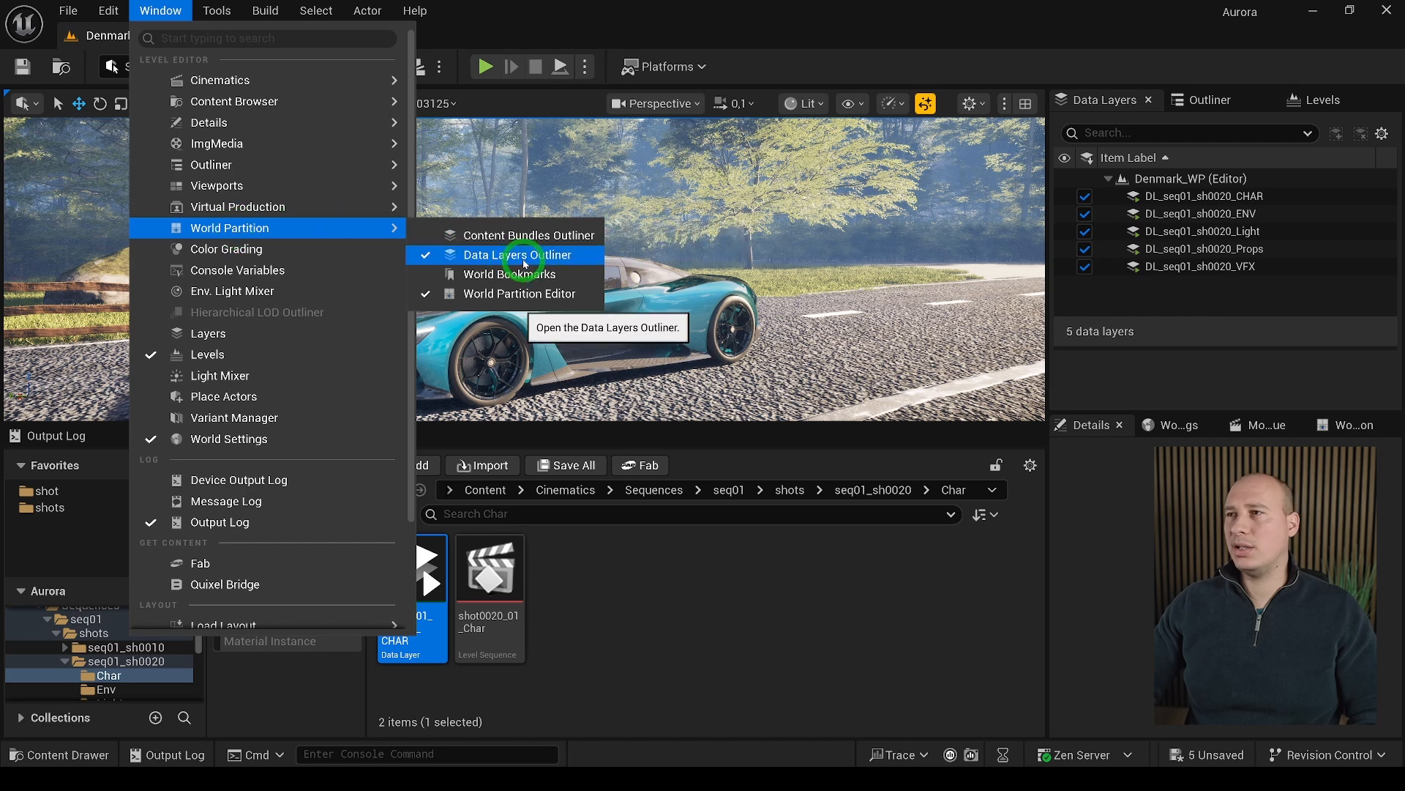
mouse_move(618, 562)
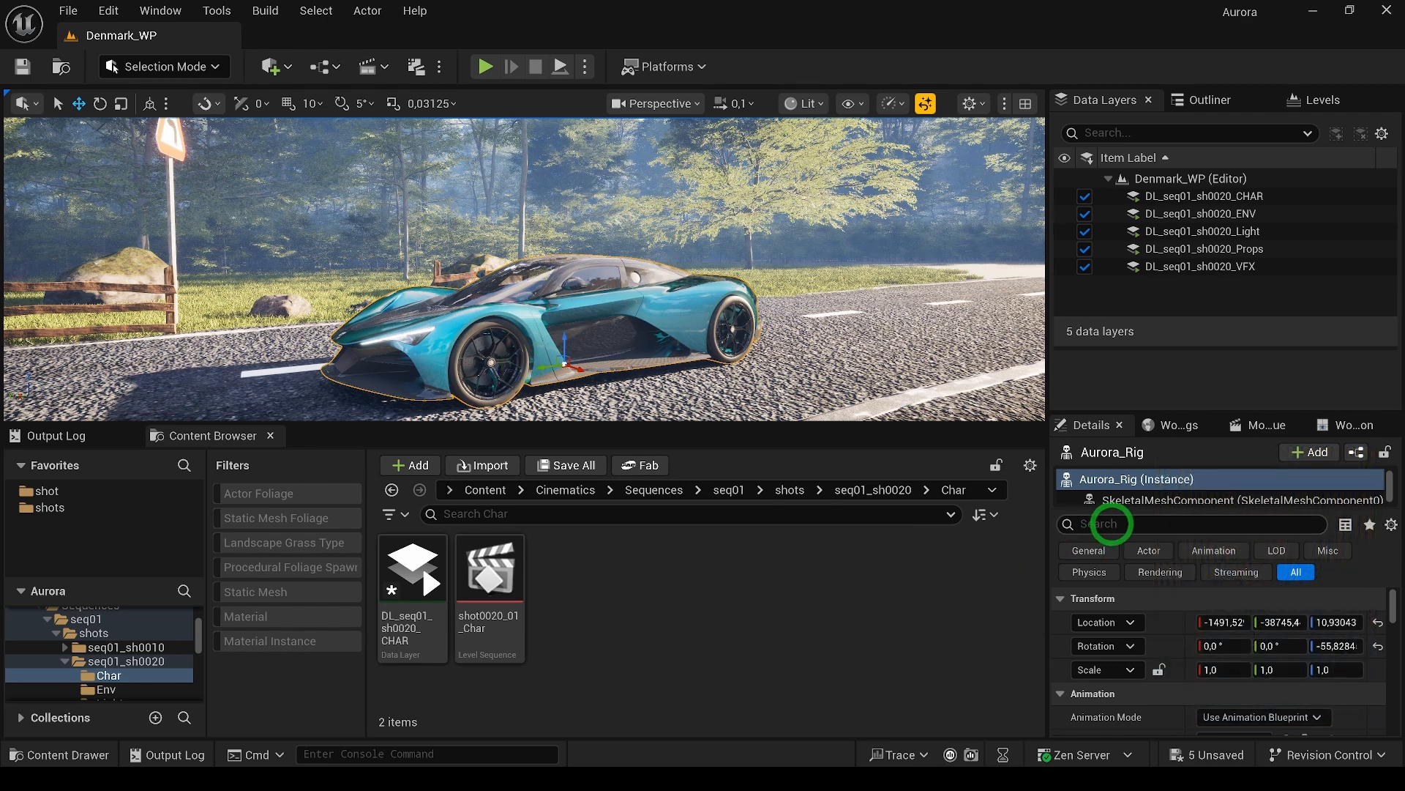
Step: Filter Details by 'data' and set the car's Data Layer Assets index 0 to DL_seq01_sh0020_CHAR
type("data")
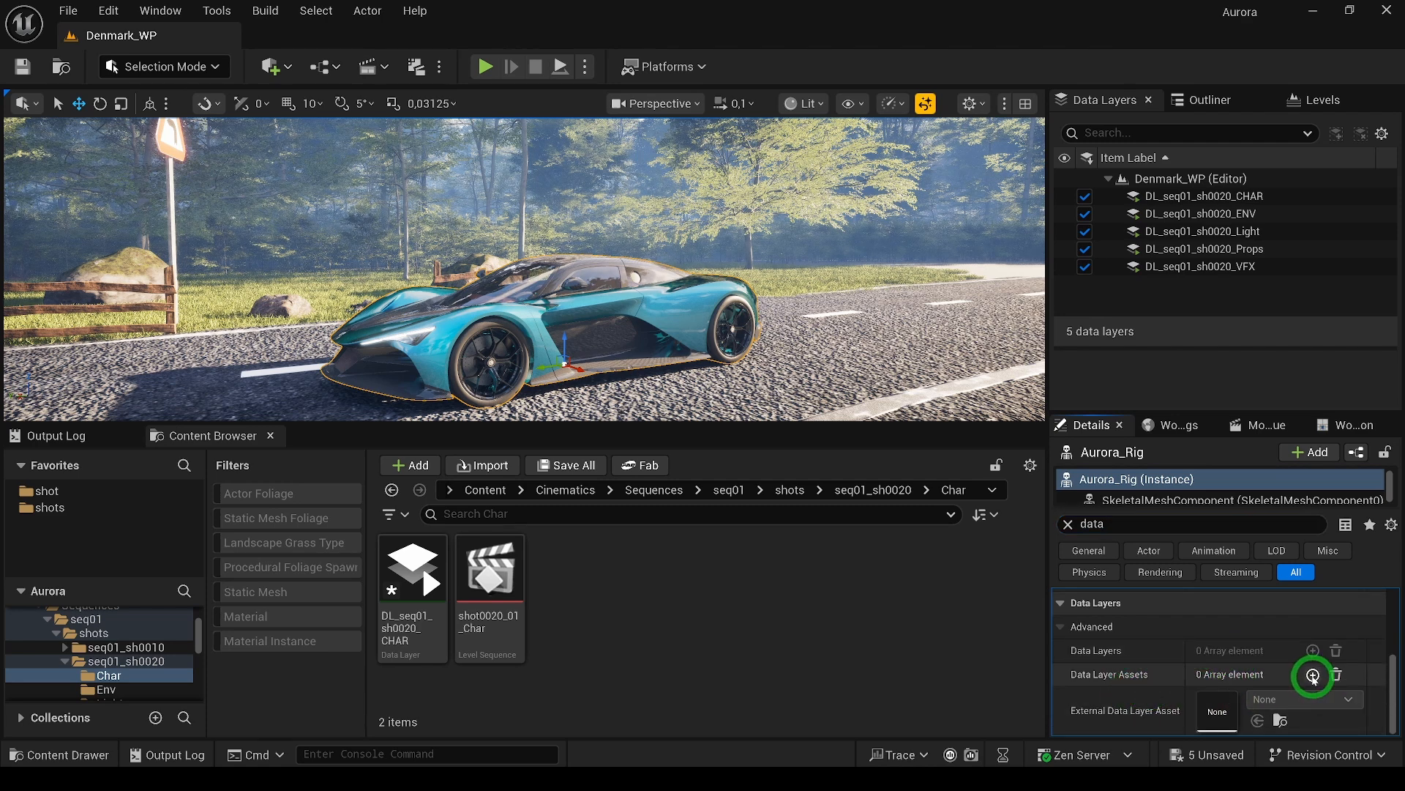
left_click(1312, 675)
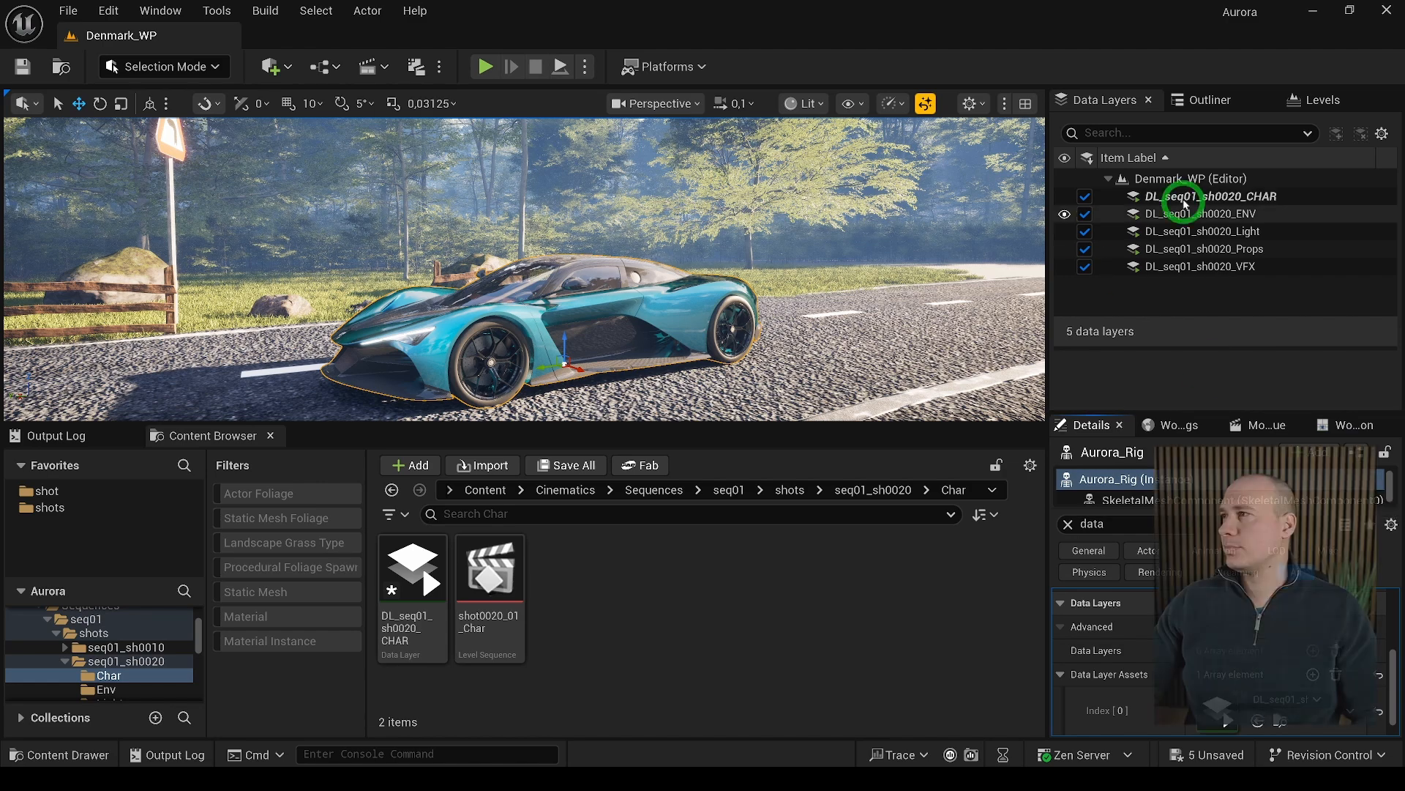
left_click(1064, 195)
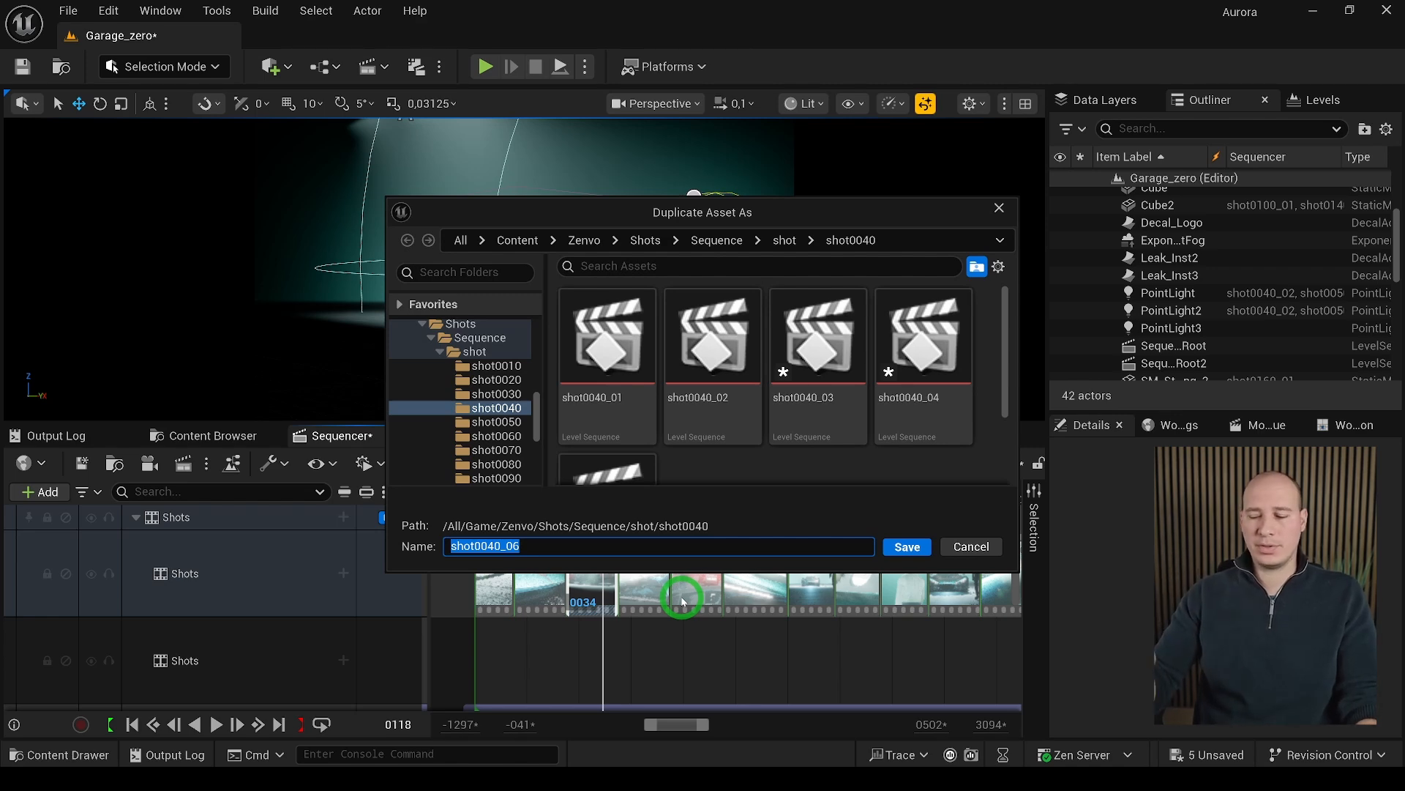
Step: Save the new take as shot0040_06 and bring up the shot's section options
left_click(905, 546)
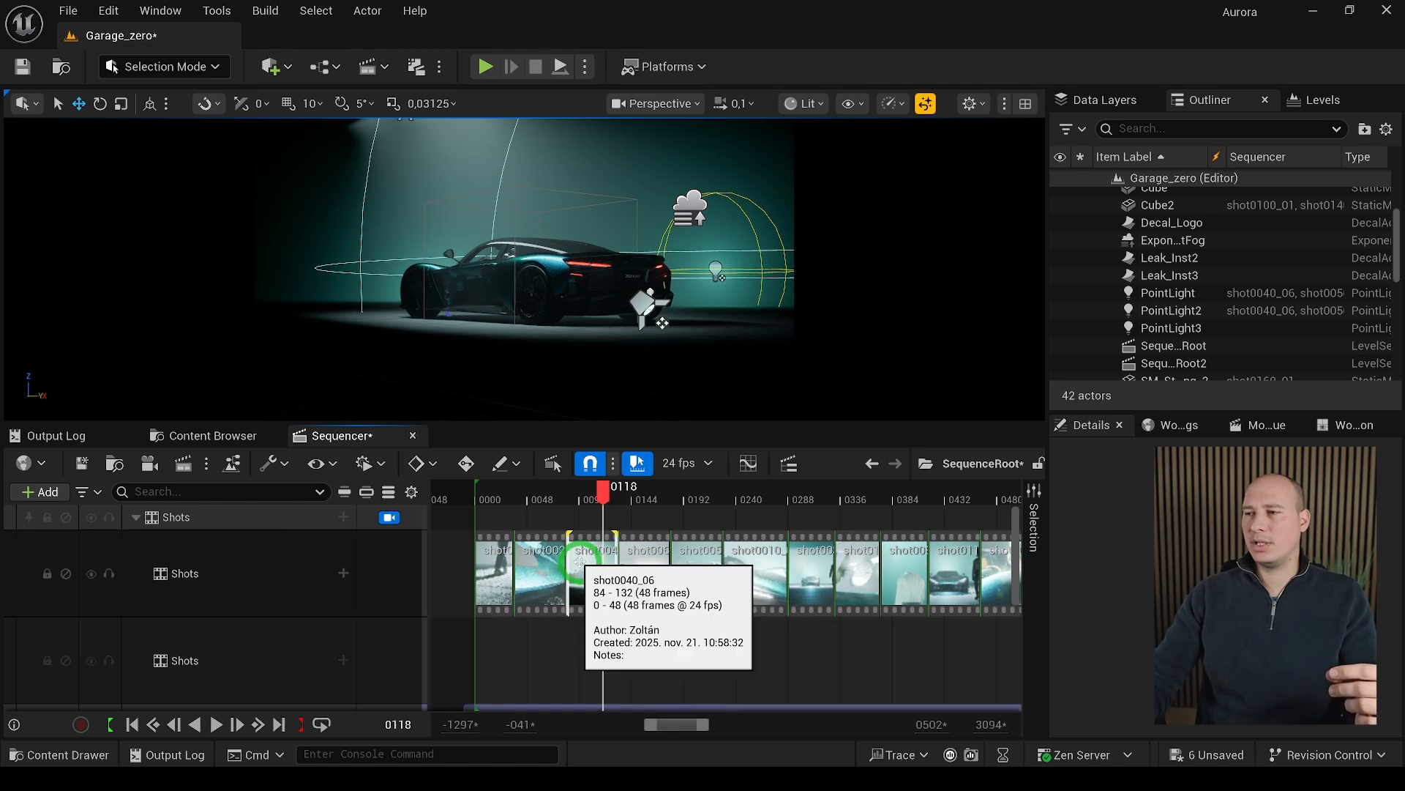
right_click(582, 561)
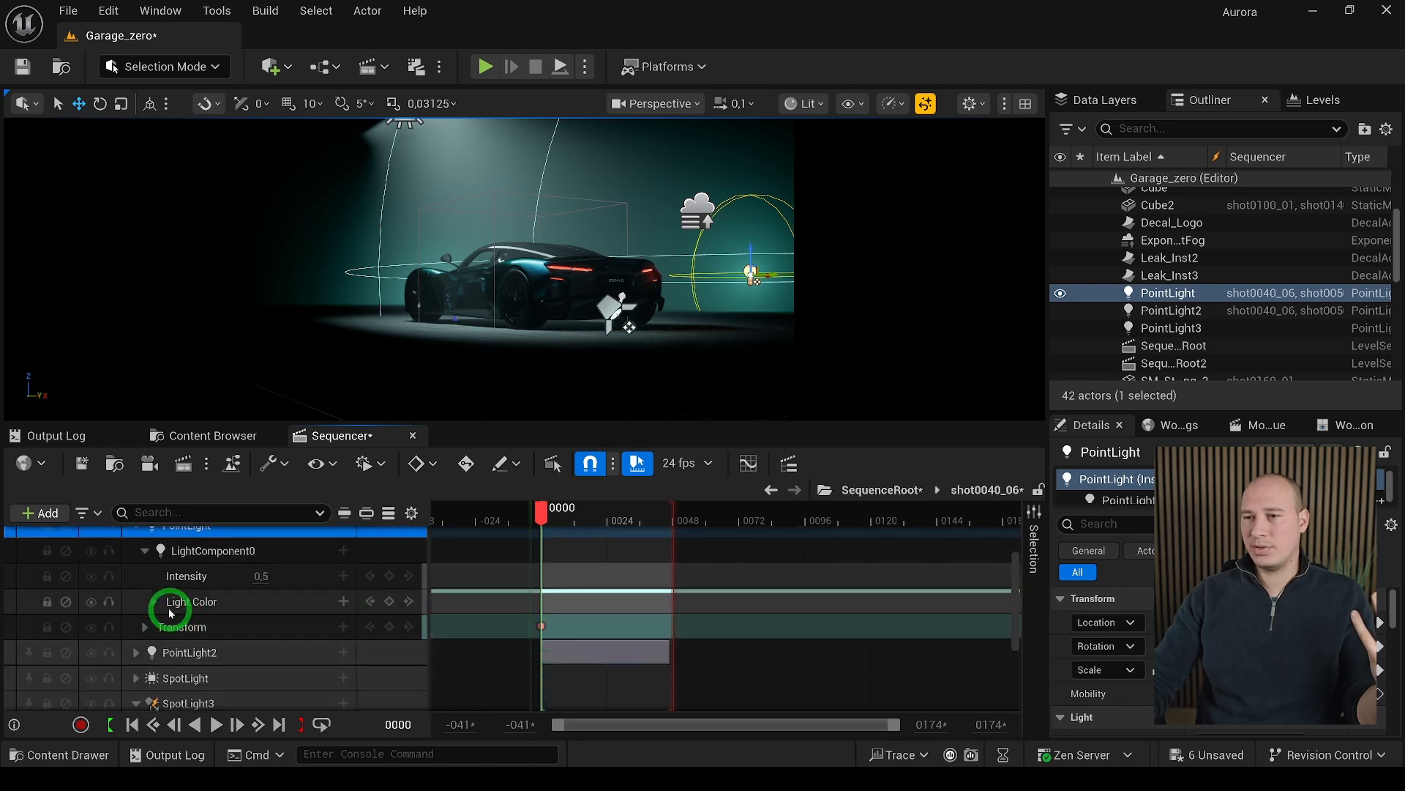
Step: Shift the PointLight's Light Color hue from cyan to a warm pinkish red in the Color Picker
left_click(152, 602)
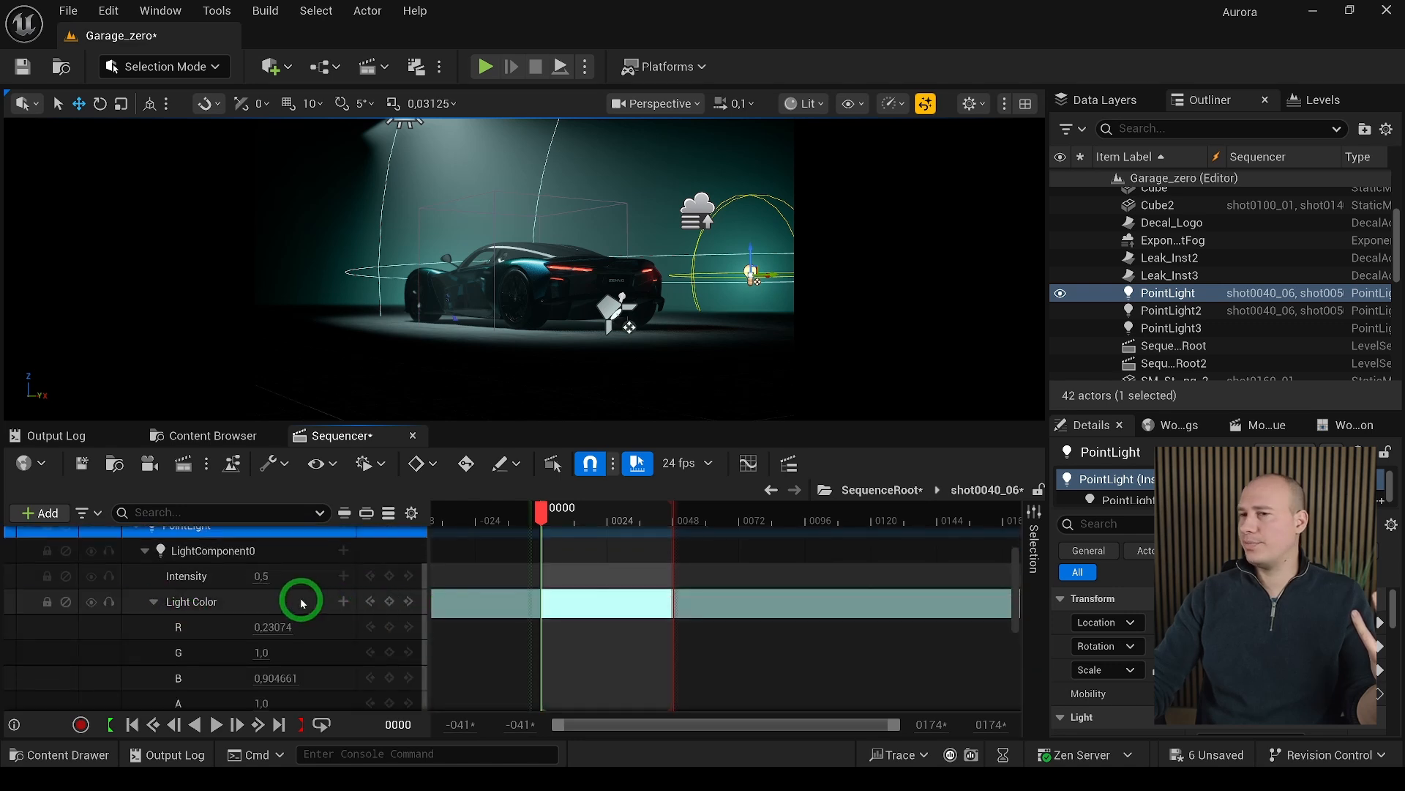
left_click(302, 602)
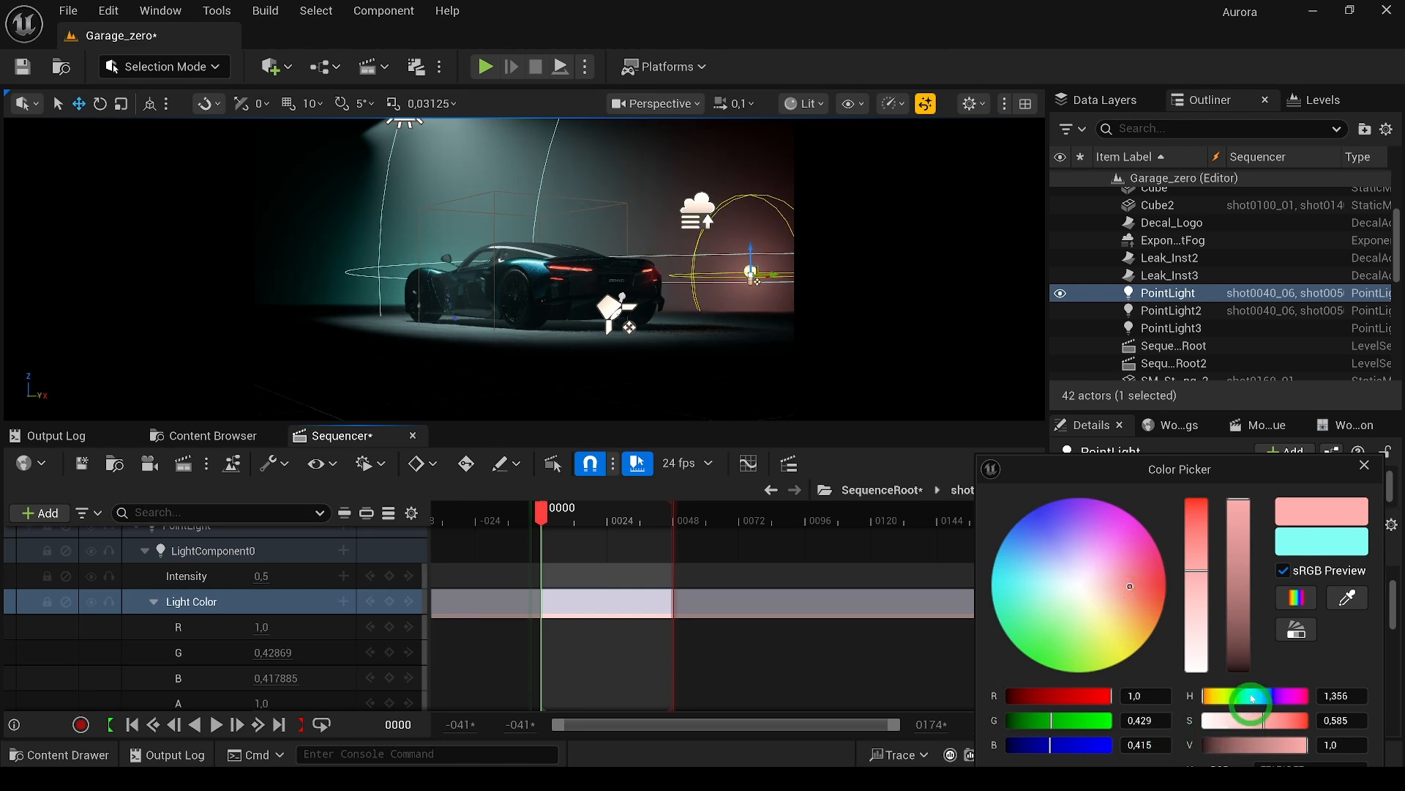
left_click_drag(1178, 468, 1042, 401)
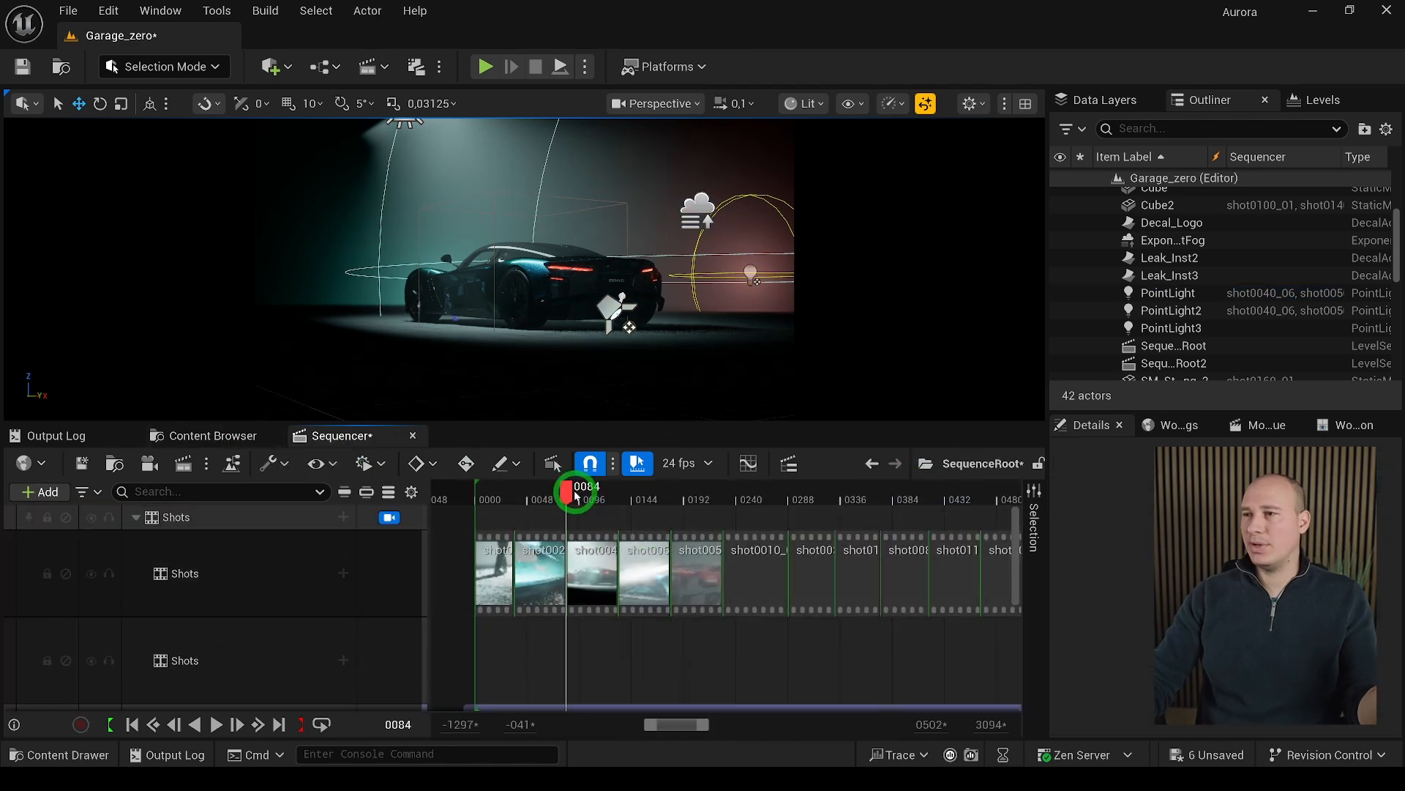
Step: Set the shot0040 section to Takes > Take 2, playing shot0040_03 without the pink light
right_click(588, 556)
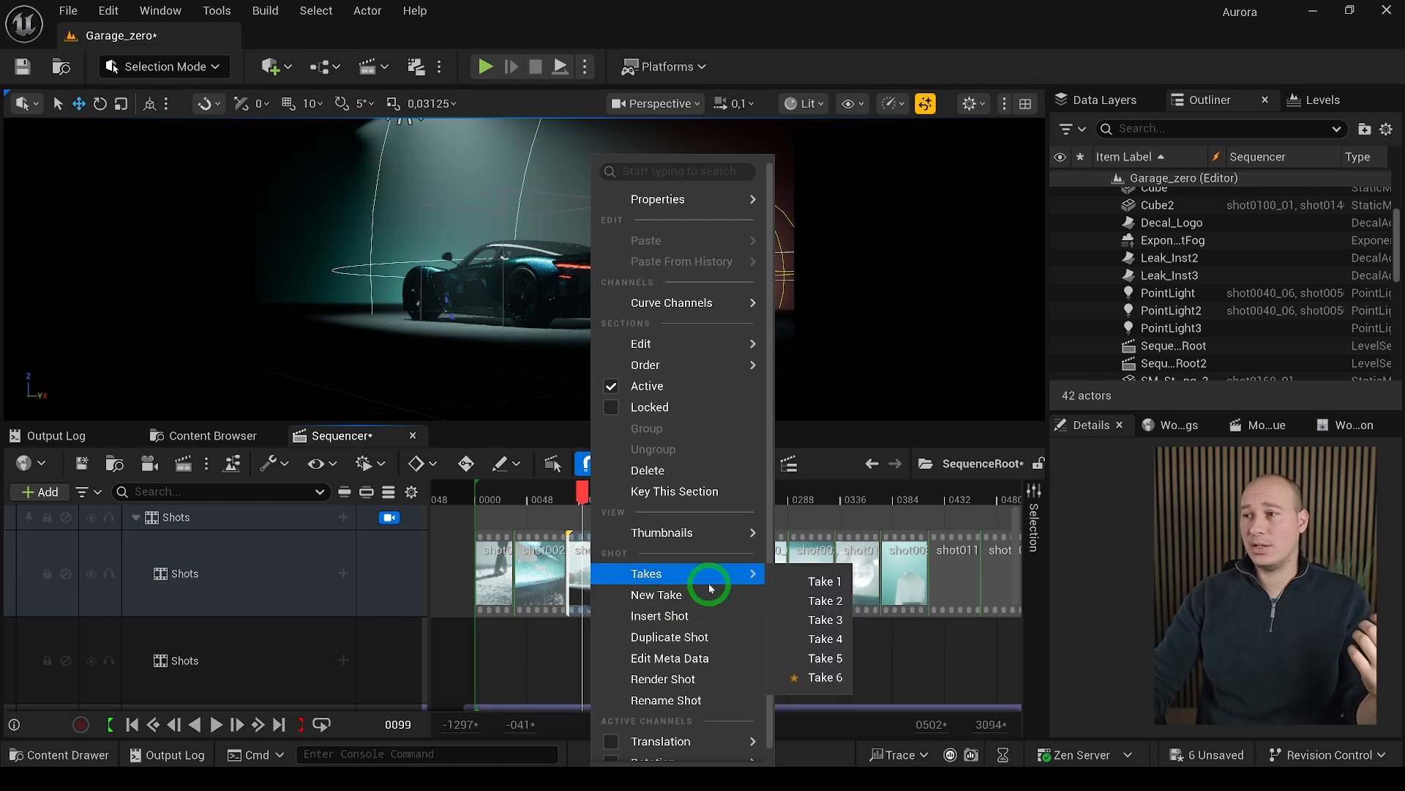
mouse_move(824, 600)
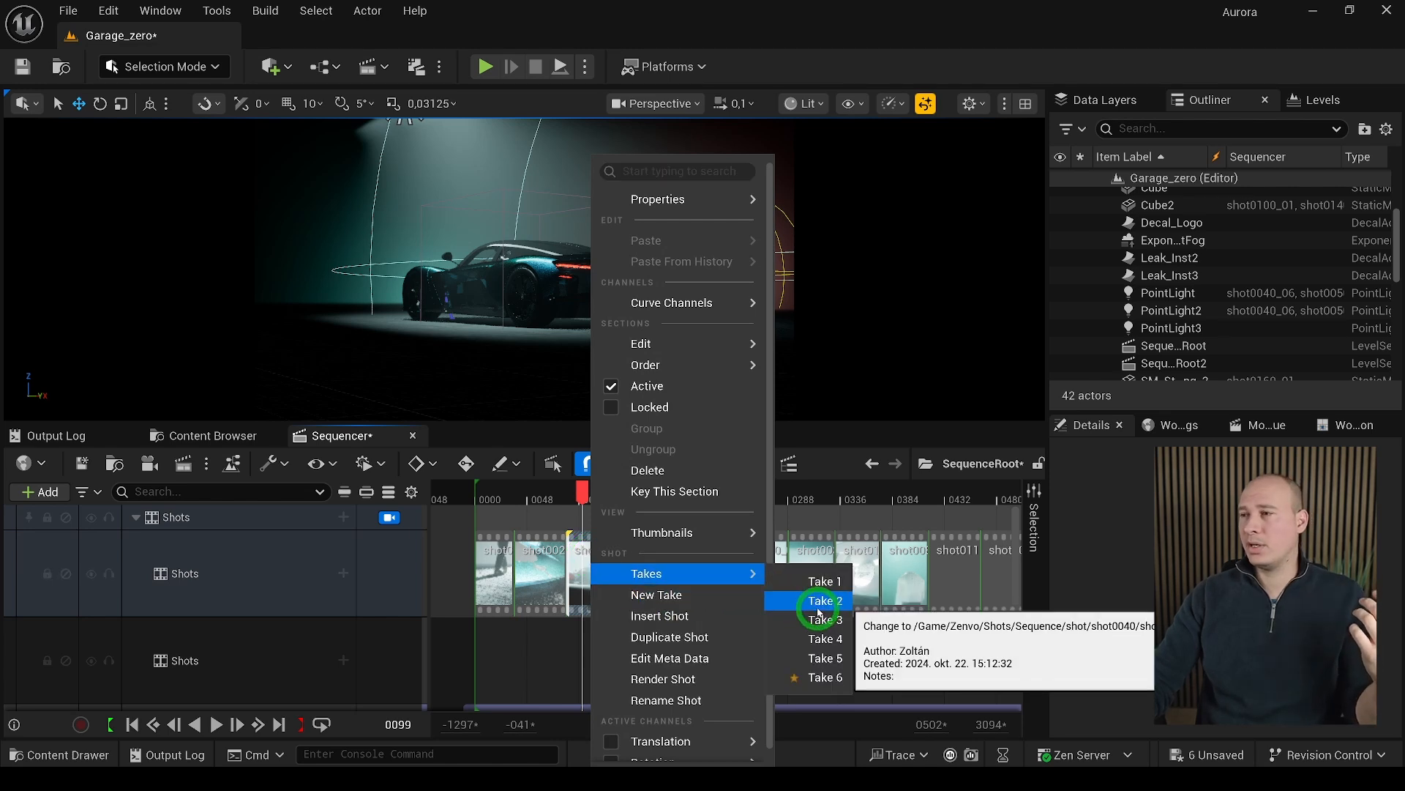
left_click(823, 600)
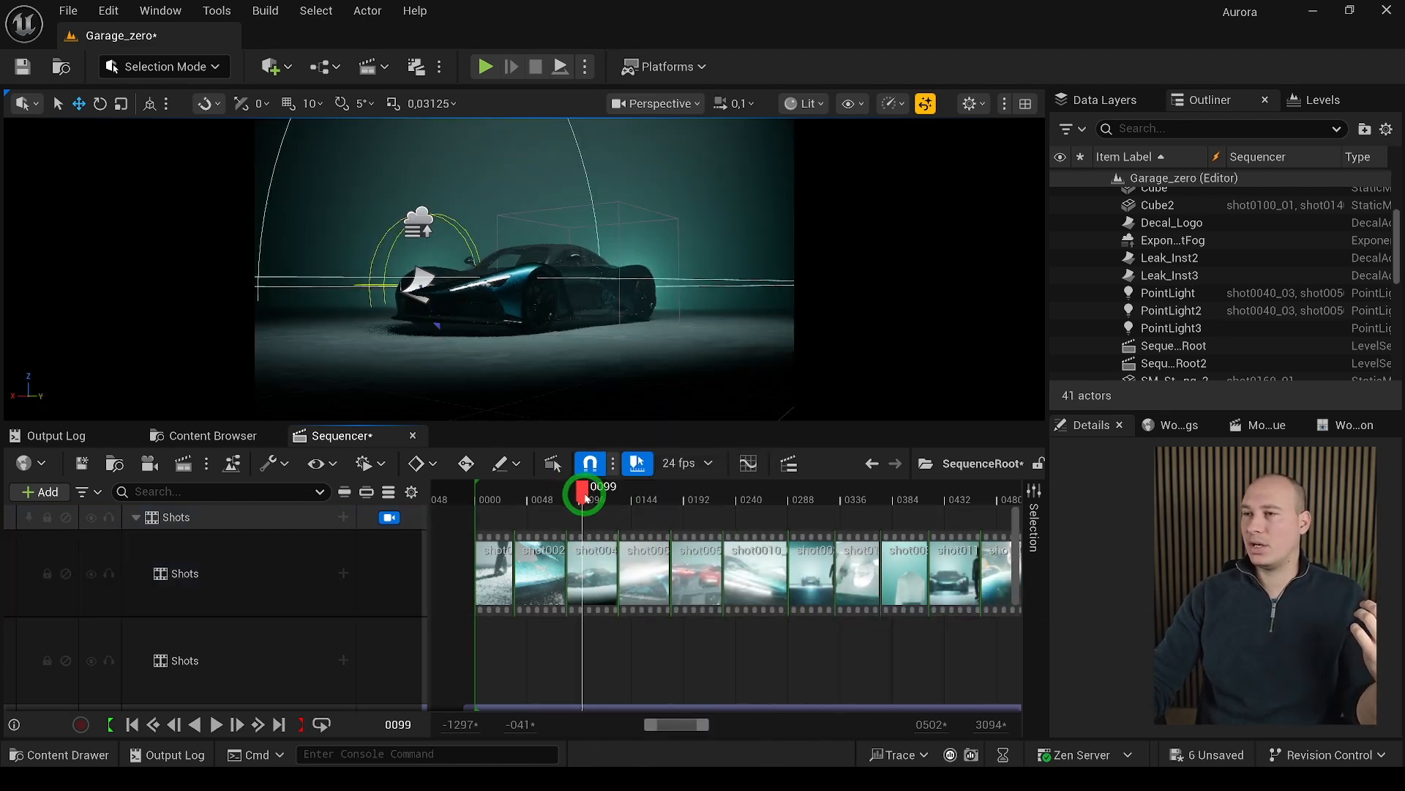